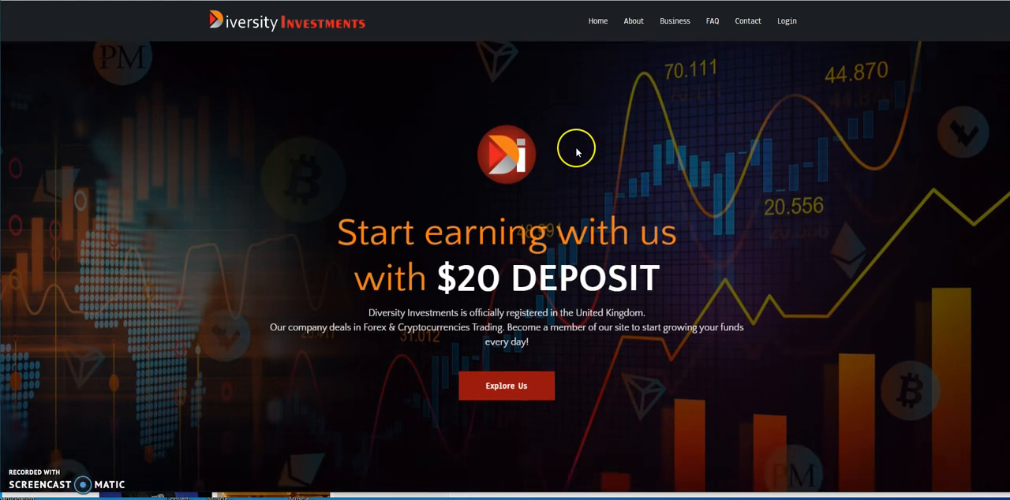
Scroll the home page down to the Our Greatest Plans section with Silver, Gold and Platinum
{"action": "scroll", "scroll_direction": "down", "scroll_amount": 3}
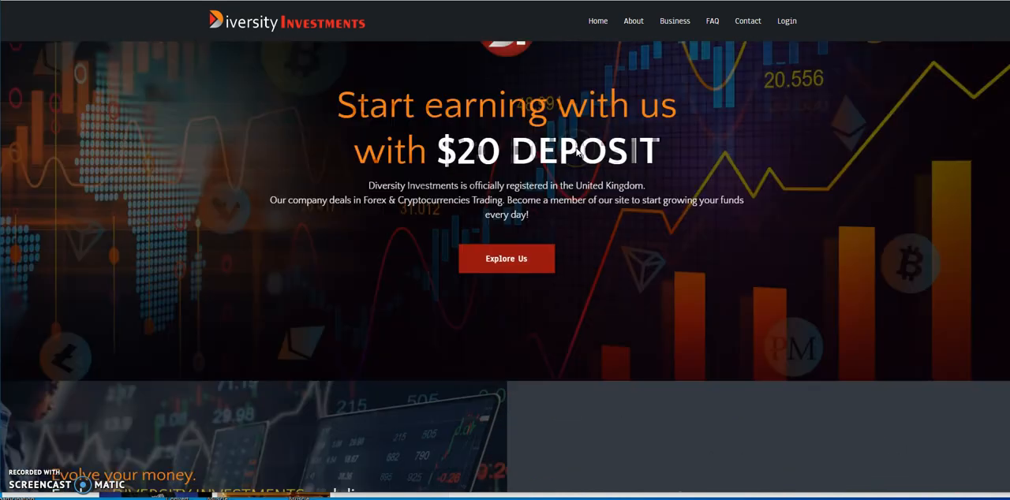
{"action": "scroll", "scroll_direction": "down", "scroll_amount": 3}
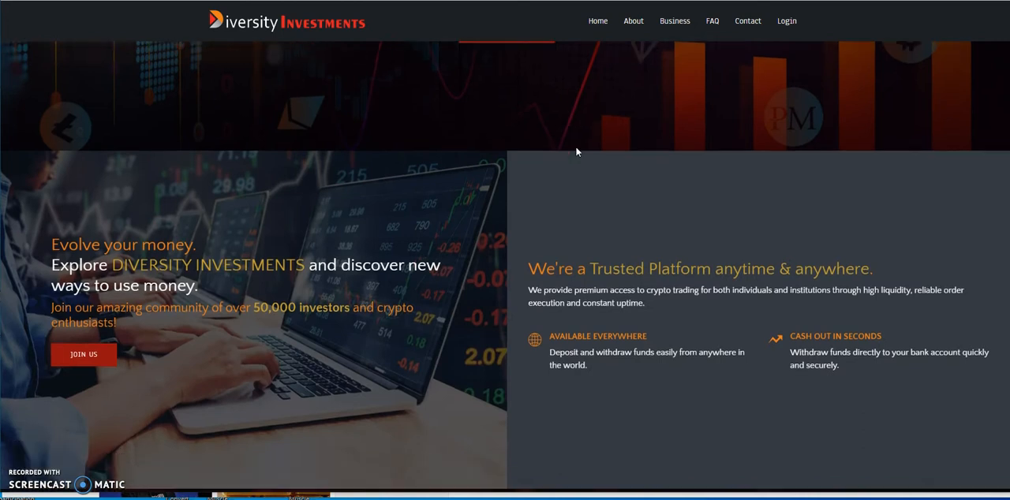
{"action": "scroll", "scroll_direction": "down", "scroll_amount": 3}
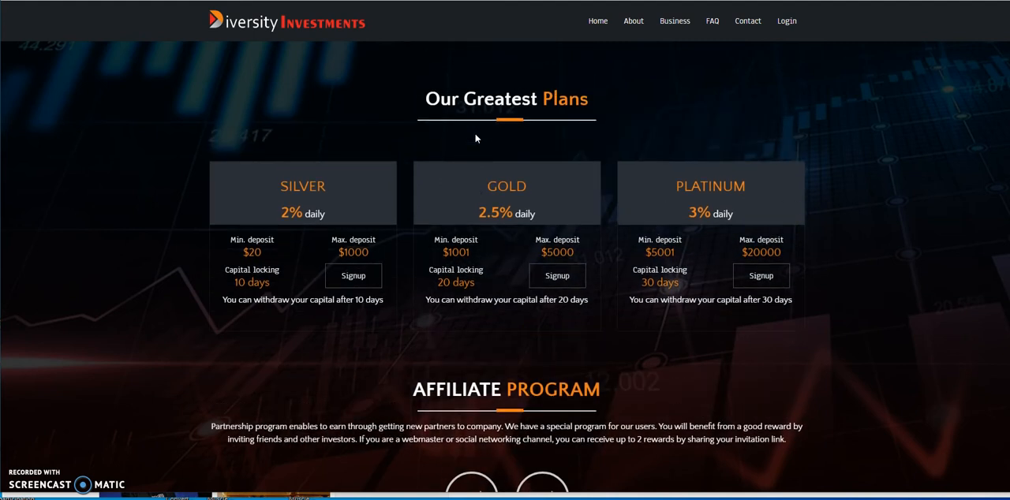
{"action": "left_click", "coordinate": [333, 186]}
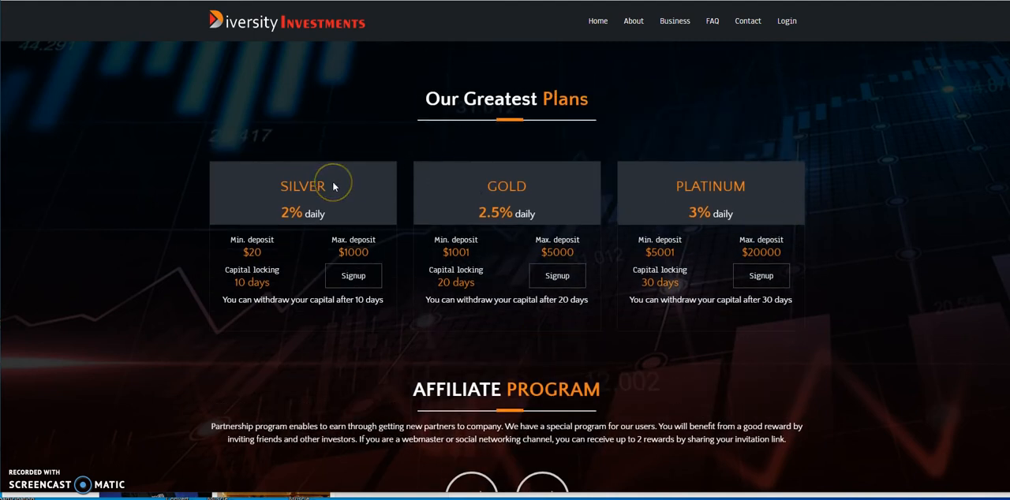
{"action": "mouse_move", "coordinate": [471, 186]}
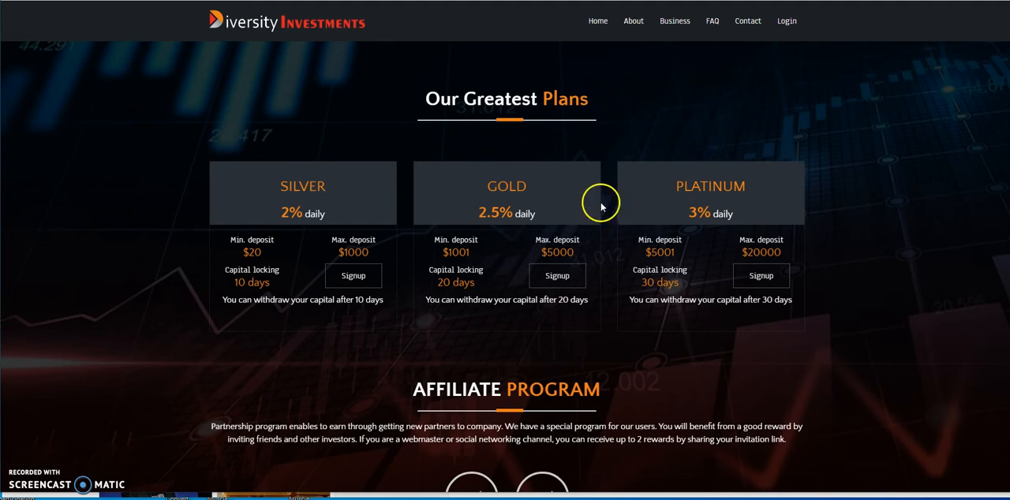
{"action": "mouse_move", "coordinate": [608, 213]}
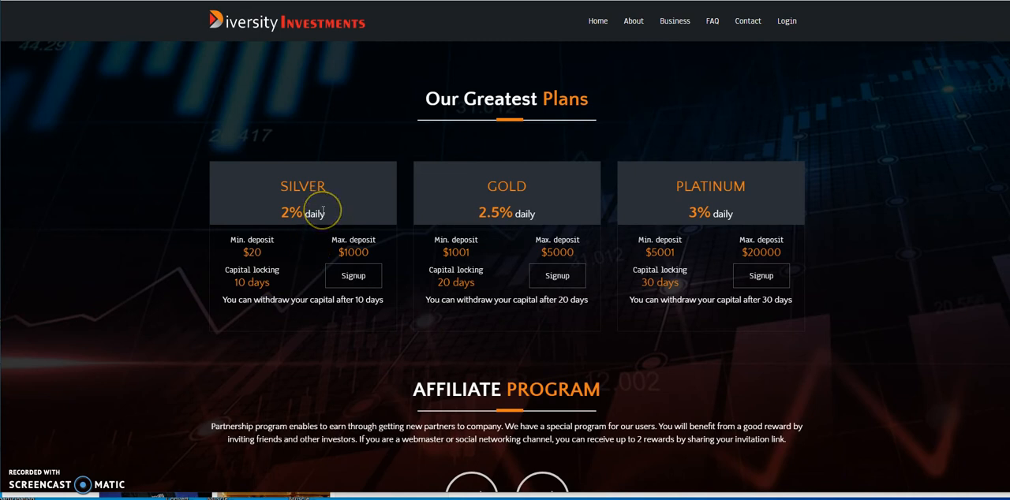
{"action": "mouse_move", "coordinate": [258, 259]}
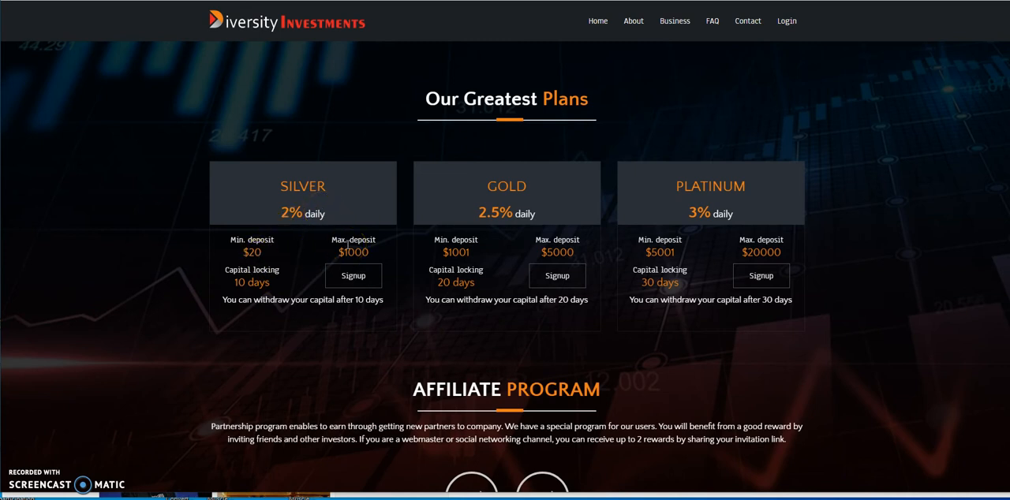
{"action": "mouse_move", "coordinate": [274, 272]}
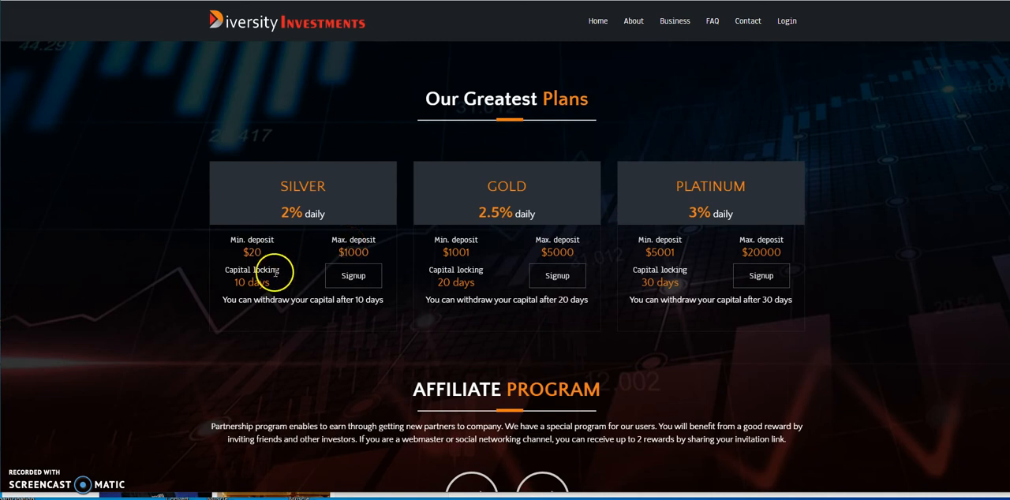
{"action": "mouse_move", "coordinate": [278, 265]}
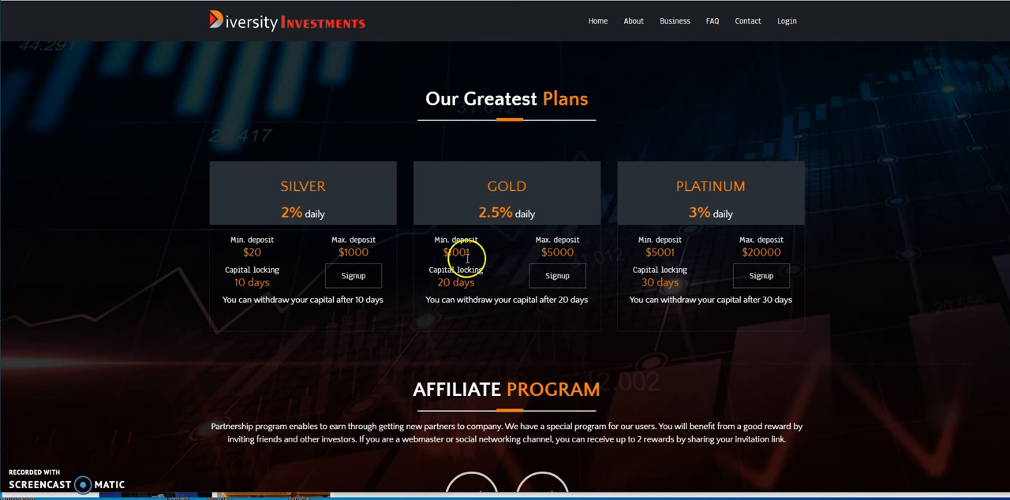
{"action": "mouse_move", "coordinate": [543, 253]}
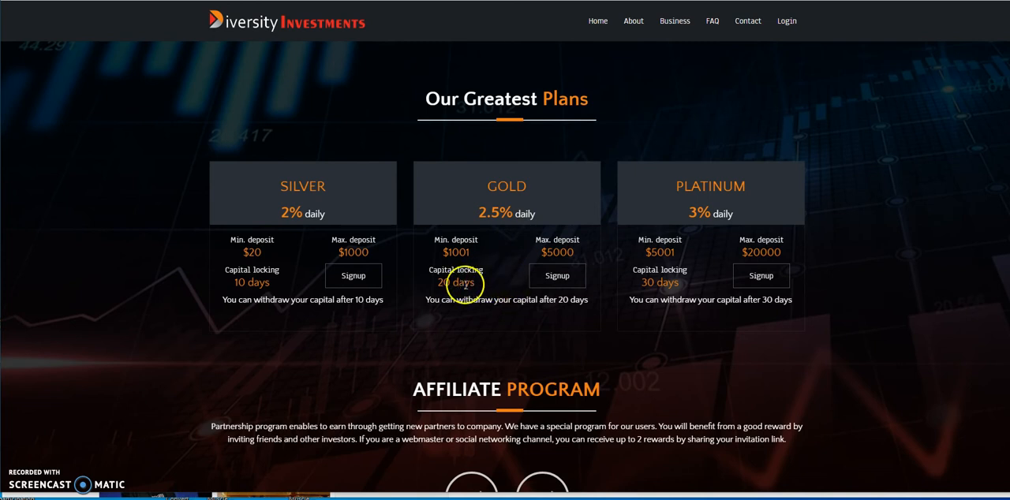
{"action": "mouse_move", "coordinate": [671, 244]}
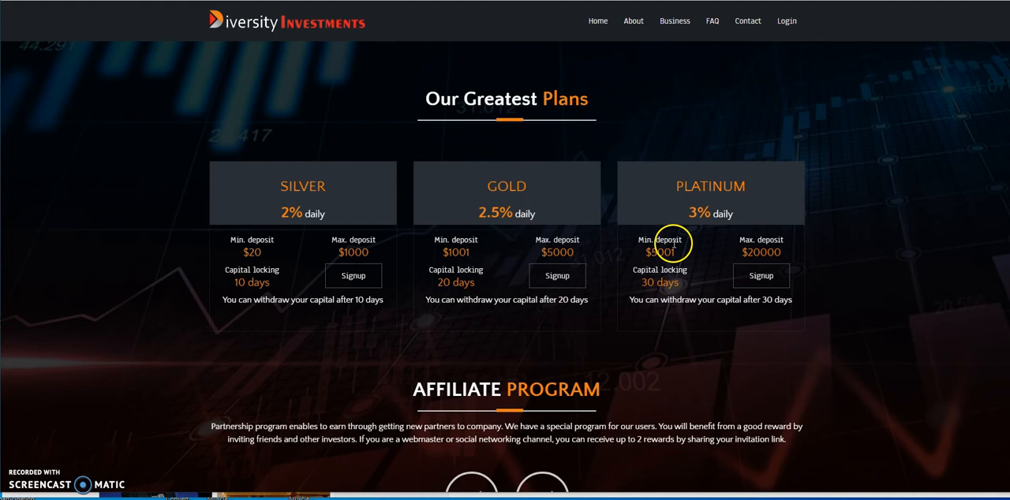
{"action": "mouse_move", "coordinate": [695, 274]}
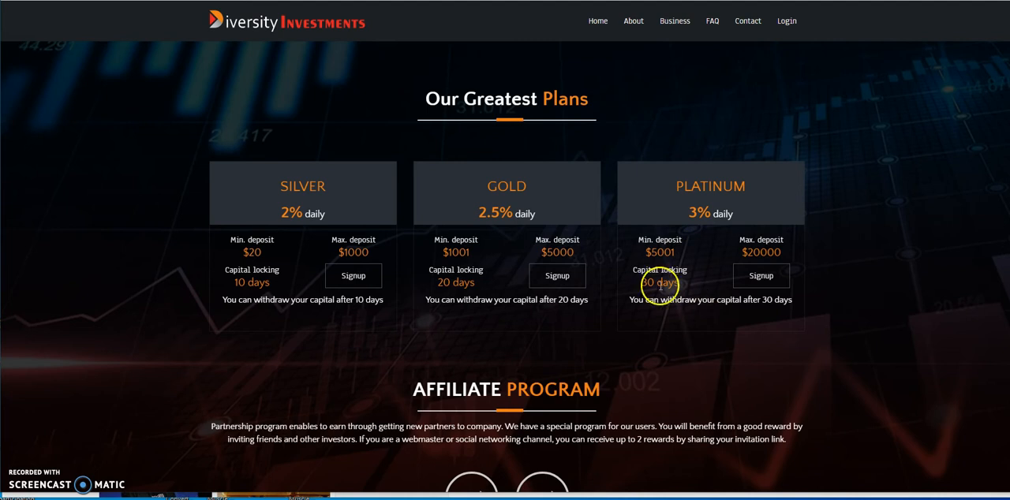
{"action": "mouse_move", "coordinate": [574, 251]}
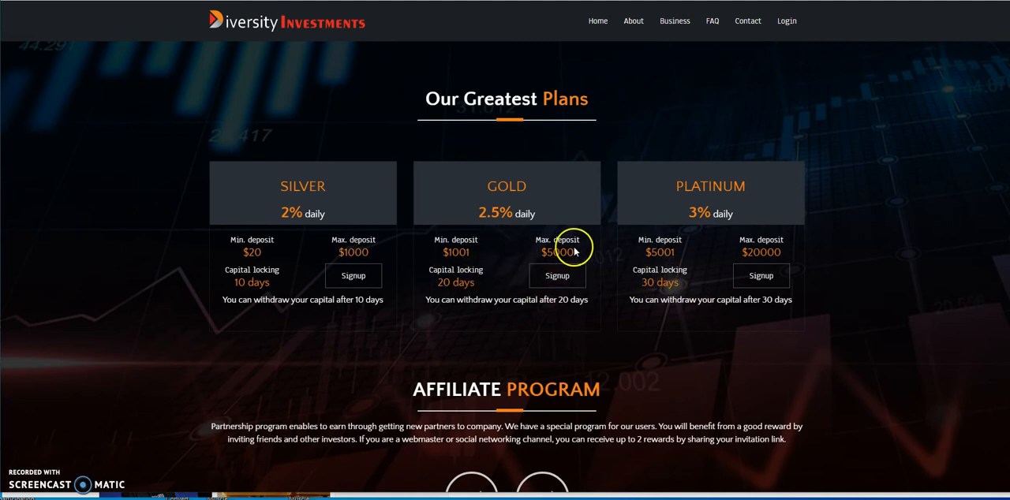
{"action": "mouse_move", "coordinate": [648, 270]}
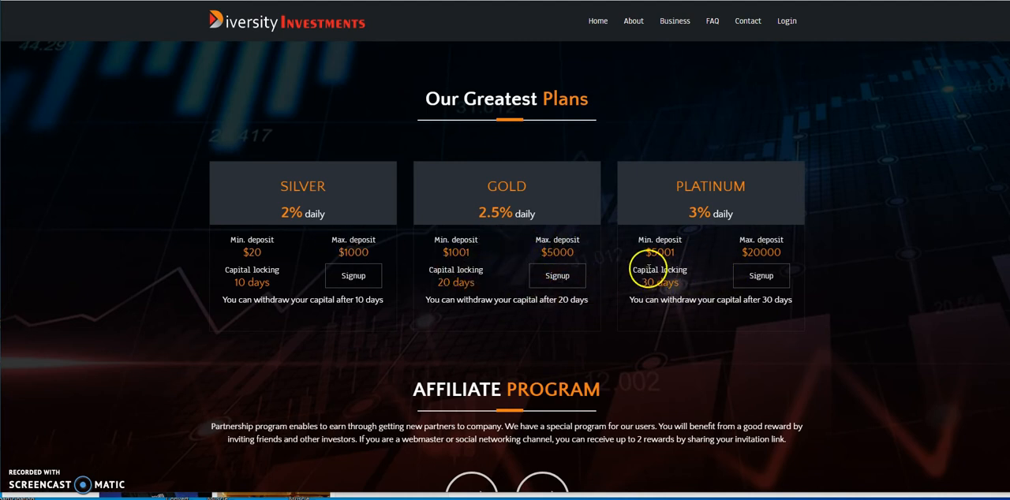
{"action": "mouse_move", "coordinate": [580, 282]}
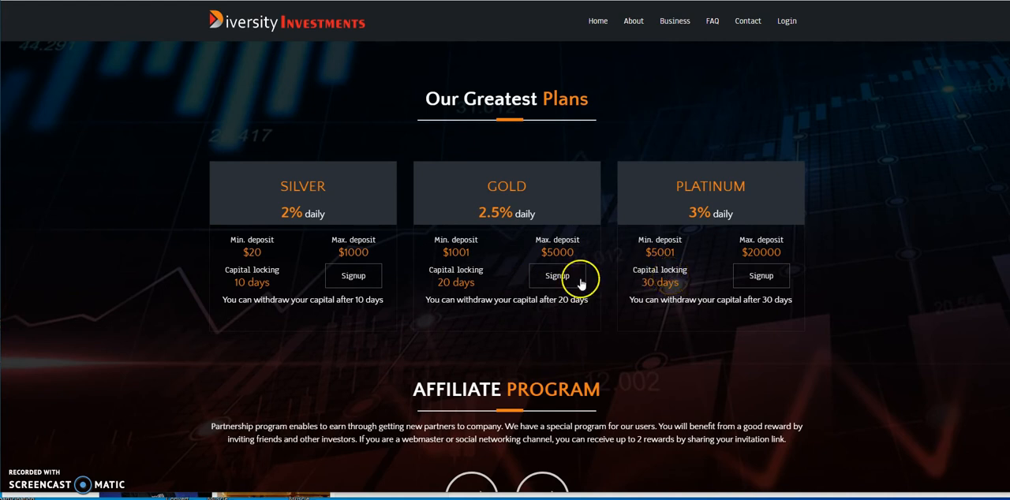
{"action": "mouse_move", "coordinate": [590, 315]}
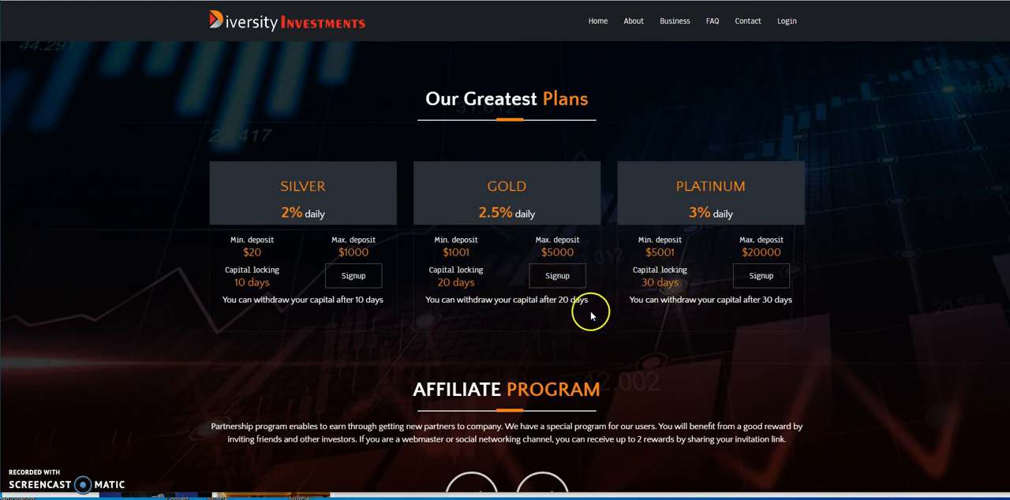
{"action": "mouse_move", "coordinate": [672, 317]}
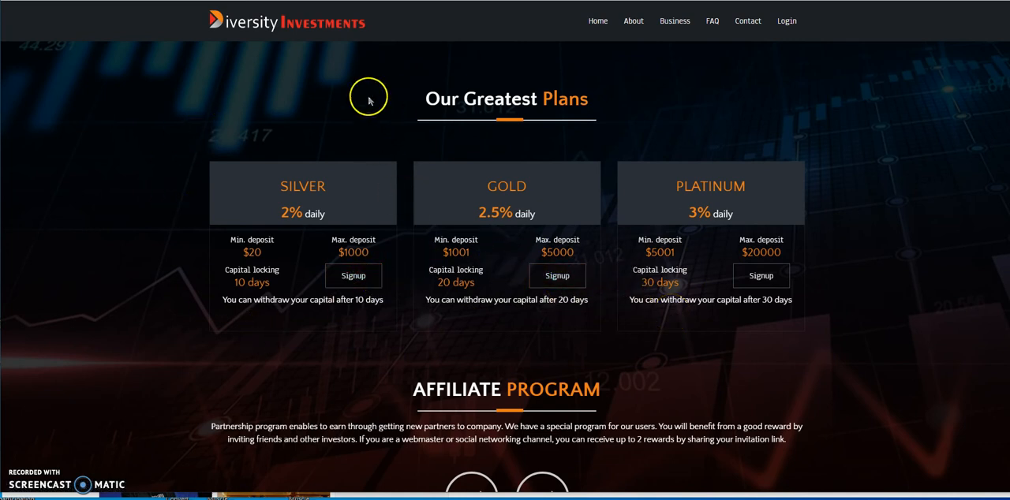
{"action": "mouse_move", "coordinate": [214, 234]}
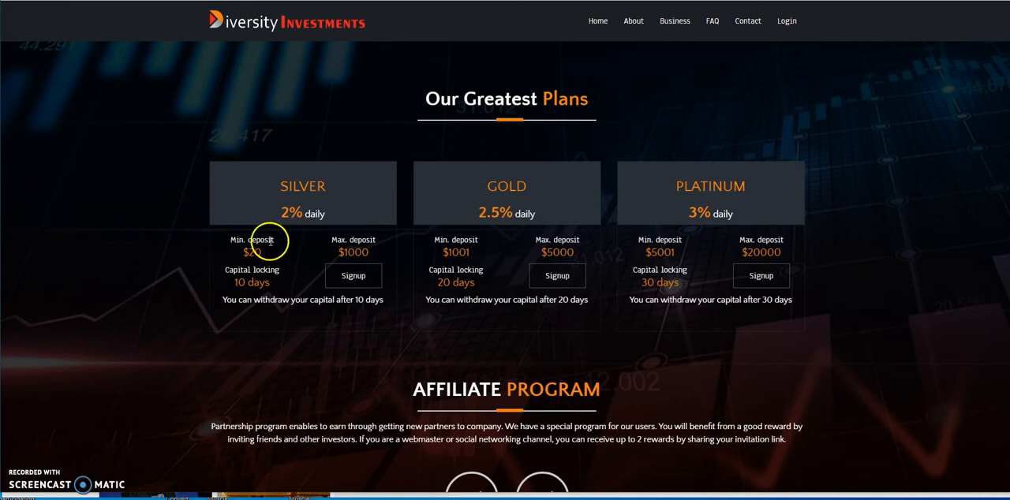
{"action": "mouse_move", "coordinate": [429, 249]}
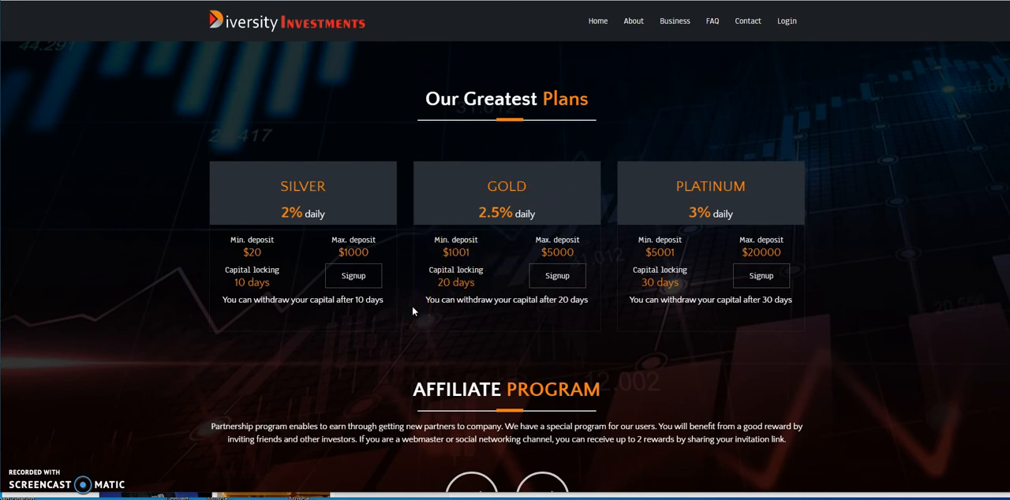
Scroll down past the team and crypto payments to the contact form and footer
{"action": "scroll", "scroll_direction": "down", "scroll_amount": 3}
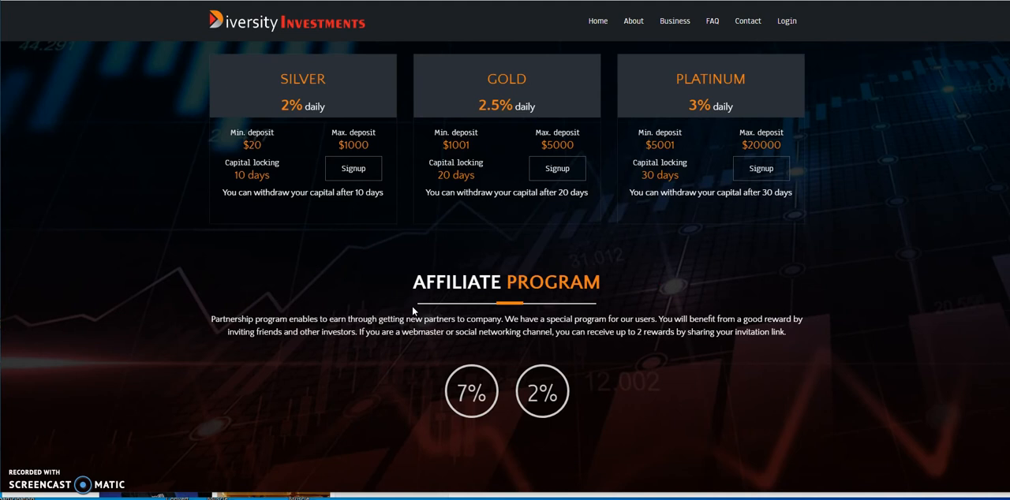
{"action": "scroll", "scroll_direction": "down", "scroll_amount": 3}
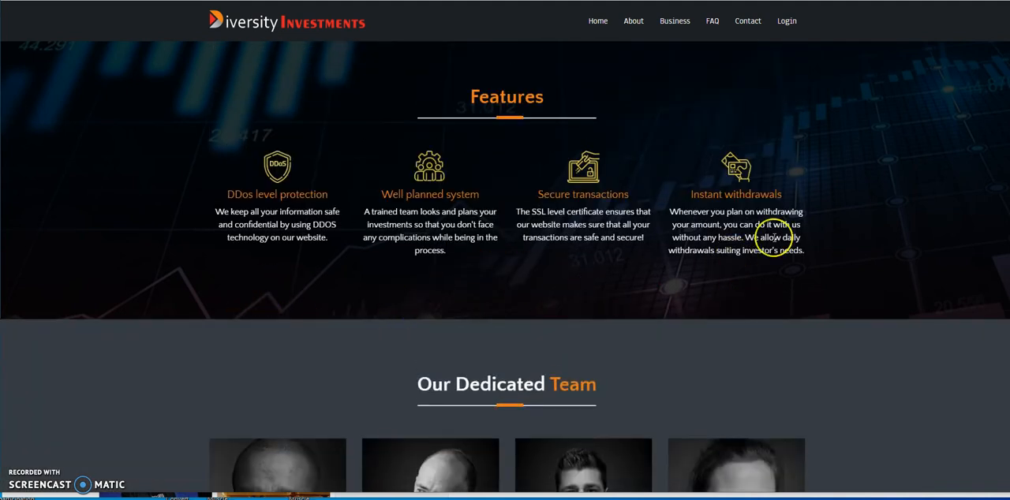
{"action": "scroll", "scroll_direction": "down", "scroll_amount": 3}
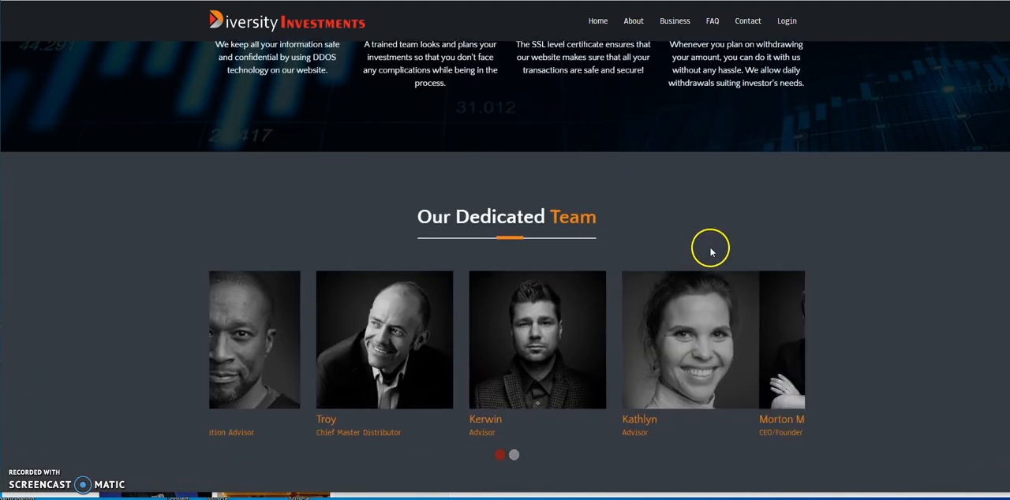
{"action": "scroll", "scroll_direction": "down", "scroll_amount": 3}
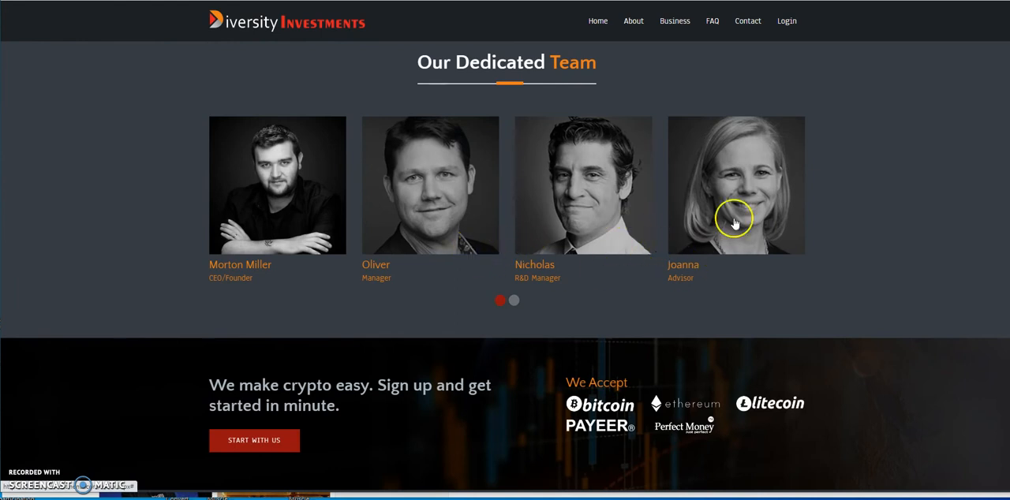
{"action": "mouse_move", "coordinate": [865, 243]}
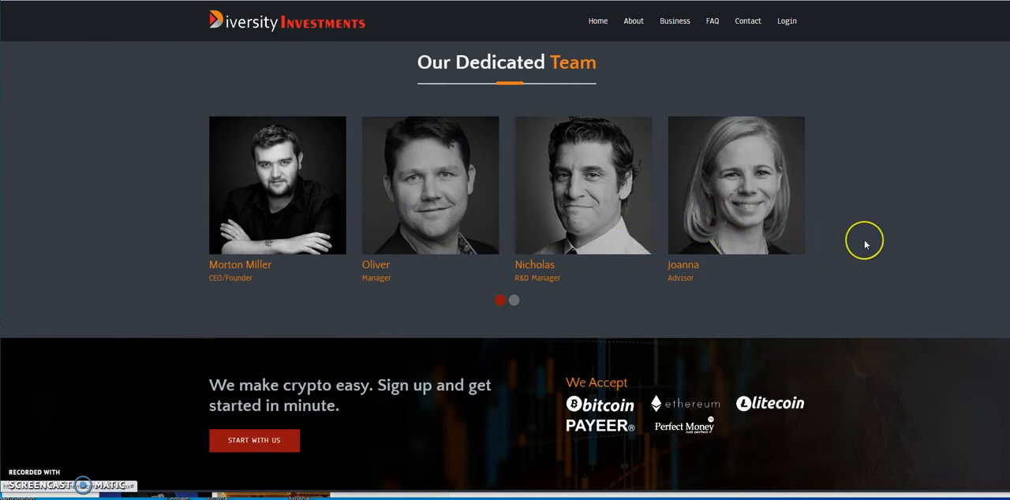
{"action": "scroll", "scroll_direction": "down", "scroll_amount": 3}
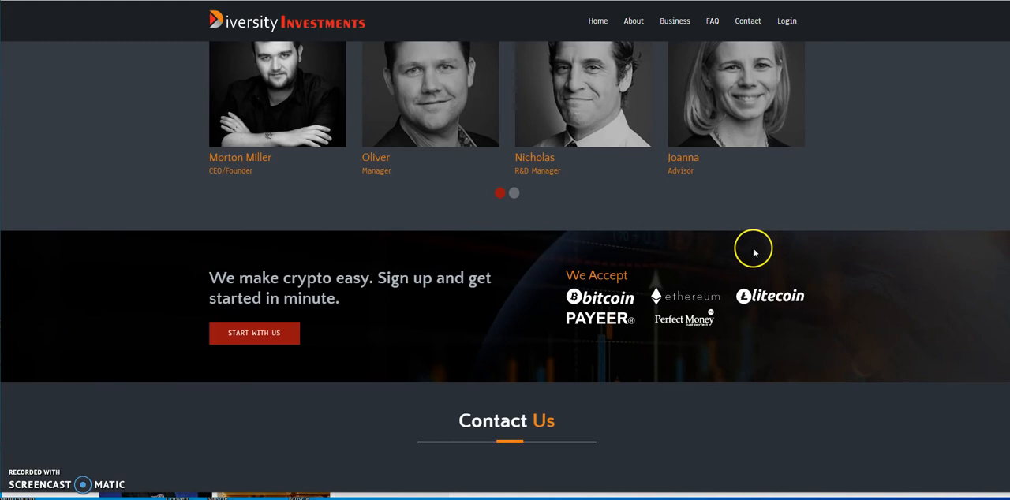
{"action": "mouse_move", "coordinate": [599, 324]}
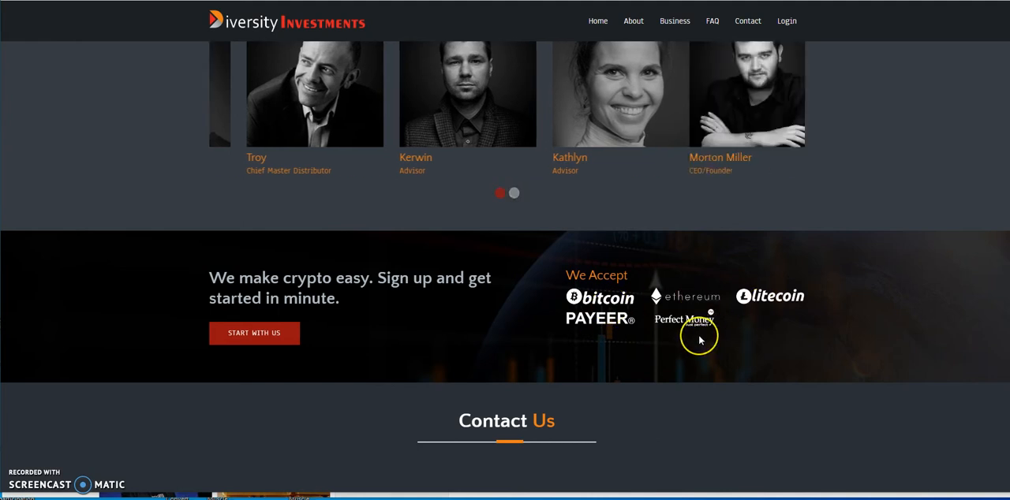
{"action": "scroll", "scroll_direction": "down", "scroll_amount": 3}
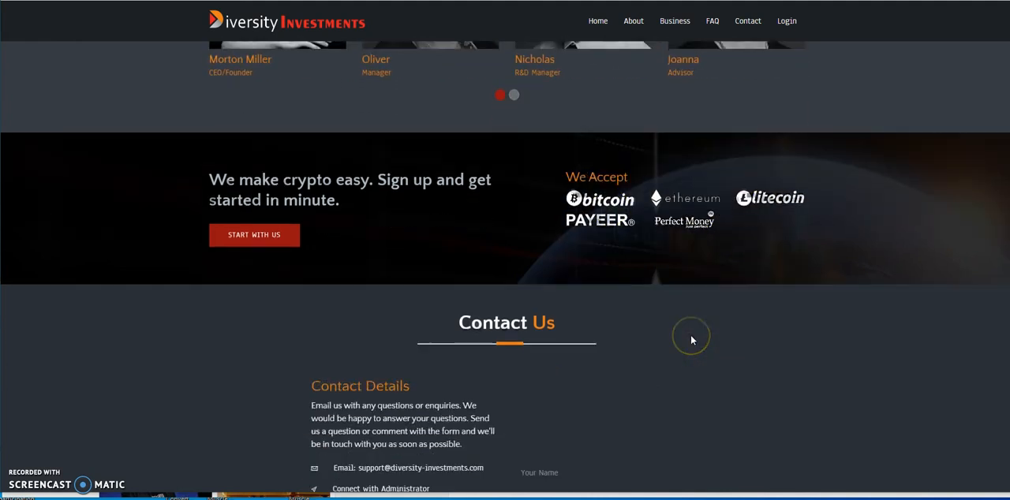
{"action": "scroll", "scroll_direction": "down", "scroll_amount": 3}
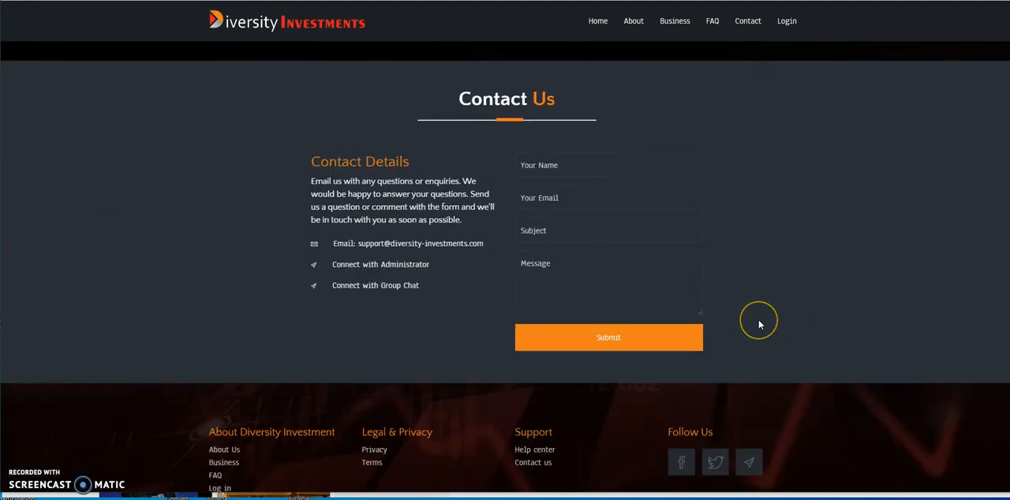
{"action": "scroll", "scroll_direction": "down", "scroll_amount": 3}
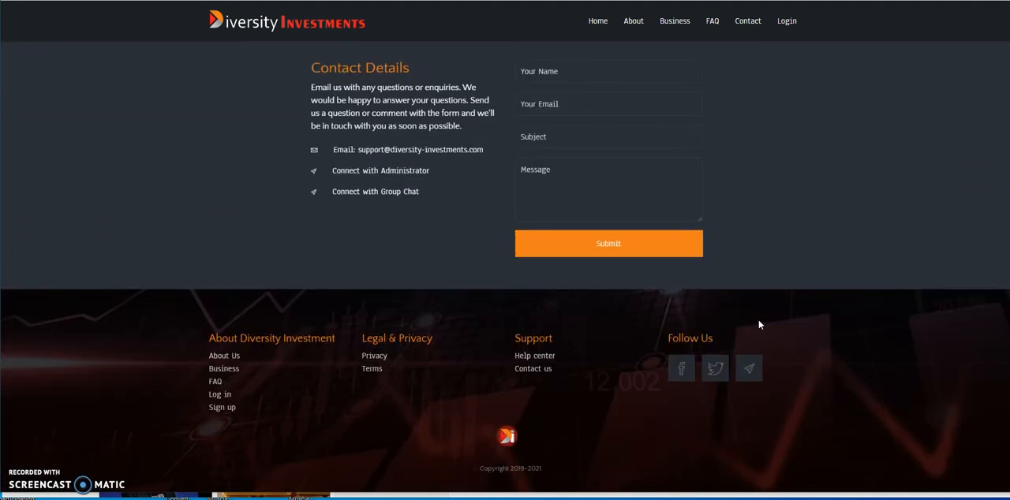
Go from the top navigation Login to the account dashboard with wallet balances and totals
{"action": "left_click", "coordinate": [596, 21]}
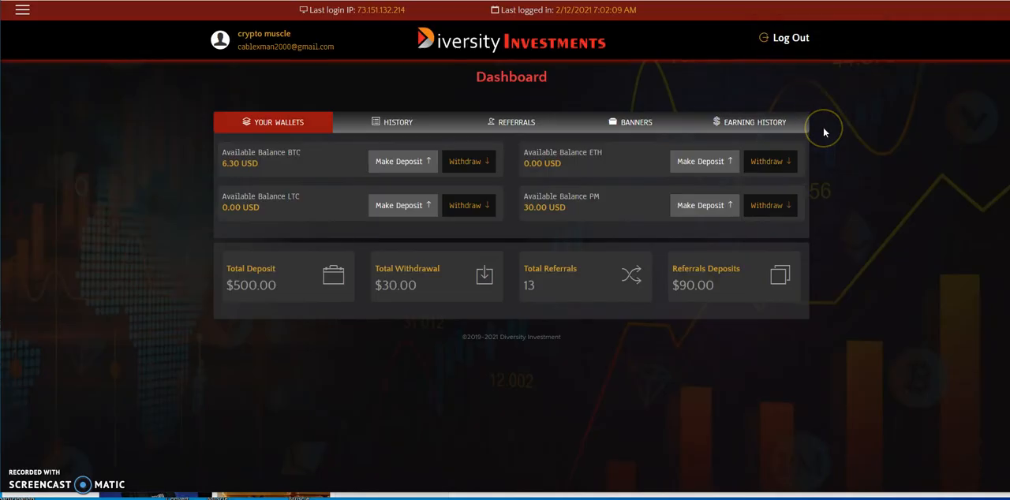
{"action": "mouse_move", "coordinate": [824, 133]}
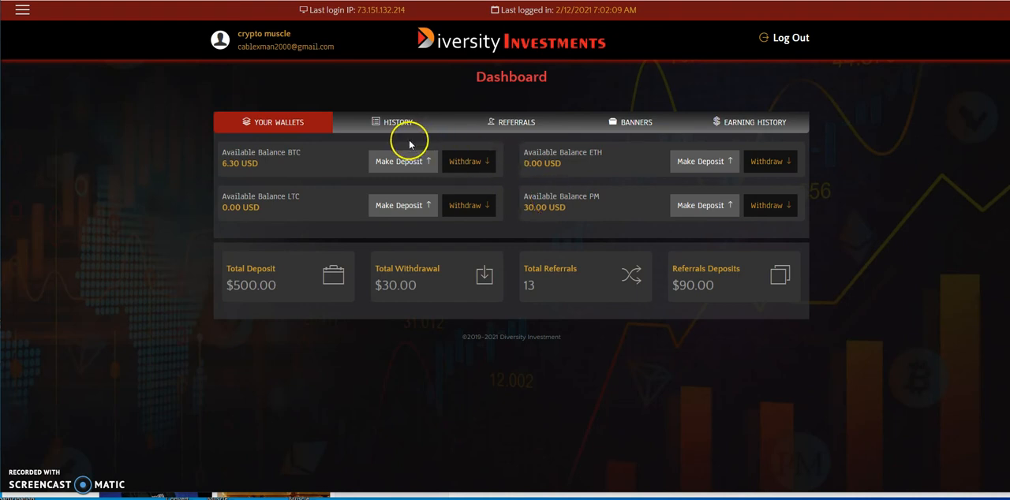
{"action": "mouse_move", "coordinate": [319, 171]}
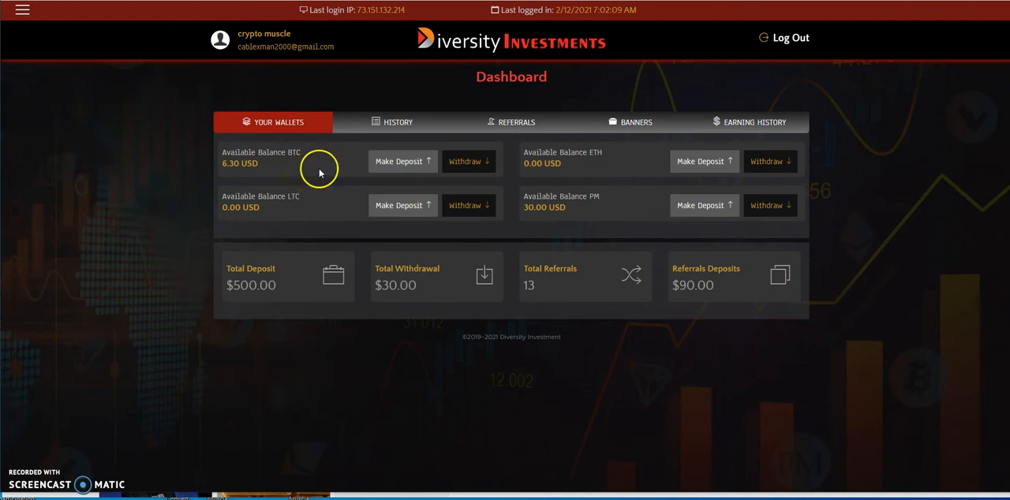
{"action": "mouse_move", "coordinate": [229, 172]}
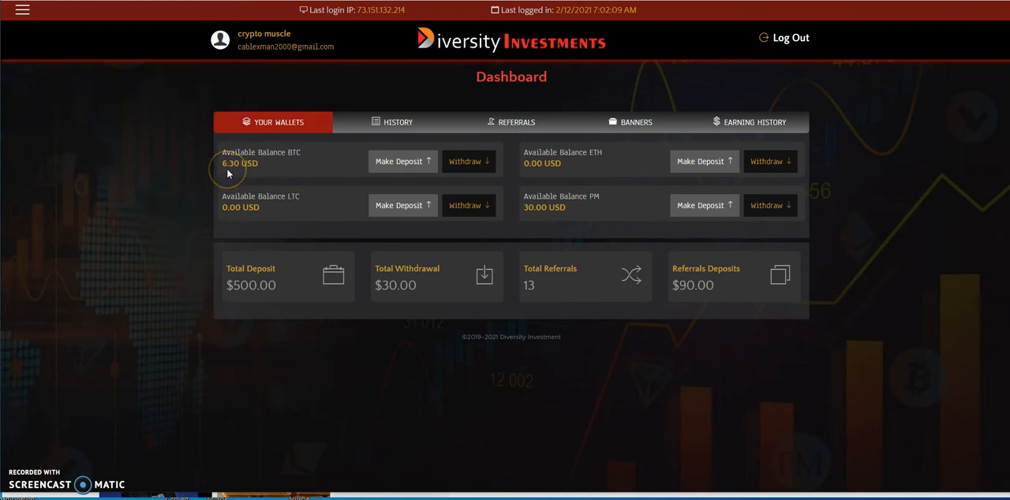
{"action": "mouse_move", "coordinate": [498, 228]}
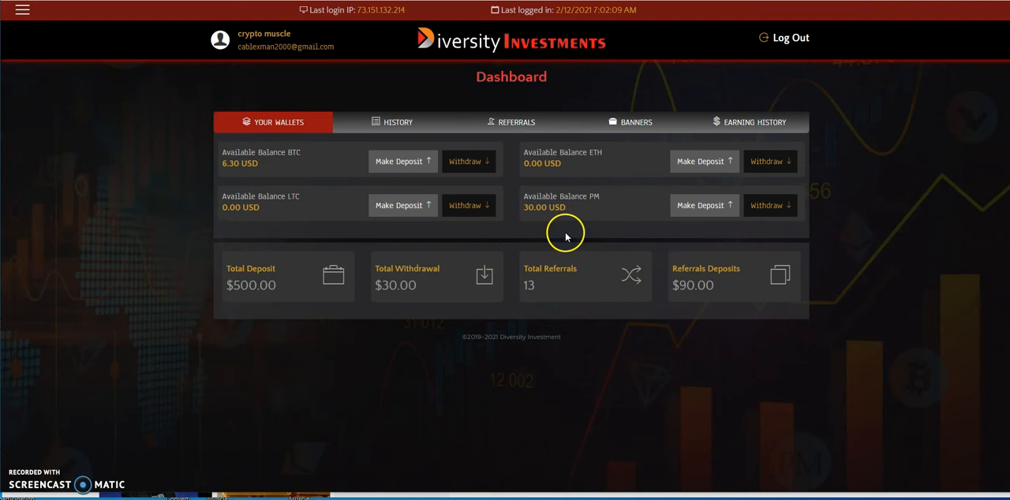
{"action": "mouse_move", "coordinate": [422, 280]}
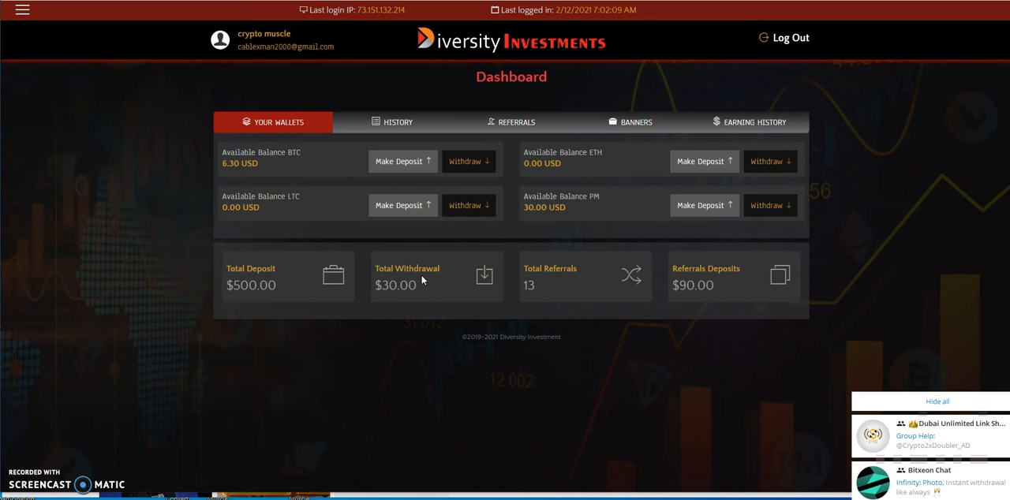
{"action": "mouse_move", "coordinate": [422, 278]}
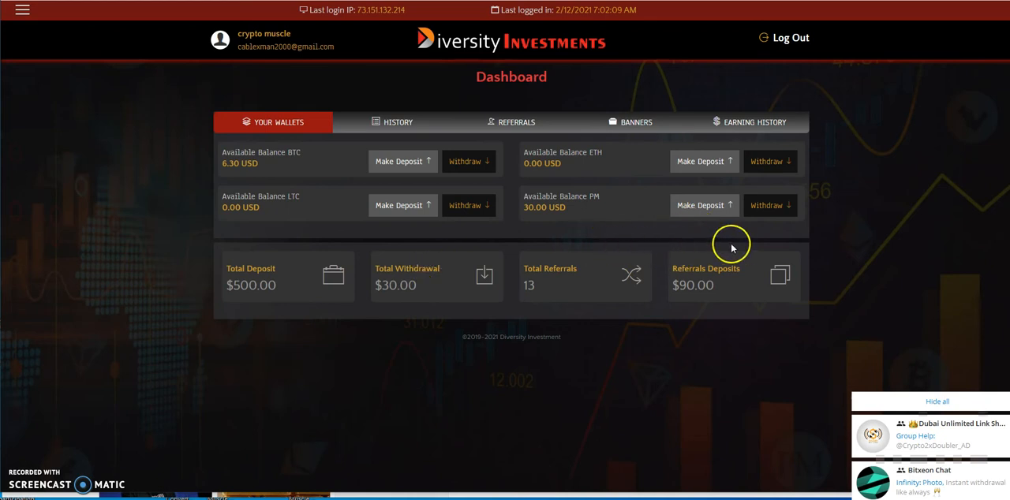
{"action": "mouse_move", "coordinate": [577, 229]}
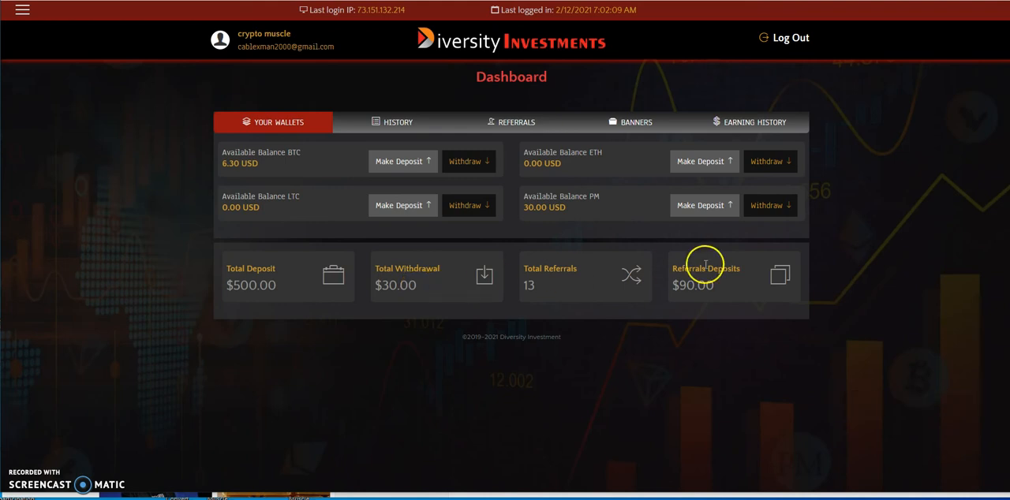
{"action": "mouse_move", "coordinate": [557, 221]}
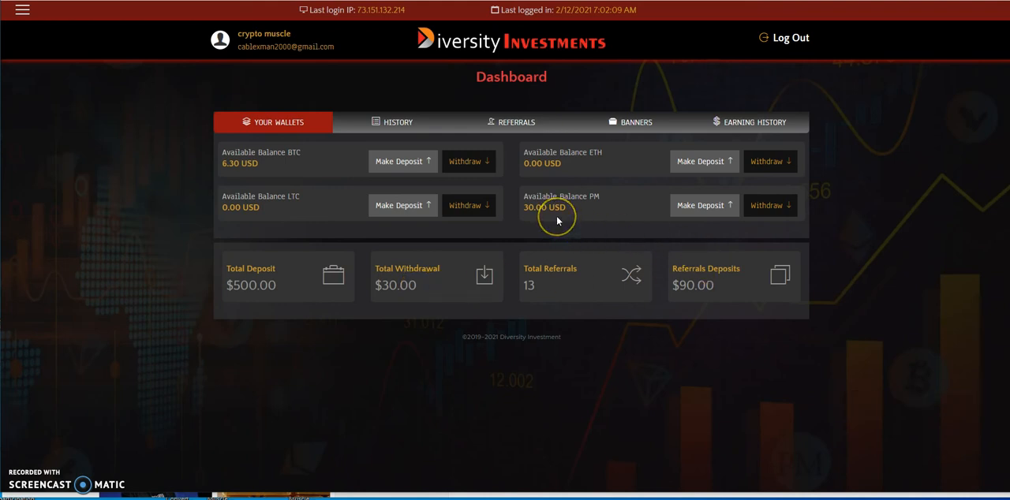
{"action": "mouse_move", "coordinate": [770, 205]}
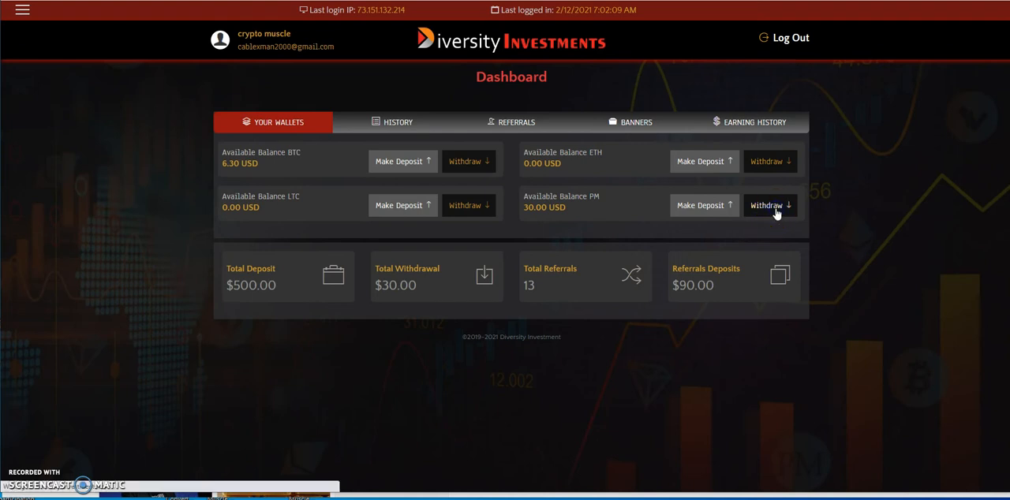
Sign back in as 'cryptomusclecrushestiwianddivs' after the PM Withdraw link logs out
{"action": "left_click", "coordinate": [789, 38]}
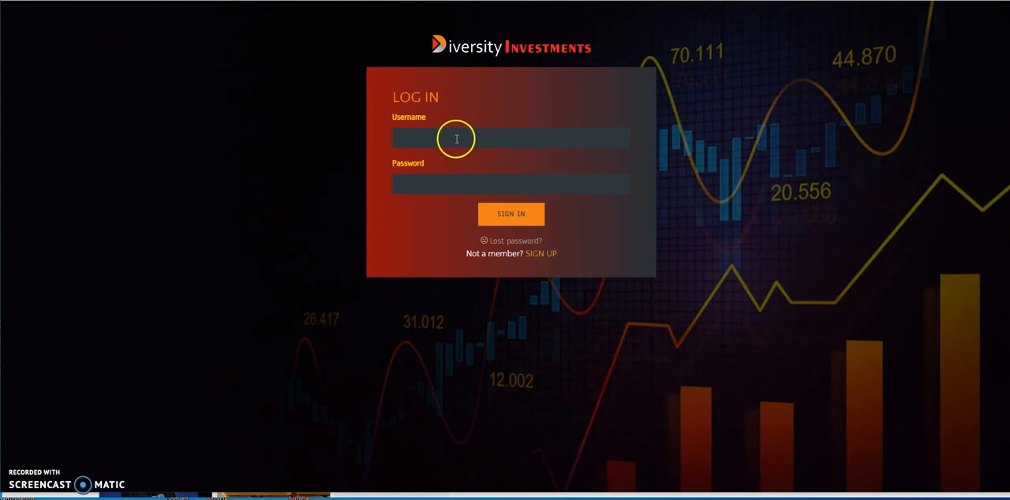
{"action": "type", "text": "cryptomusclecrushestiwianddivs"}
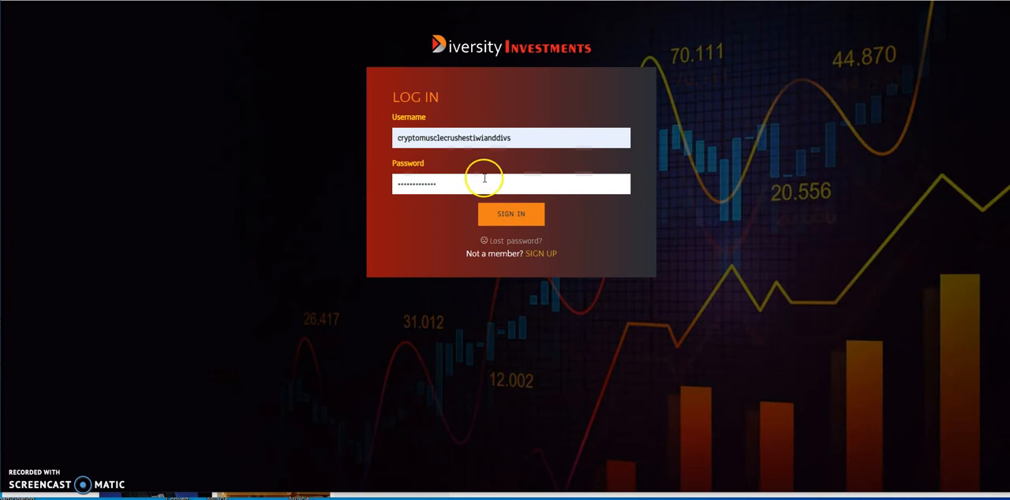
{"action": "left_click", "coordinate": [511, 215]}
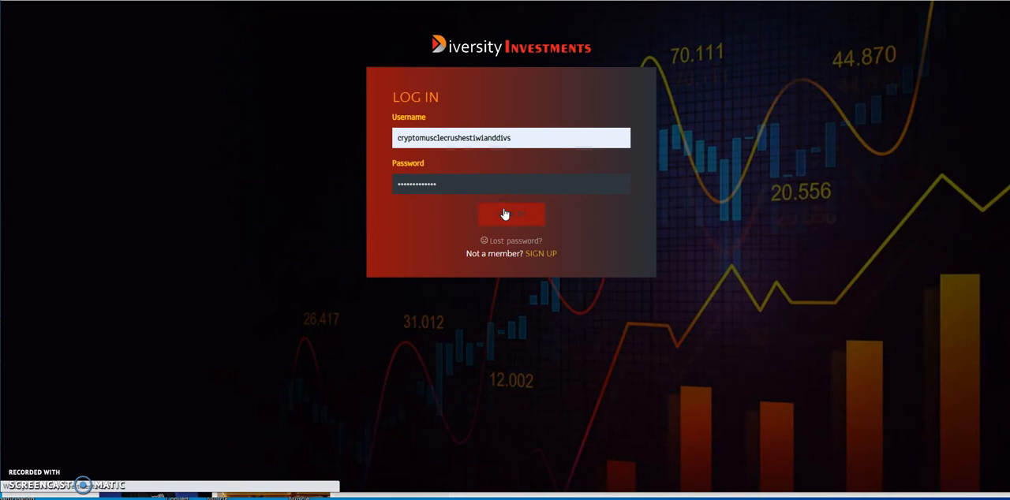
{"action": "left_click", "coordinate": [511, 214]}
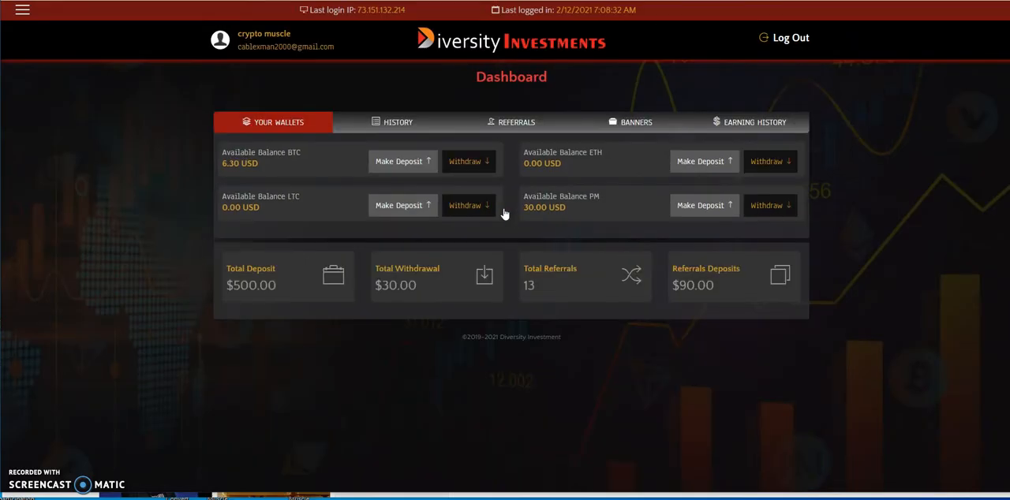
{"action": "mouse_move", "coordinate": [770, 206]}
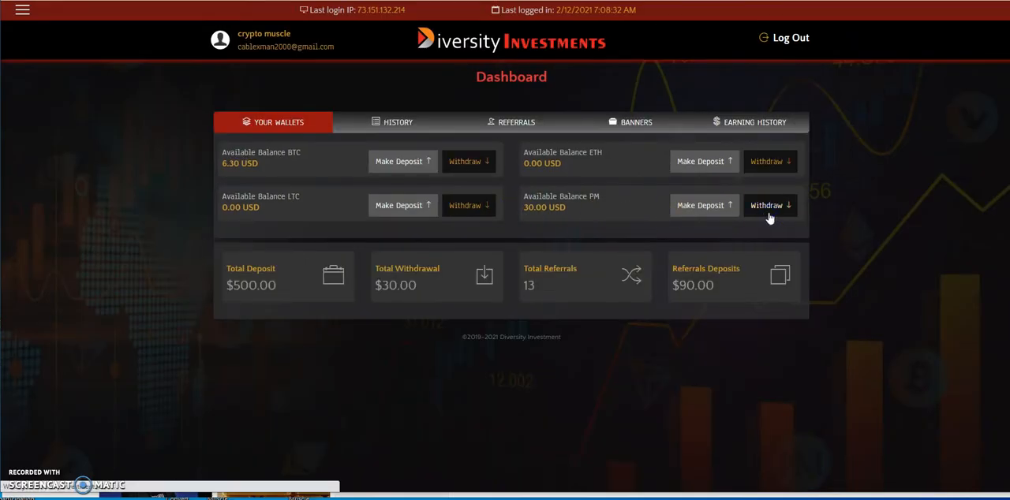
Withdraw 30.00 from the PM wallet and get the Payment Successful confirmation
{"action": "left_click", "coordinate": [770, 205]}
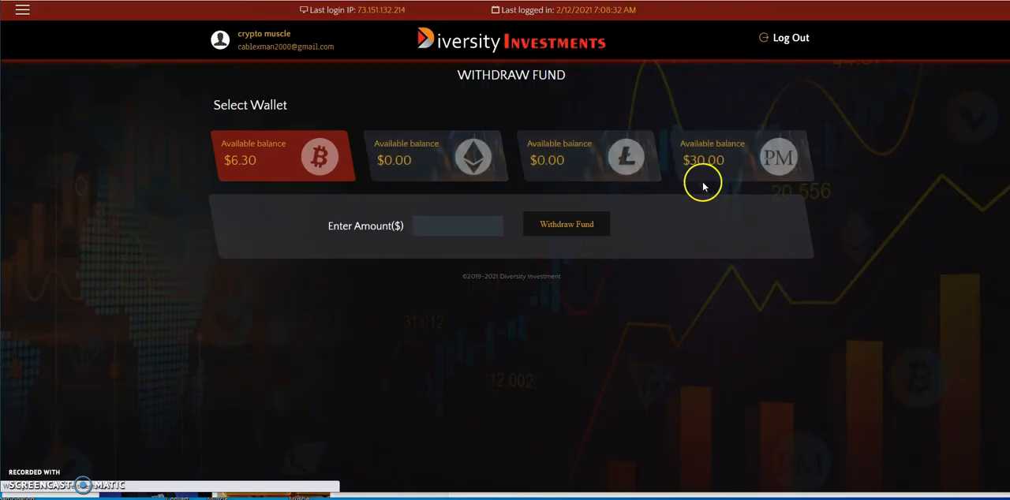
{"action": "mouse_move", "coordinate": [243, 186]}
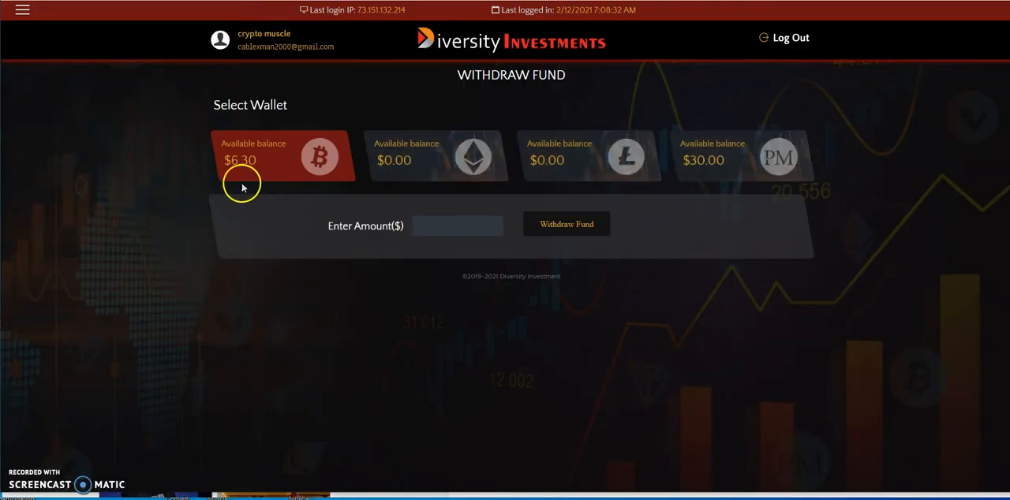
{"action": "left_click", "coordinate": [742, 156]}
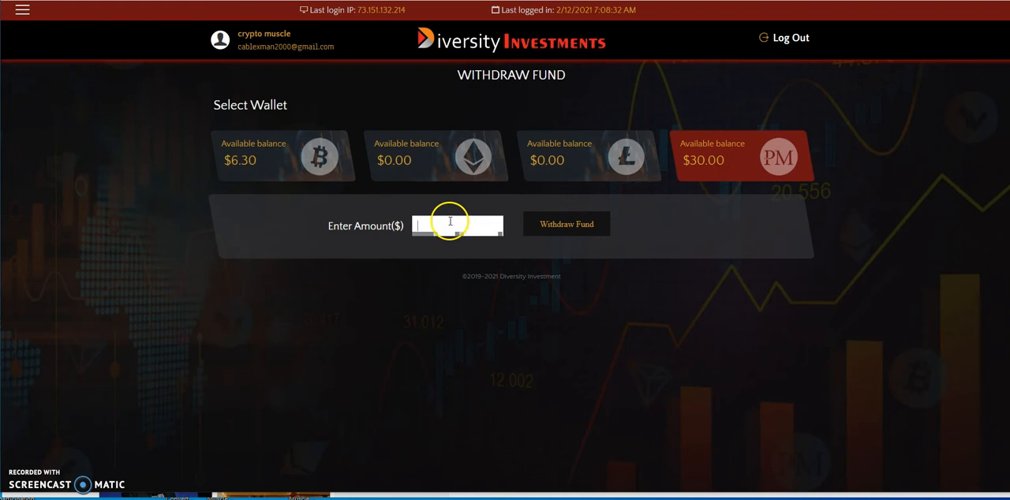
{"action": "type", "text": "30.00"}
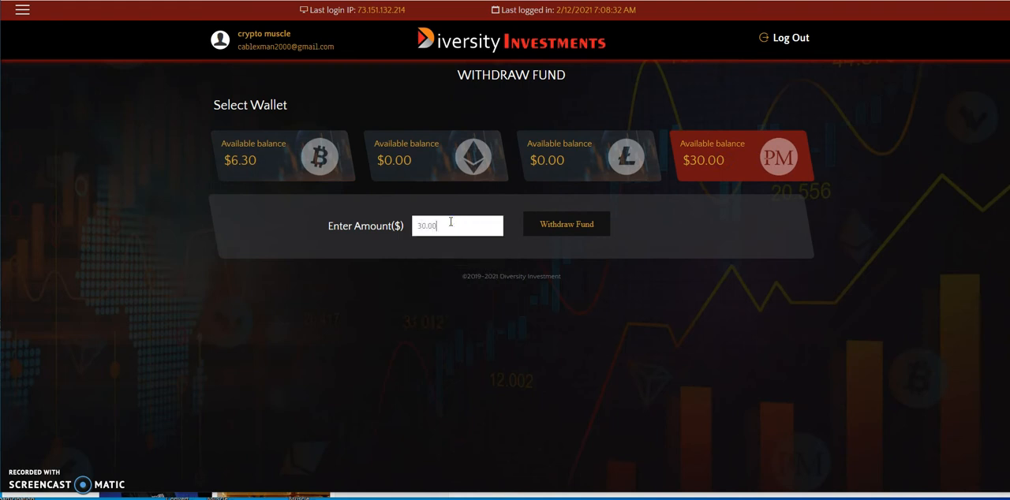
{"action": "left_click", "coordinate": [565, 224]}
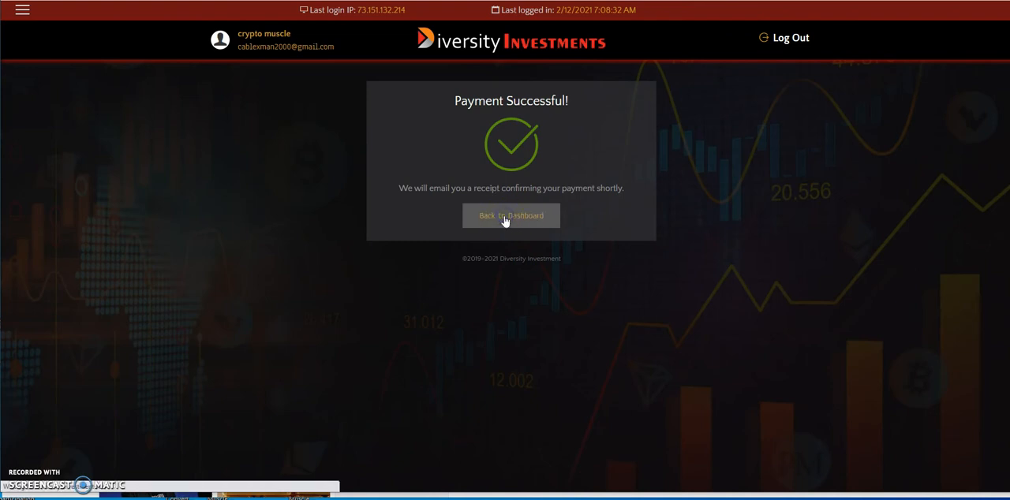
Return to the dashboard showing PM at 0.00 USD and $60.00 total withdrawal
{"action": "left_click", "coordinate": [511, 215]}
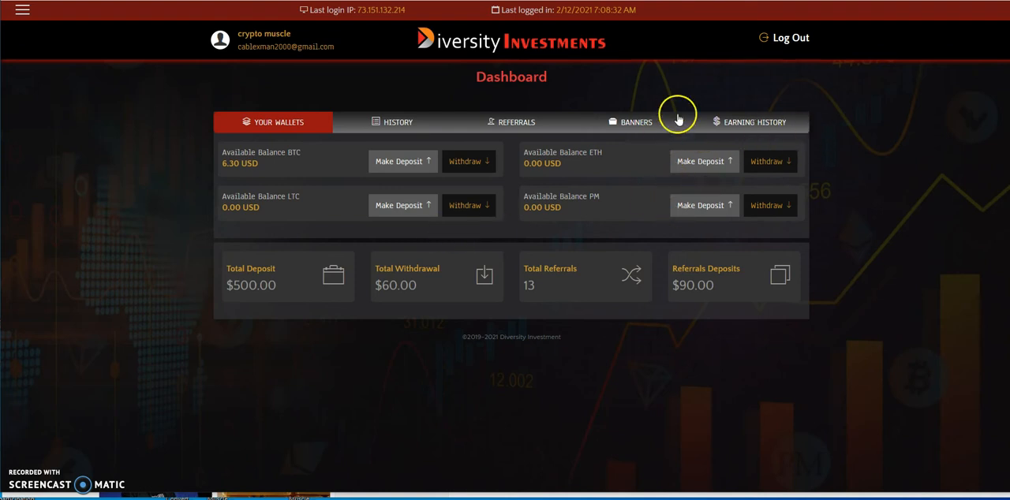
{"action": "mouse_move", "coordinate": [669, 122]}
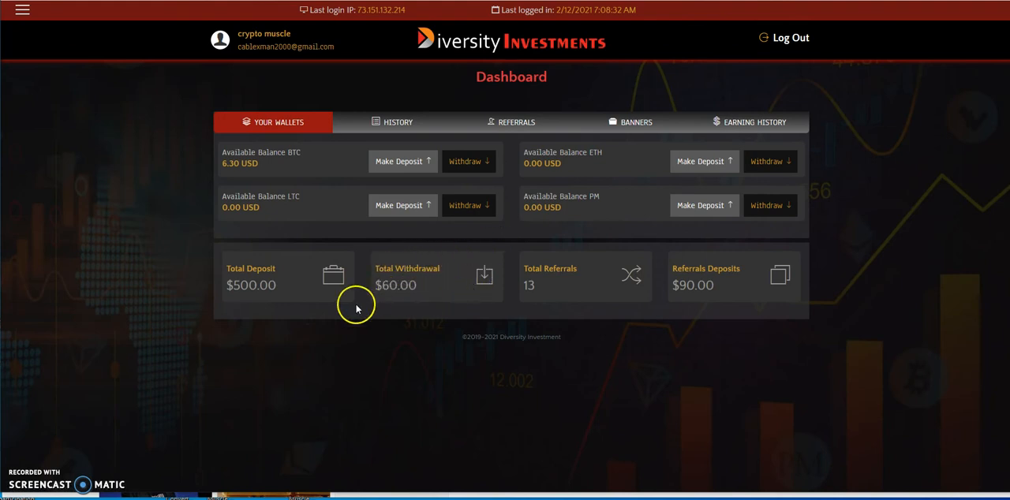
{"action": "mouse_move", "coordinate": [580, 102]}
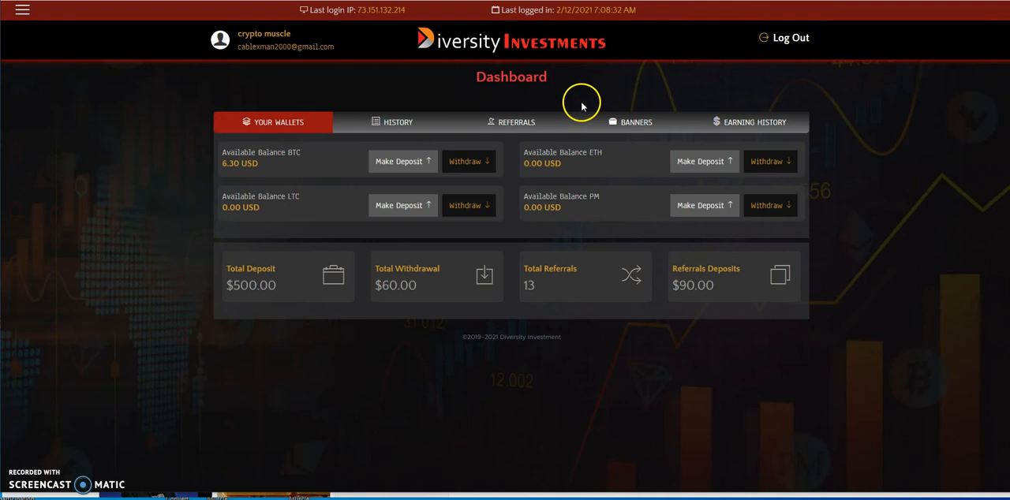
{"action": "mouse_move", "coordinate": [713, 161]}
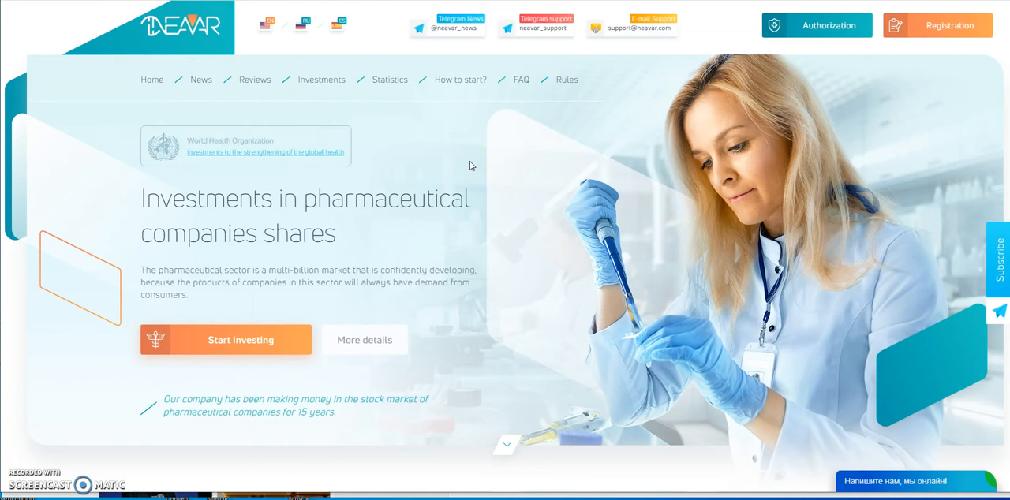
Scroll the Neavar homepage past investor statistics to the Our company offering section
{"action": "scroll", "scroll_direction": "down", "scroll_amount": 3}
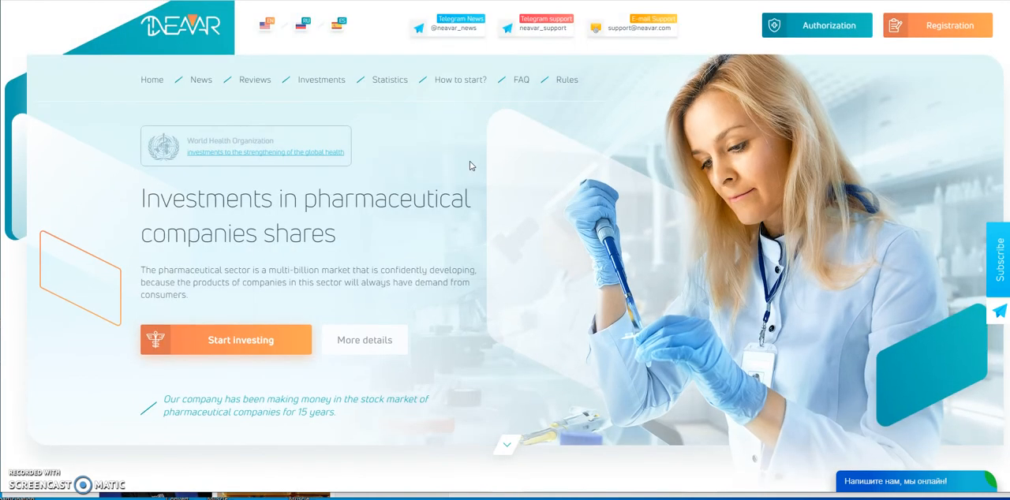
{"action": "scroll", "scroll_direction": "down", "scroll_amount": 3}
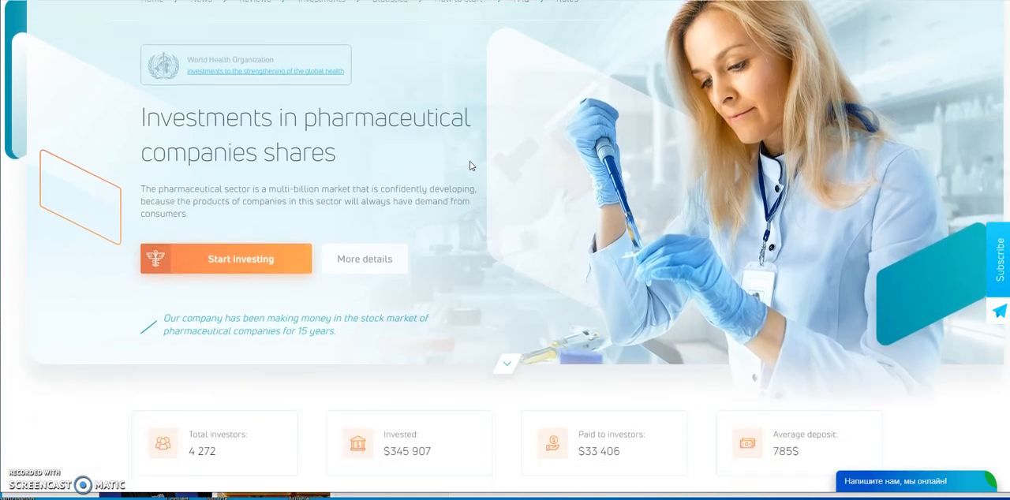
{"action": "scroll", "scroll_direction": "down", "scroll_amount": 3}
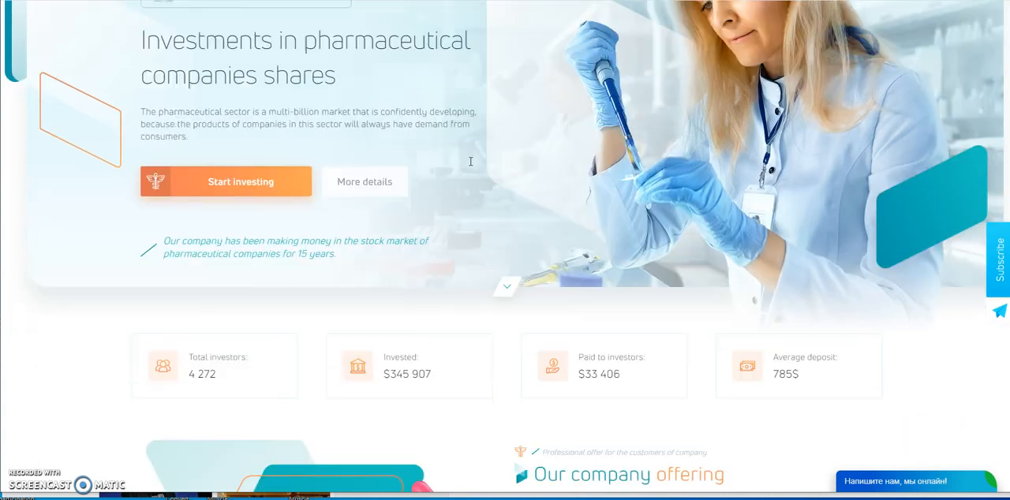
{"action": "scroll", "scroll_direction": "down", "scroll_amount": 3}
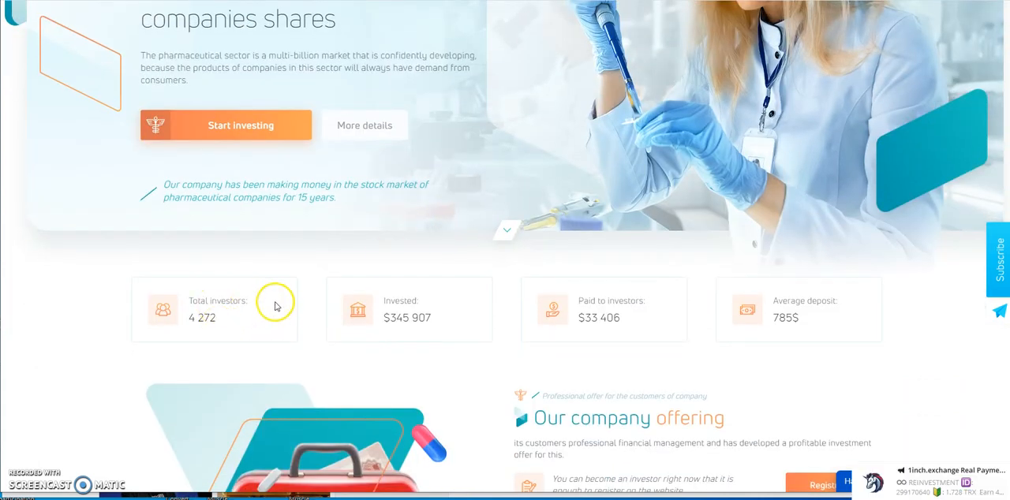
{"action": "mouse_move", "coordinate": [410, 338]}
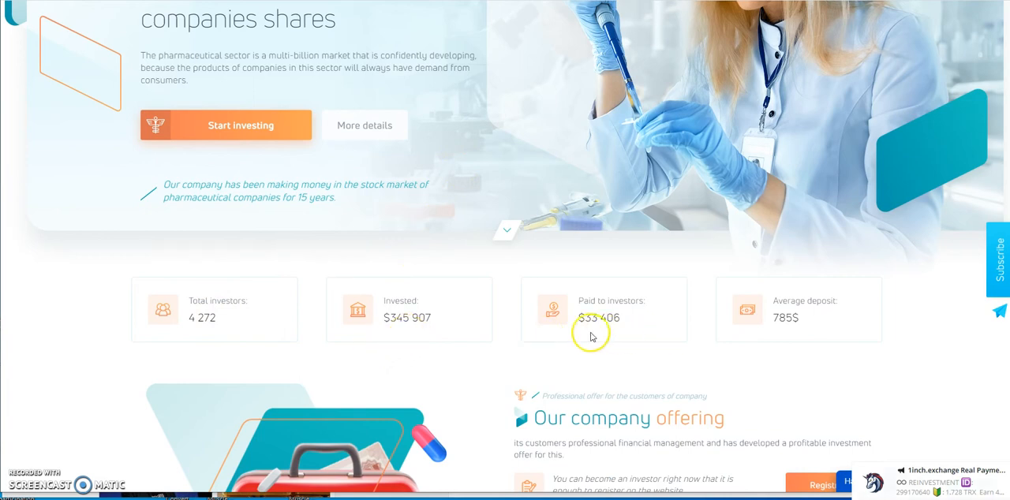
{"action": "mouse_move", "coordinate": [767, 332]}
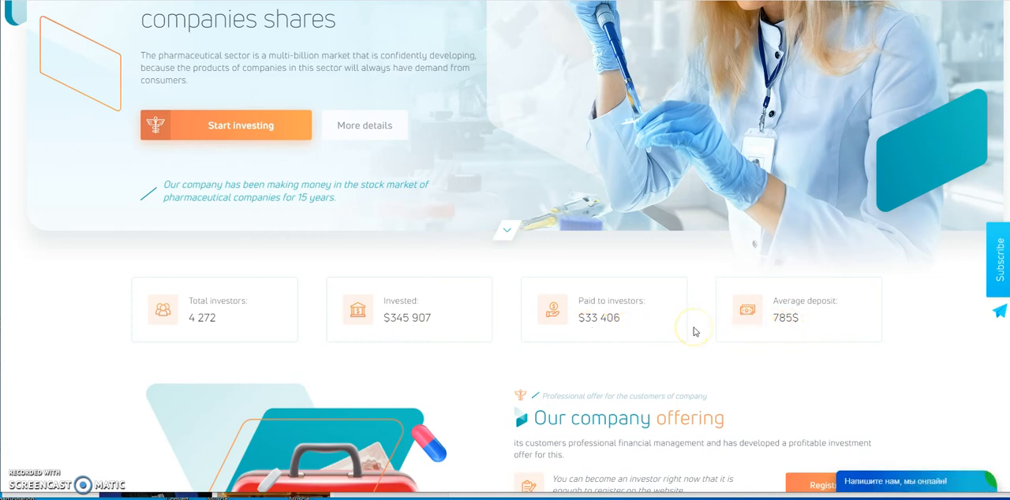
{"action": "scroll", "scroll_direction": "down", "scroll_amount": 3}
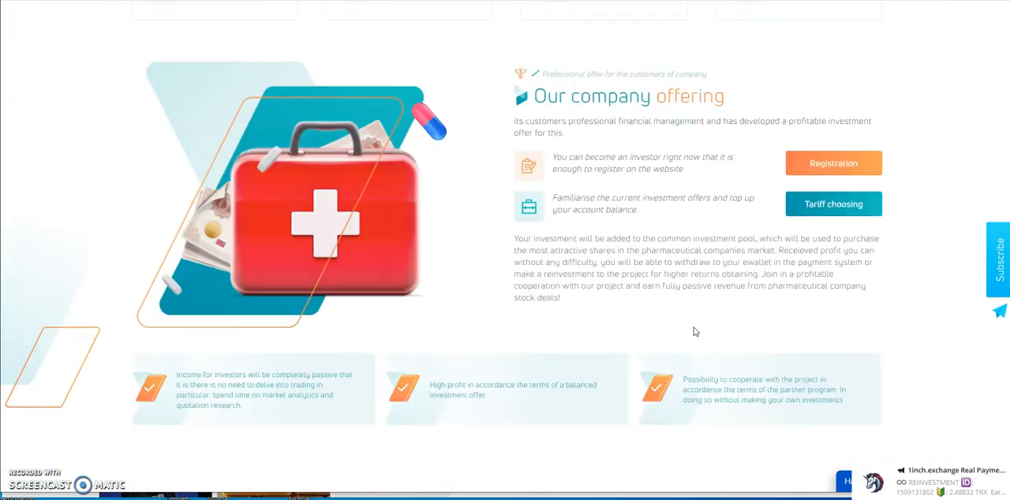
Scroll through the six plan cards, Beginner 3.5% to VIP+ 7.5%, down to the profit calculator
{"action": "scroll", "scroll_direction": "down", "scroll_amount": 3}
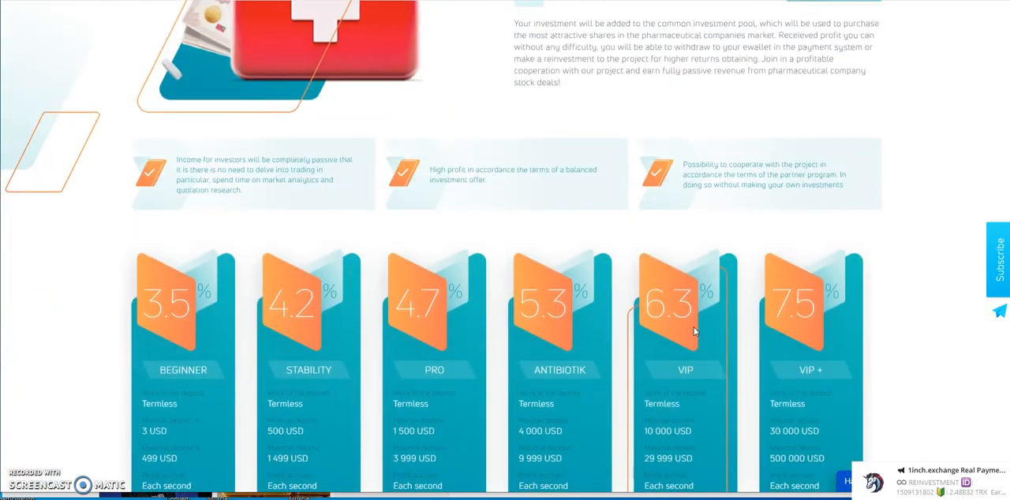
{"action": "scroll", "scroll_direction": "down", "scroll_amount": 3}
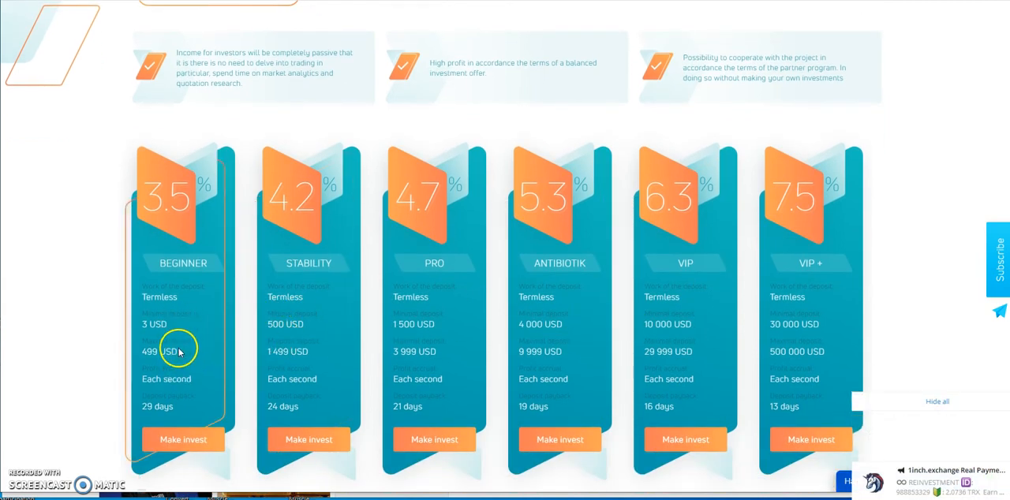
{"action": "mouse_move", "coordinate": [155, 336]}
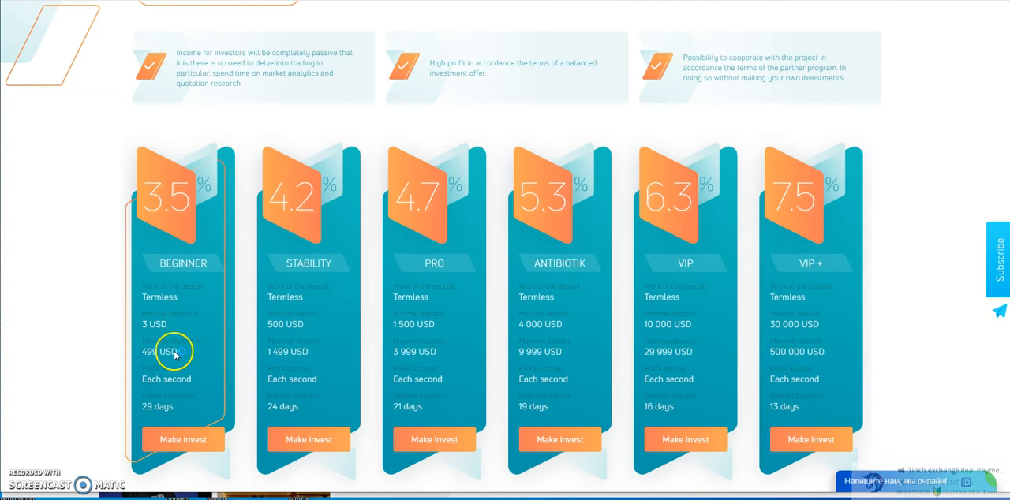
{"action": "mouse_move", "coordinate": [156, 366]}
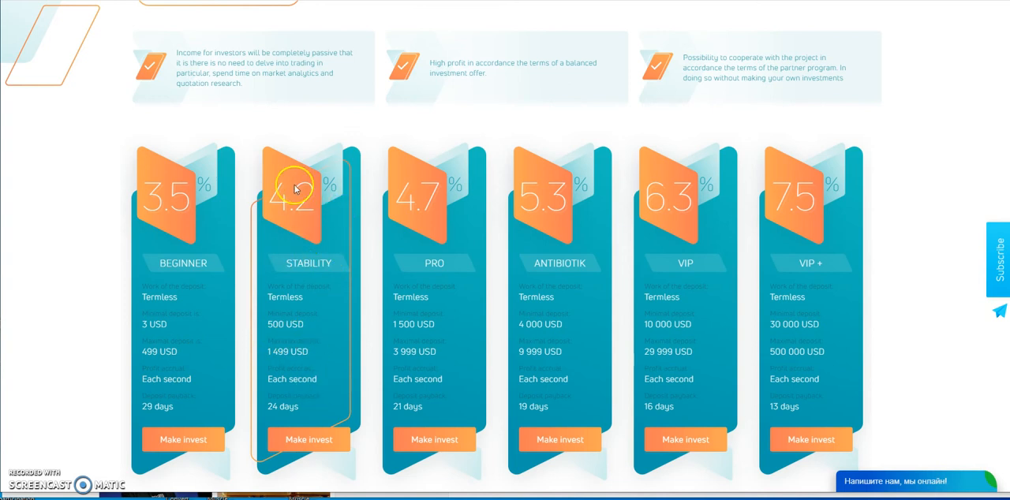
{"action": "mouse_move", "coordinate": [268, 352]}
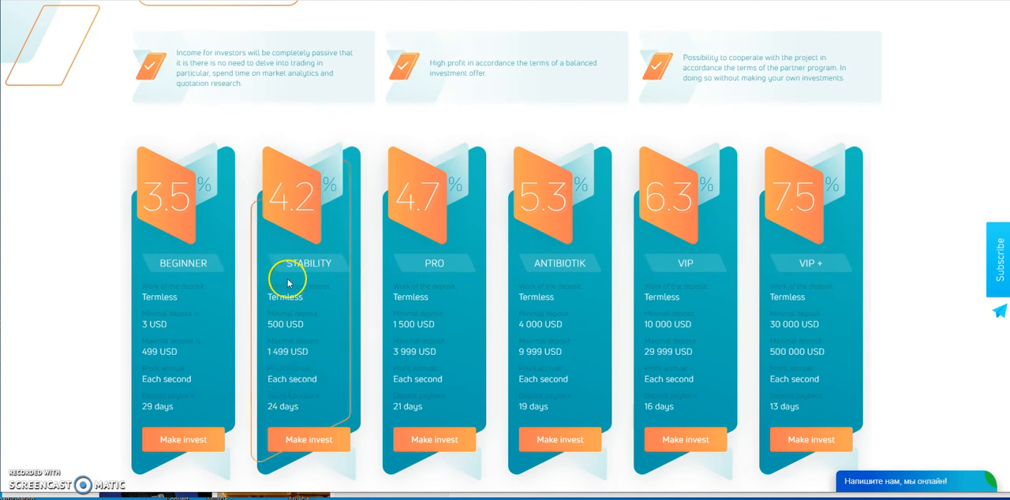
{"action": "mouse_move", "coordinate": [286, 312]}
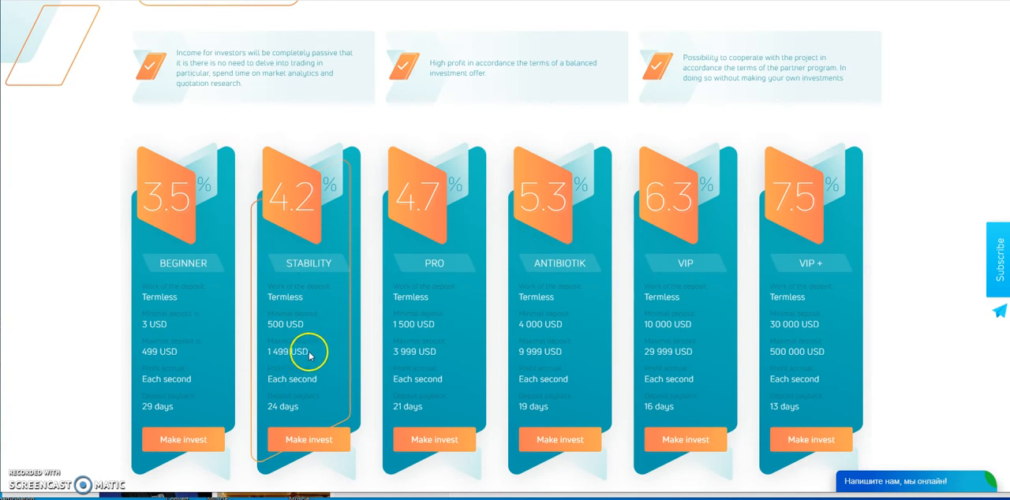
{"action": "mouse_move", "coordinate": [459, 278]}
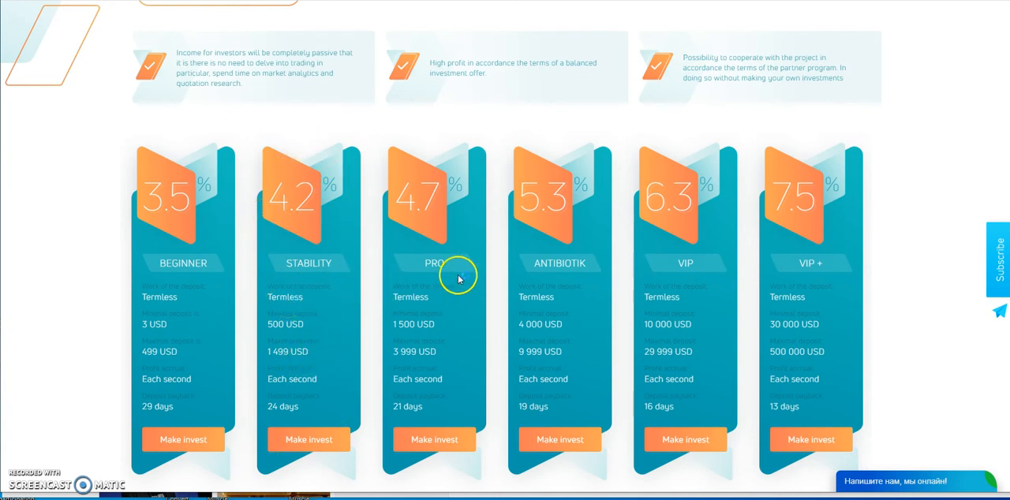
{"action": "mouse_move", "coordinate": [770, 247]}
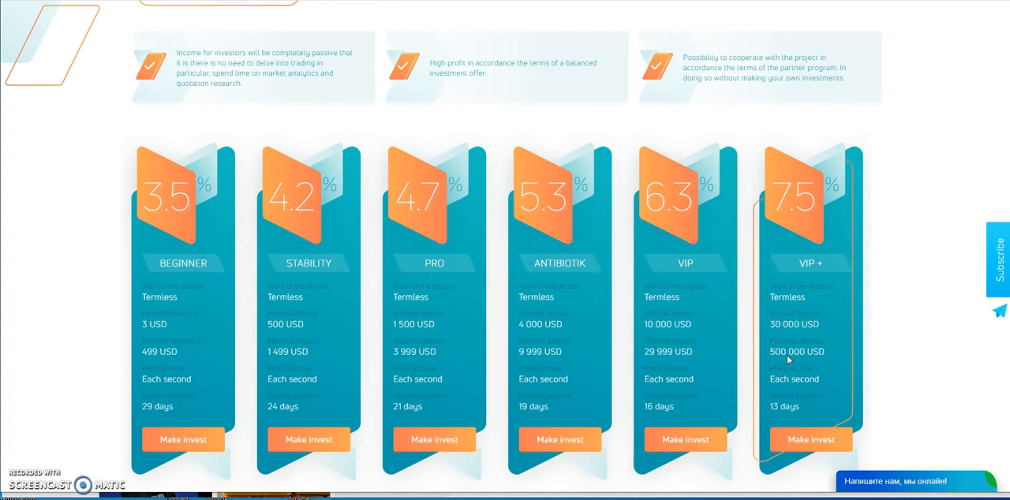
{"action": "scroll", "scroll_direction": "down", "scroll_amount": 3}
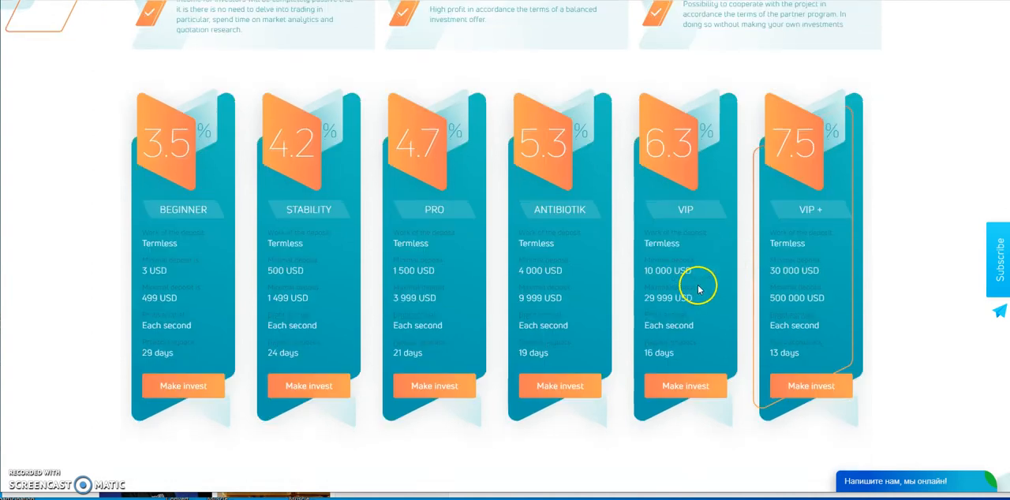
{"action": "mouse_move", "coordinate": [282, 356]}
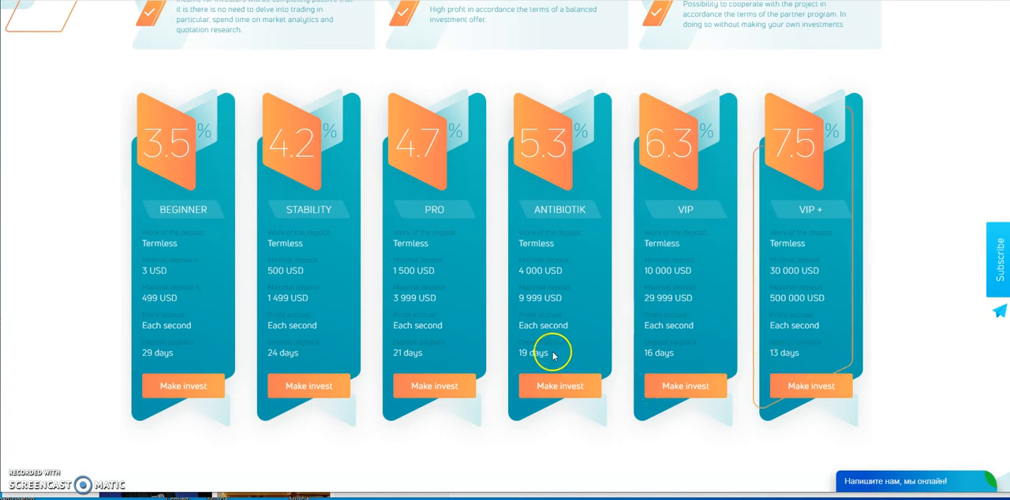
{"action": "mouse_move", "coordinate": [366, 253]}
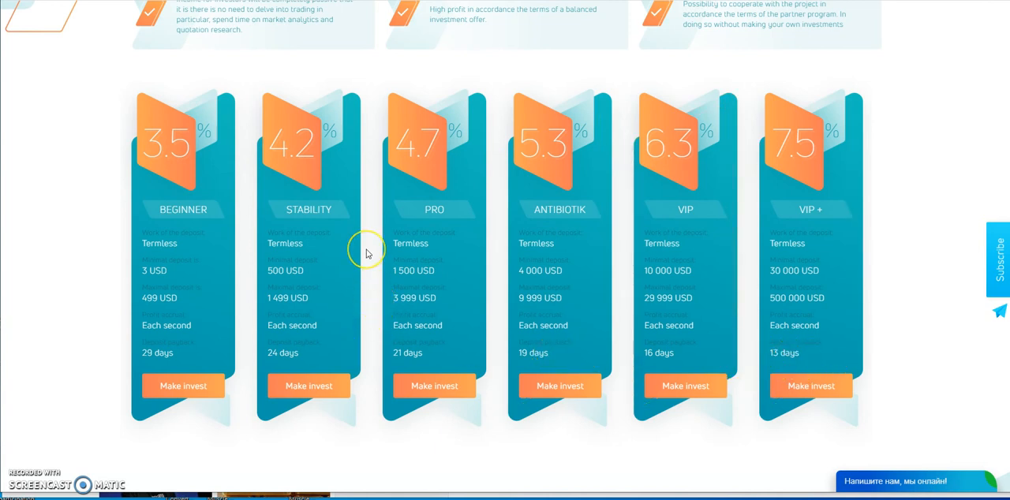
{"action": "mouse_move", "coordinate": [366, 253]}
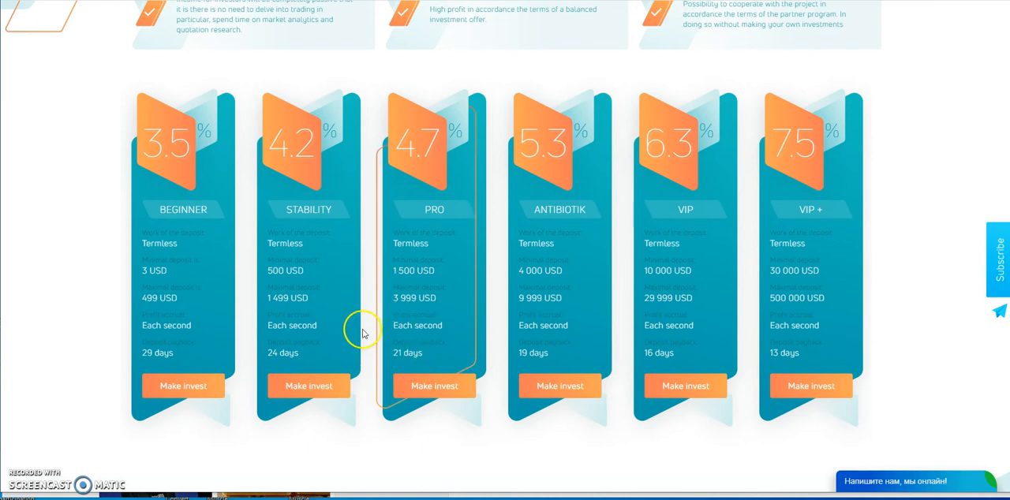
{"action": "mouse_move", "coordinate": [366, 328]}
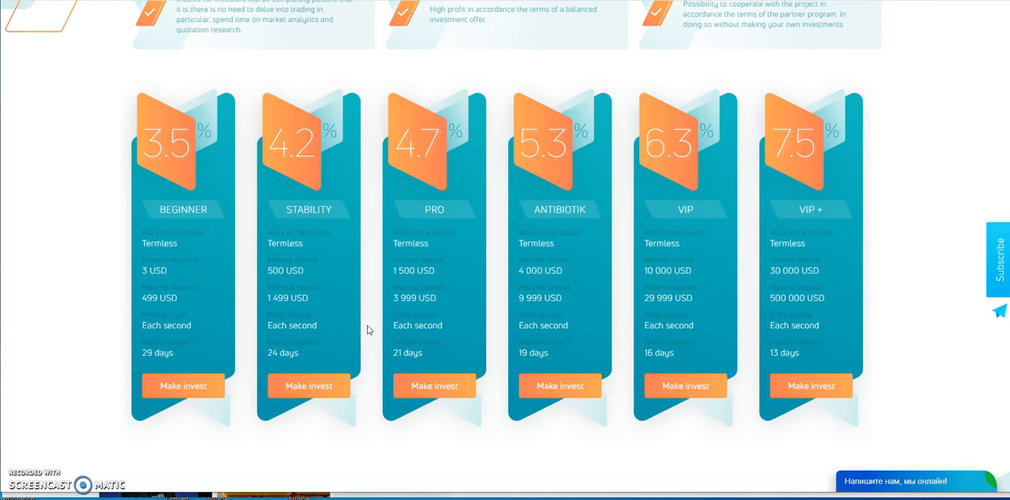
{"action": "scroll", "scroll_direction": "down", "scroll_amount": 3}
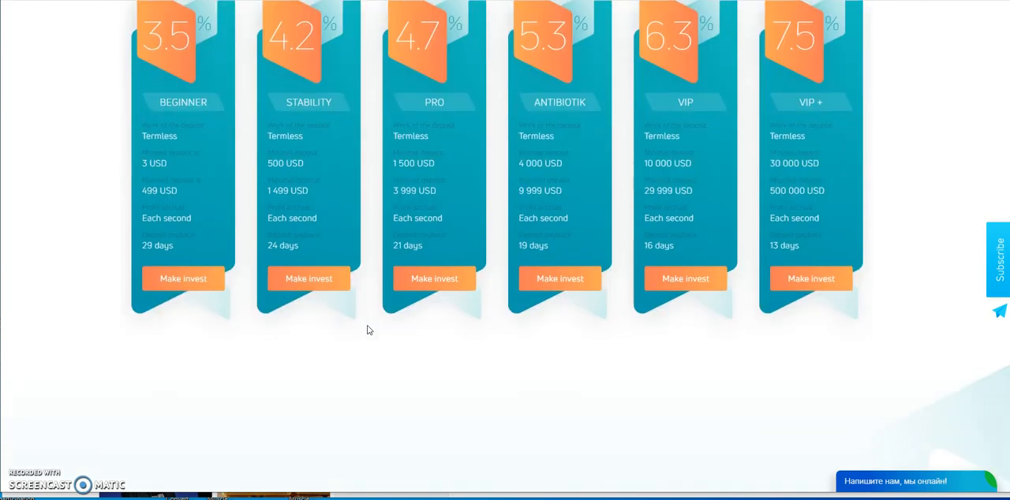
{"action": "left_click", "coordinate": [309, 278]}
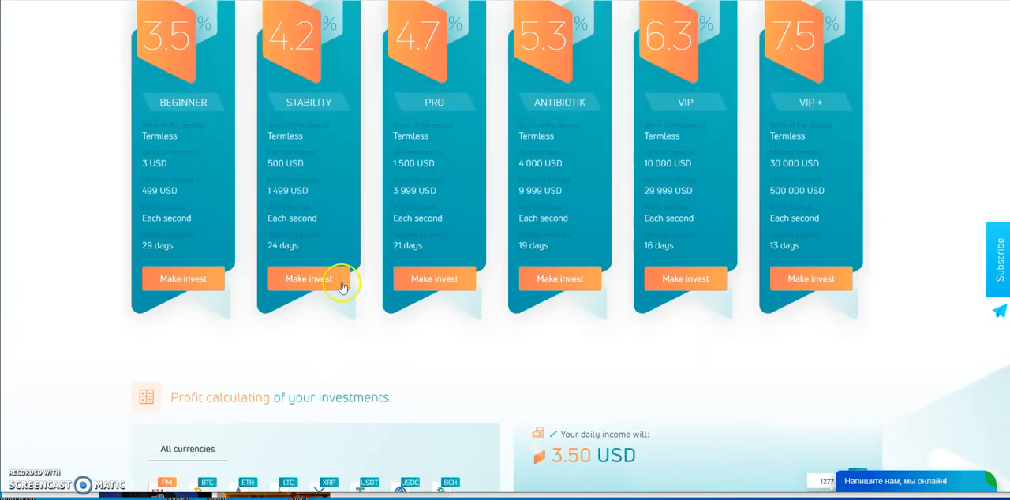
{"action": "mouse_move", "coordinate": [229, 153]}
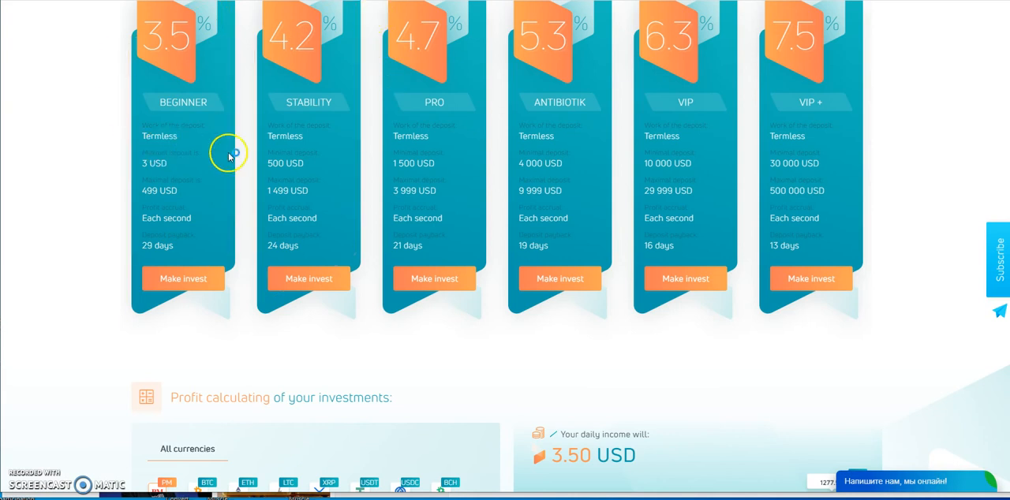
{"action": "mouse_move", "coordinate": [398, 336]}
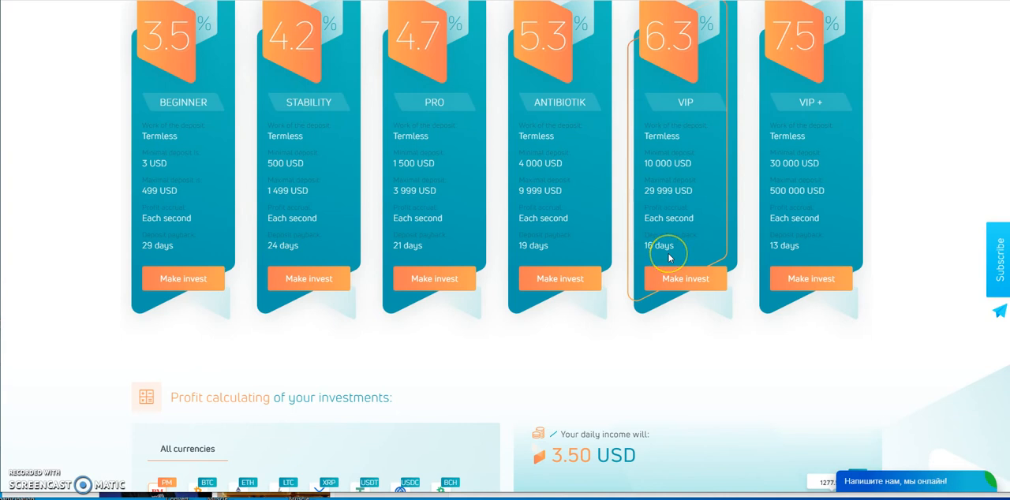
{"action": "mouse_move", "coordinate": [615, 255]}
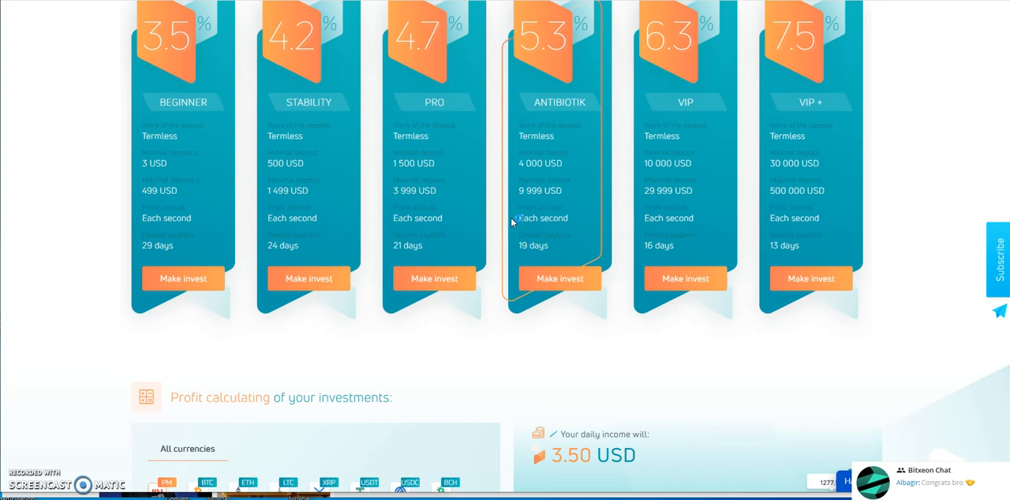
{"action": "scroll", "scroll_direction": "down", "scroll_amount": 3}
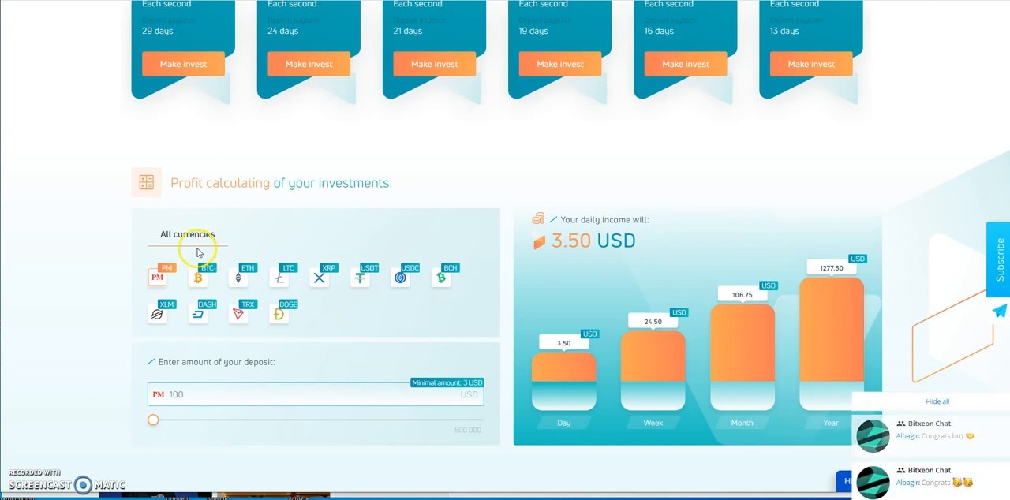
{"action": "mouse_move", "coordinate": [136, 283]}
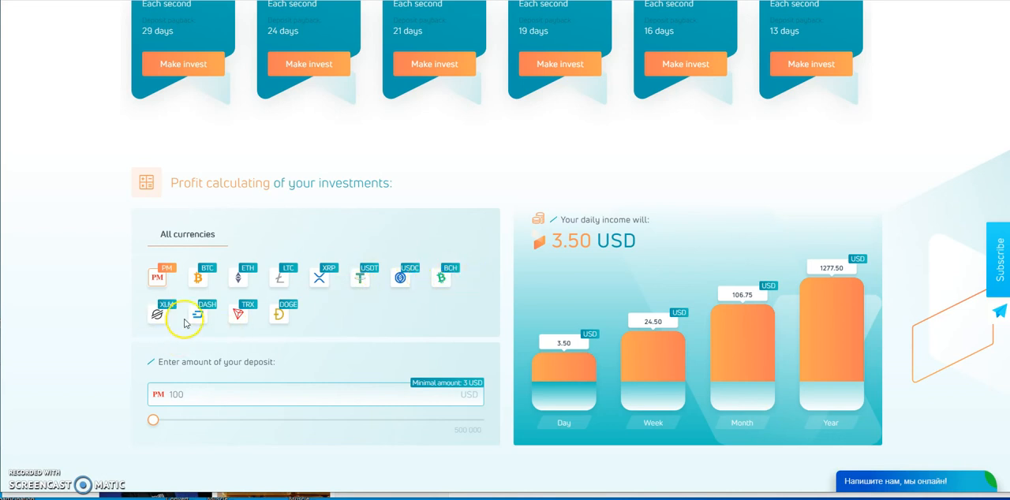
{"action": "mouse_move", "coordinate": [330, 313]}
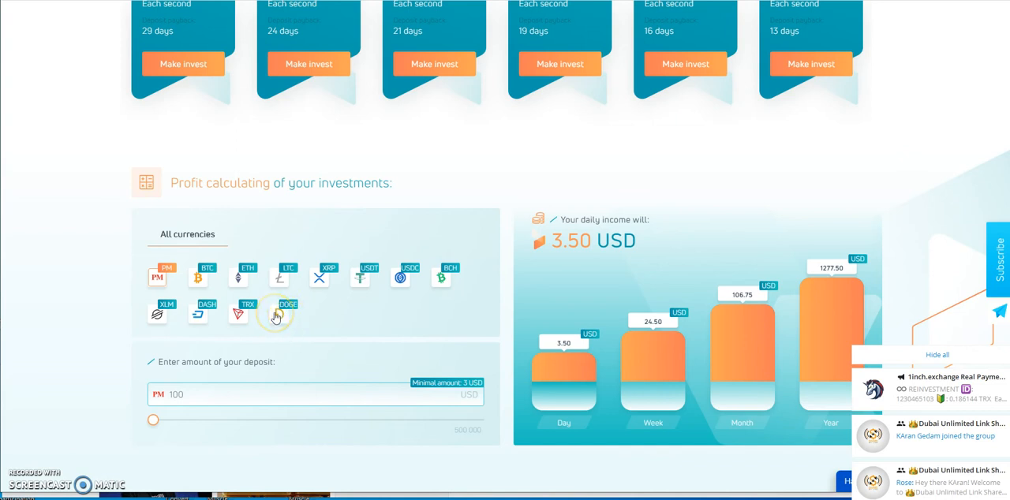
Scroll to the profit calculator showing 3.50 USD daily income on a 100 deposit
{"action": "scroll", "scroll_direction": "down", "scroll_amount": 3}
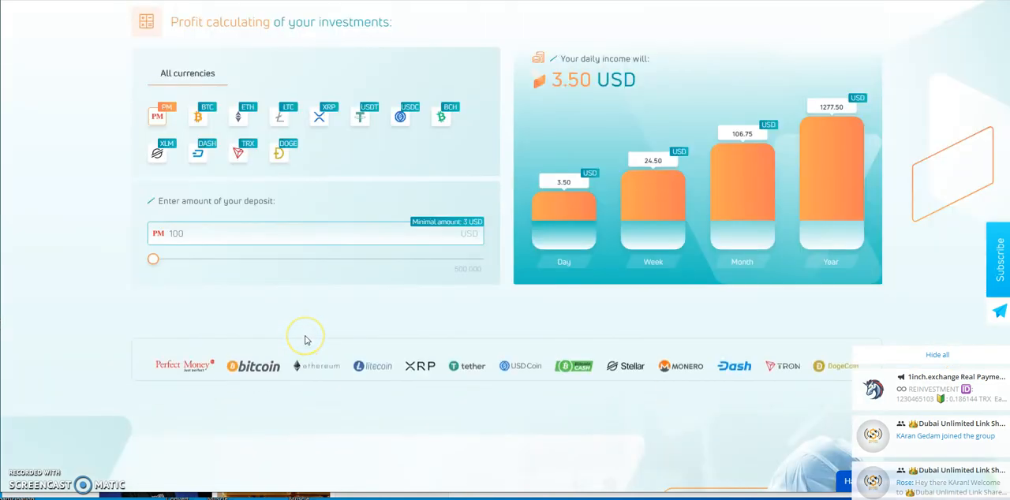
{"action": "scroll", "scroll_direction": "down", "scroll_amount": 3}
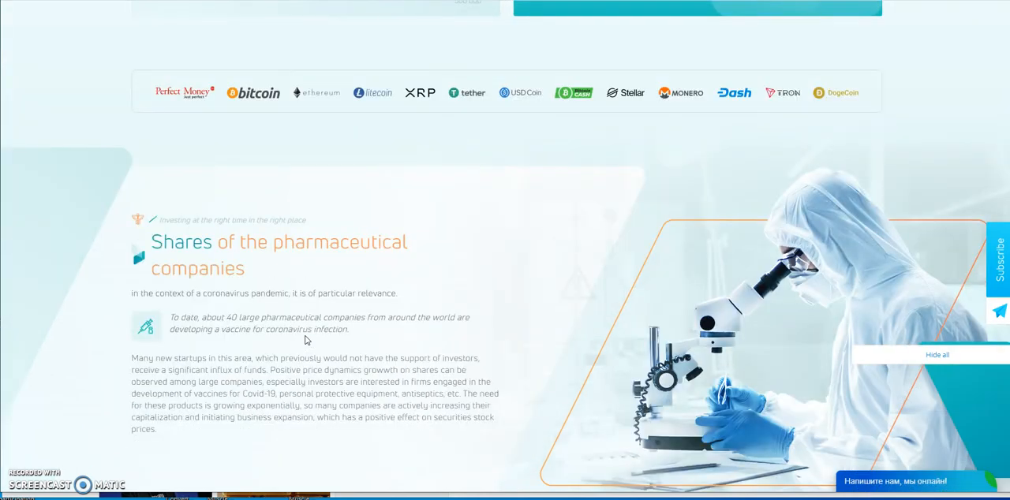
{"action": "scroll", "scroll_direction": "down", "scroll_amount": 3}
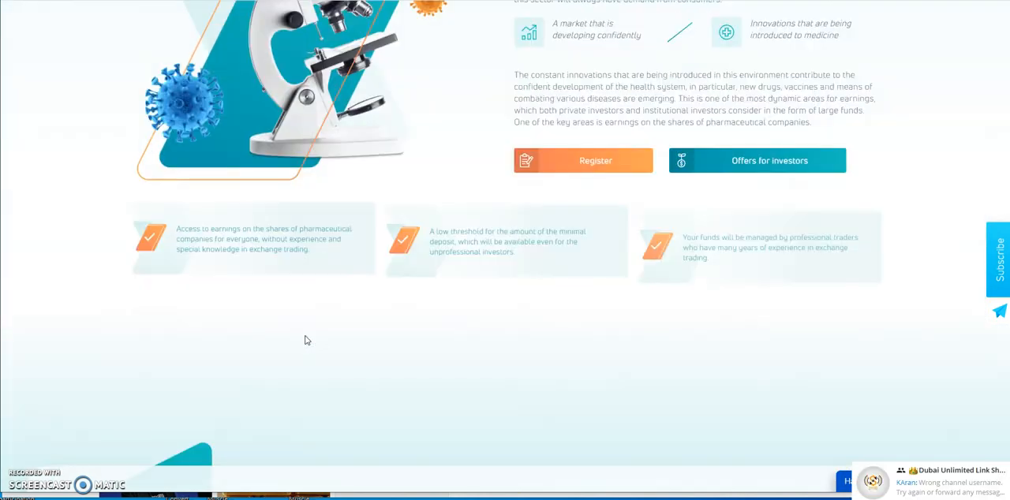
{"action": "scroll", "scroll_direction": "down", "scroll_amount": 3}
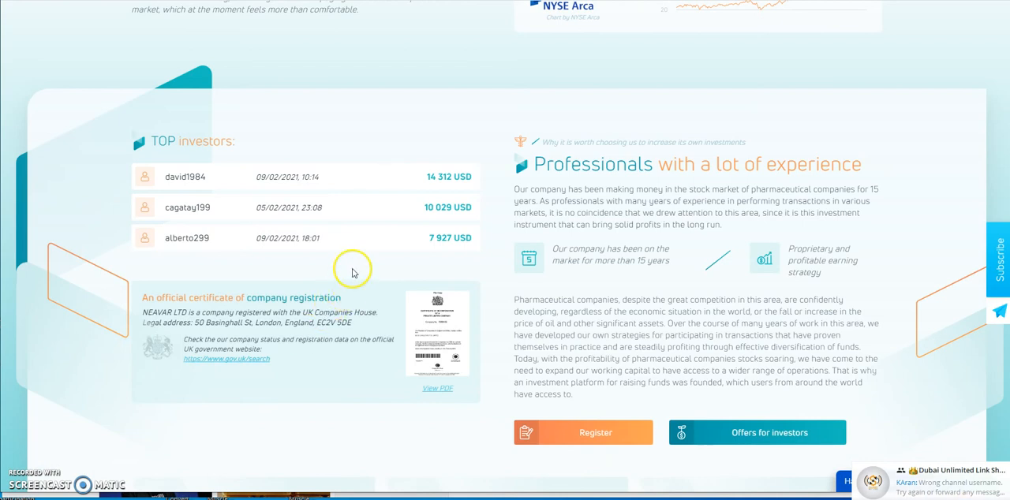
{"action": "mouse_move", "coordinate": [428, 190]}
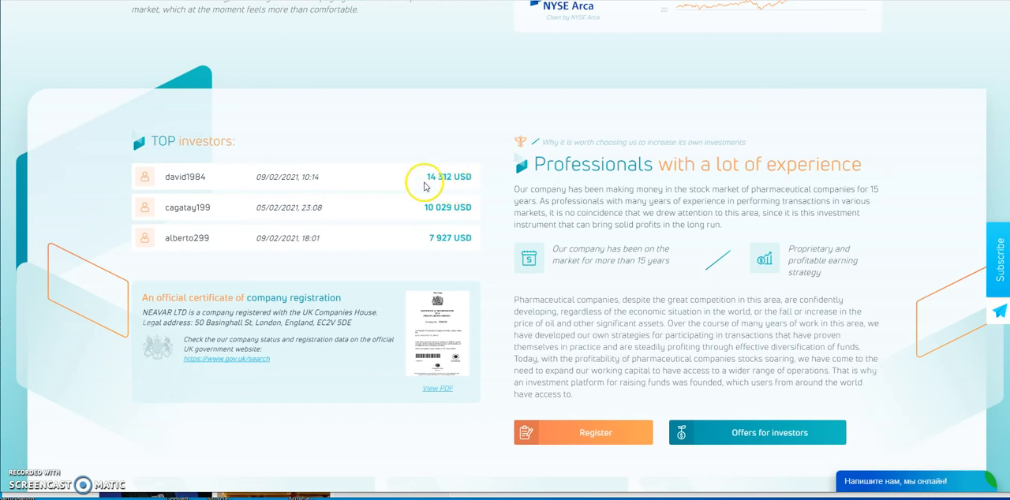
{"action": "mouse_move", "coordinate": [441, 187]}
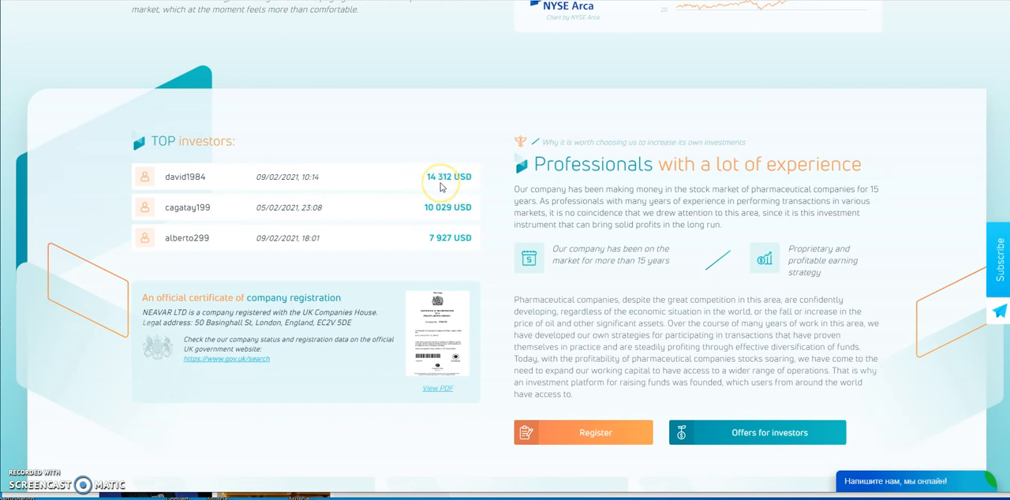
{"action": "mouse_move", "coordinate": [404, 230]}
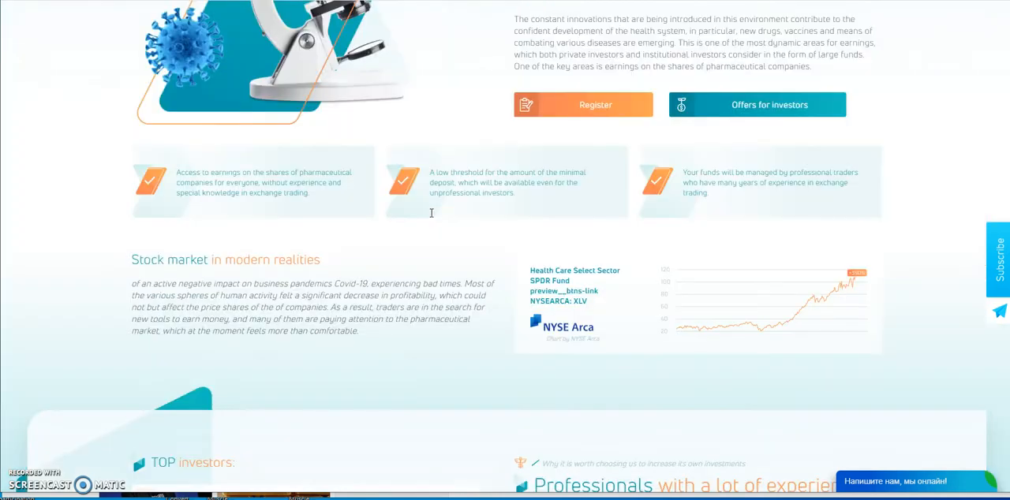
{"action": "scroll", "scroll_direction": "down", "scroll_amount": 3}
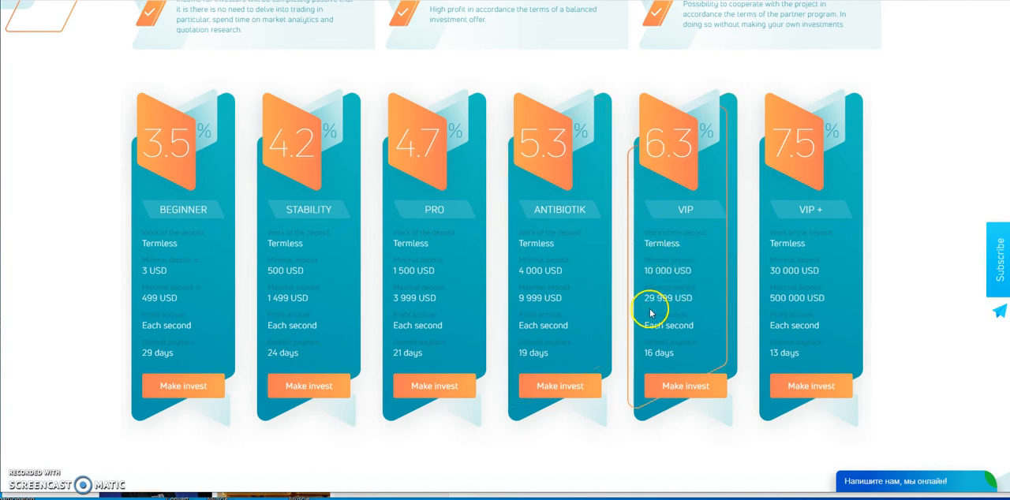
{"action": "mouse_move", "coordinate": [691, 166]}
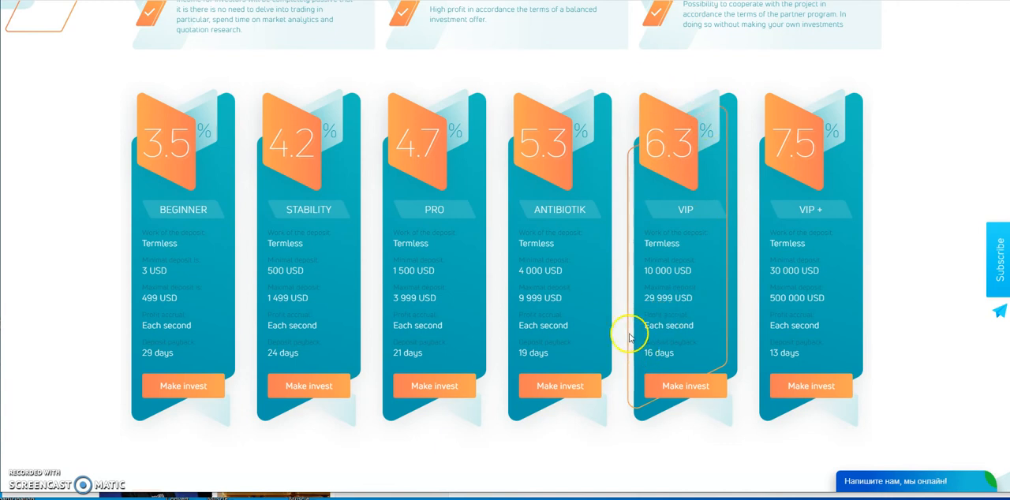
{"action": "mouse_move", "coordinate": [661, 315]}
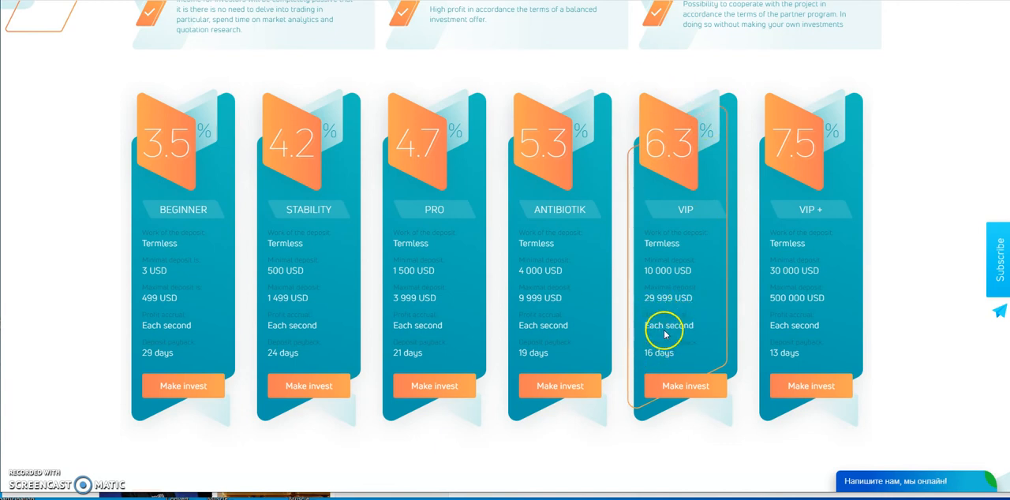
{"action": "mouse_move", "coordinate": [656, 340]}
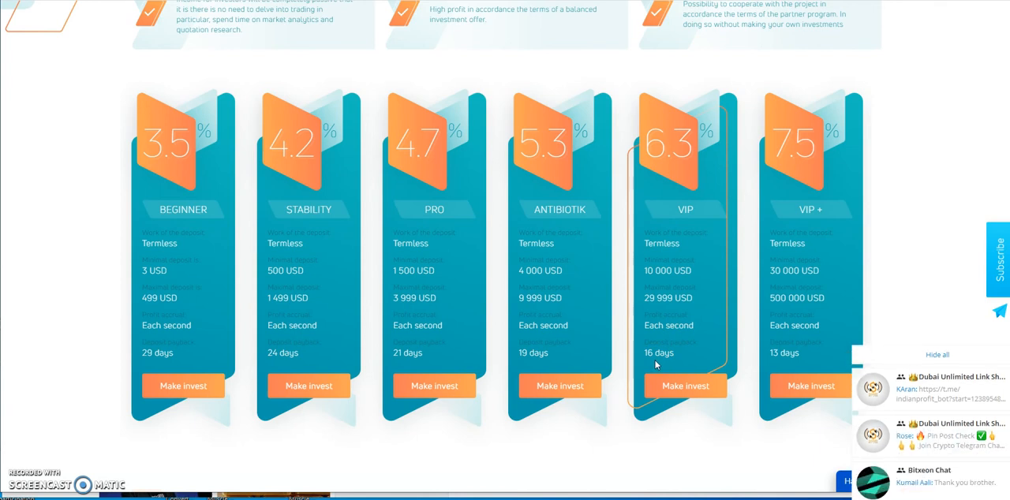
Scroll down through the home page to the footer before reaching the account dashboard
{"action": "scroll", "scroll_direction": "down", "scroll_amount": 3}
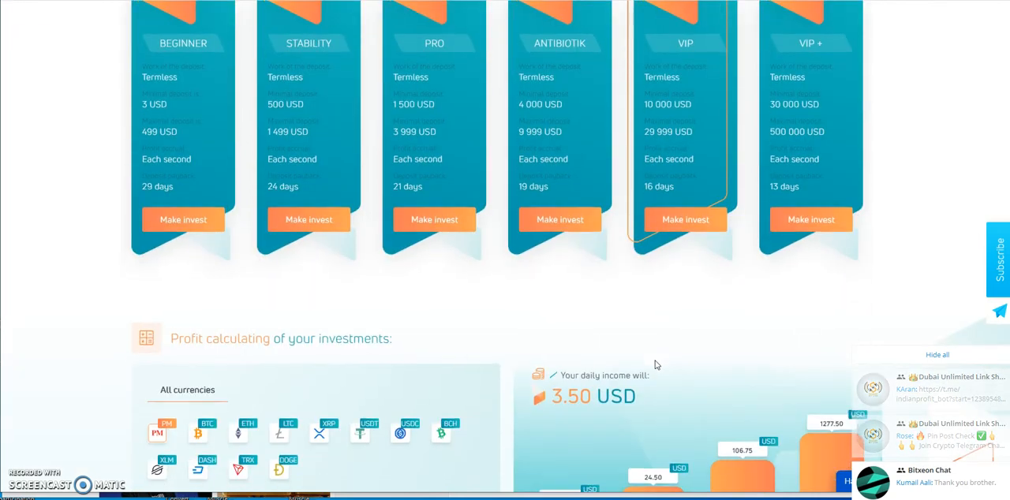
{"action": "scroll", "scroll_direction": "down", "scroll_amount": 3}
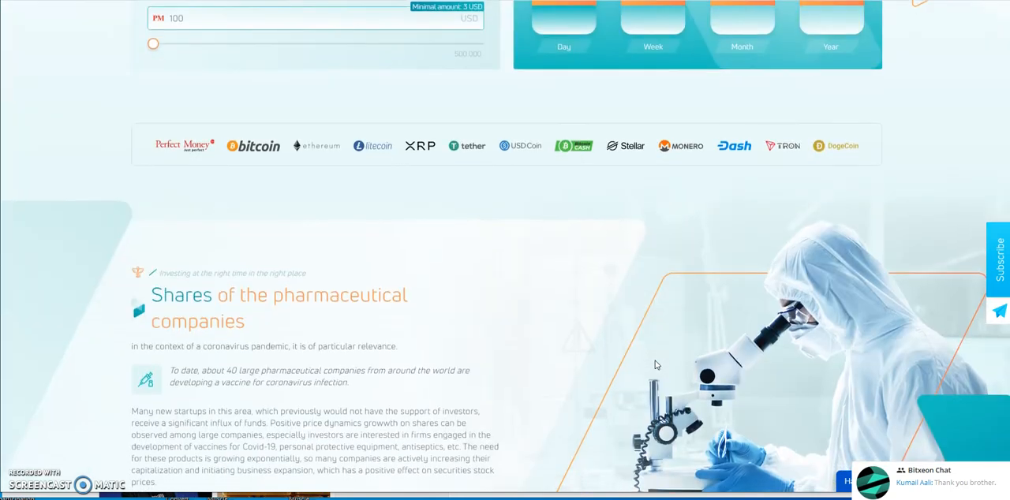
{"action": "scroll", "scroll_direction": "down", "scroll_amount": 3}
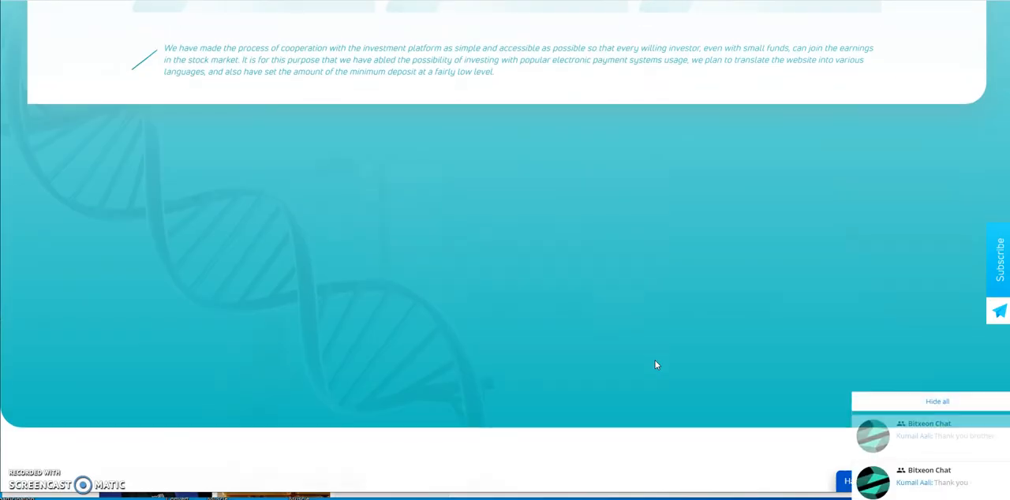
{"action": "scroll", "scroll_direction": "down", "scroll_amount": 3}
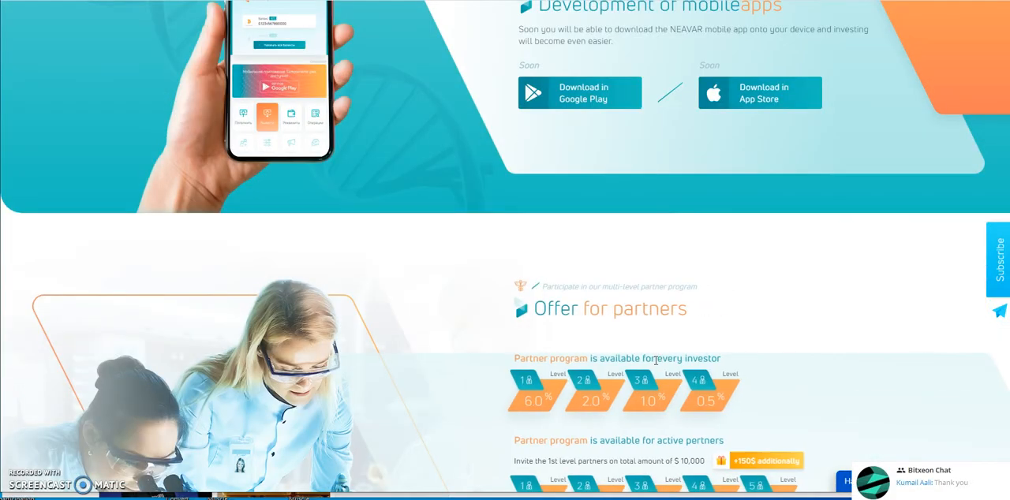
{"action": "scroll", "scroll_direction": "down", "scroll_amount": 3}
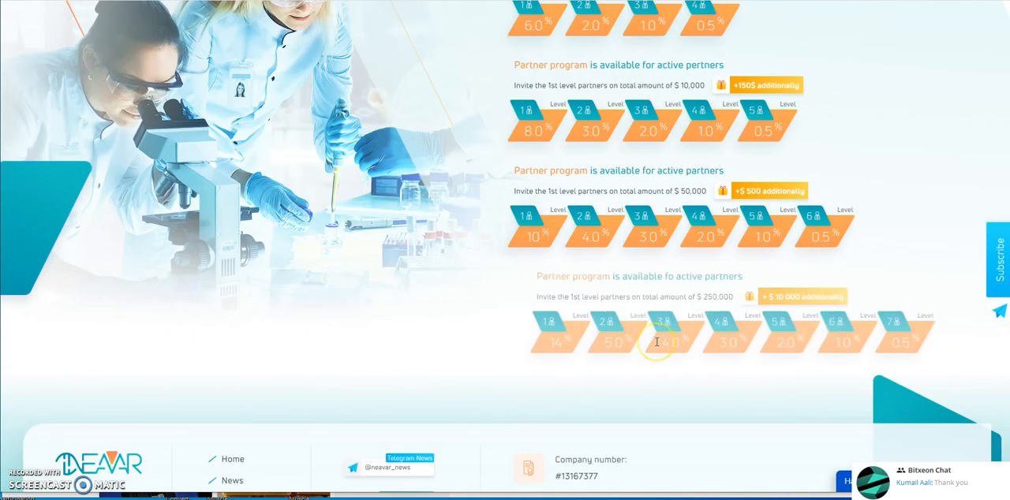
{"action": "scroll", "scroll_direction": "down", "scroll_amount": 3}
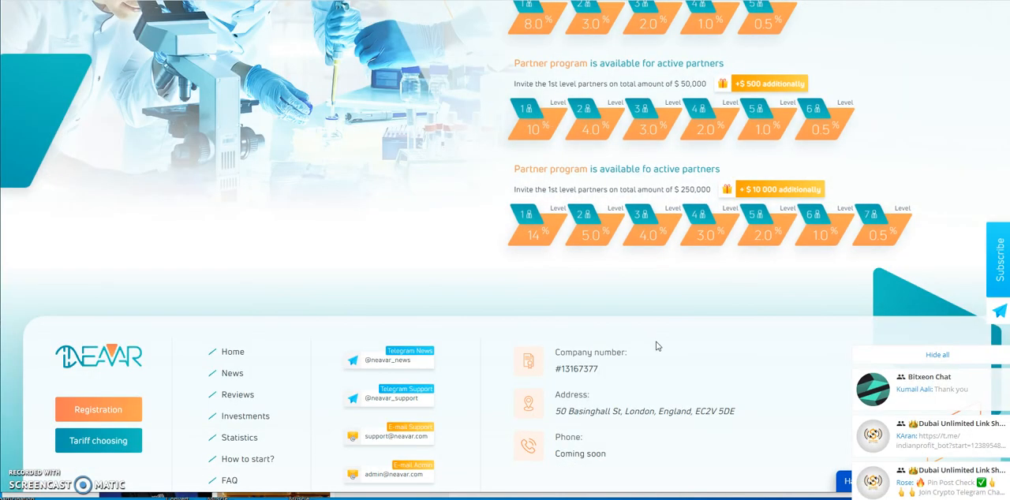
{"action": "scroll", "scroll_direction": "down", "scroll_amount": 3}
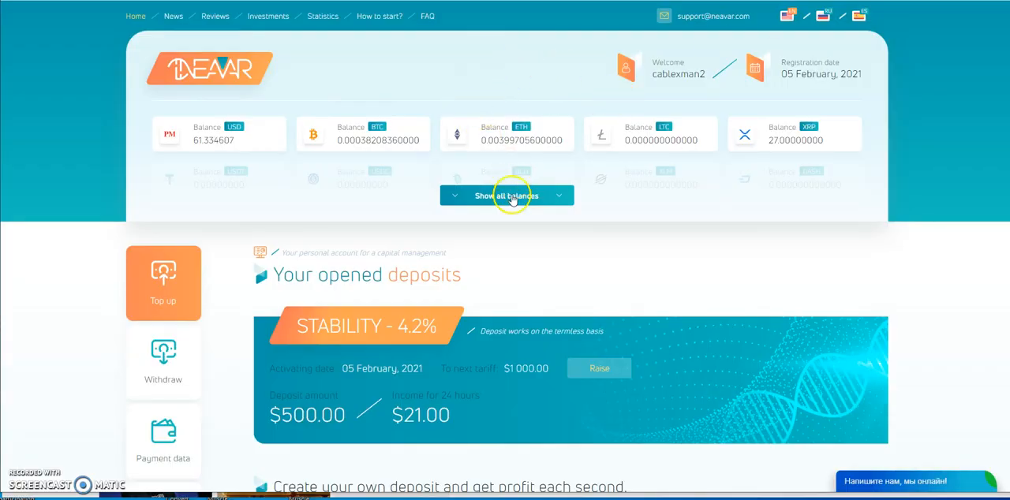
Show all currency balances and scroll through the Stability deposit details and the deposit calculator
{"action": "left_click", "coordinate": [505, 195]}
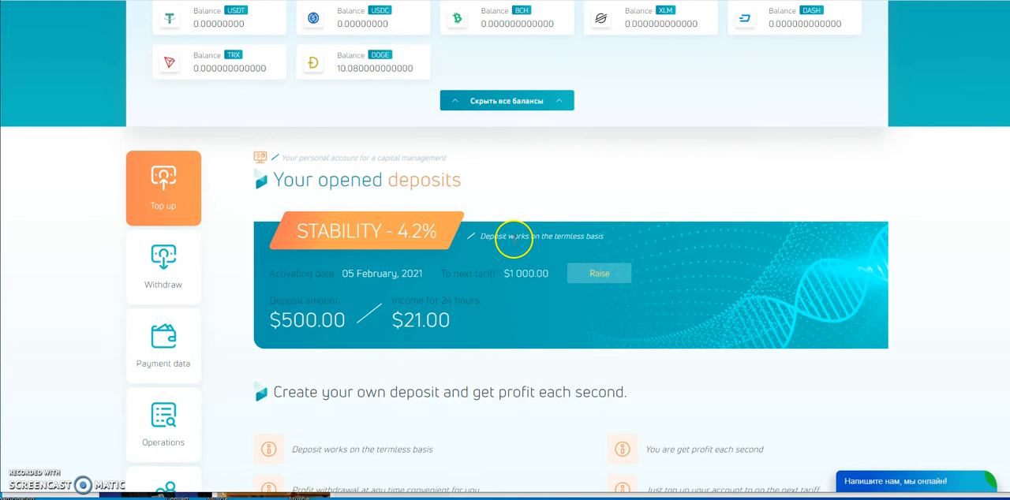
{"action": "scroll", "scroll_direction": "down", "scroll_amount": 3}
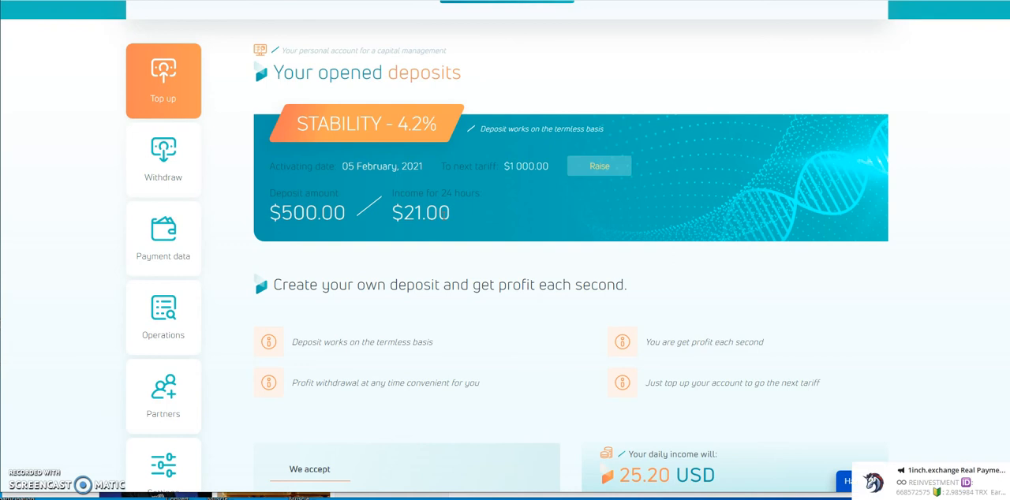
{"action": "mouse_move", "coordinate": [534, 197]}
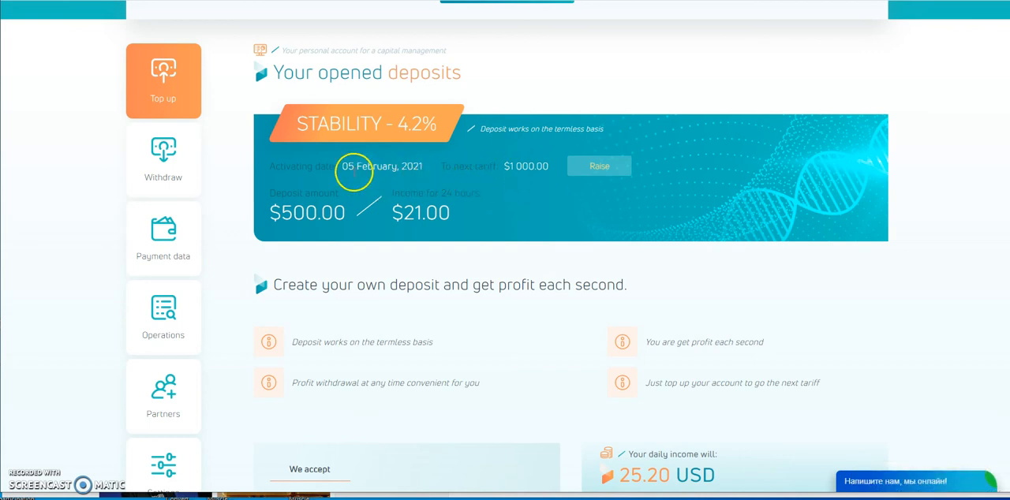
{"action": "mouse_move", "coordinate": [513, 176]}
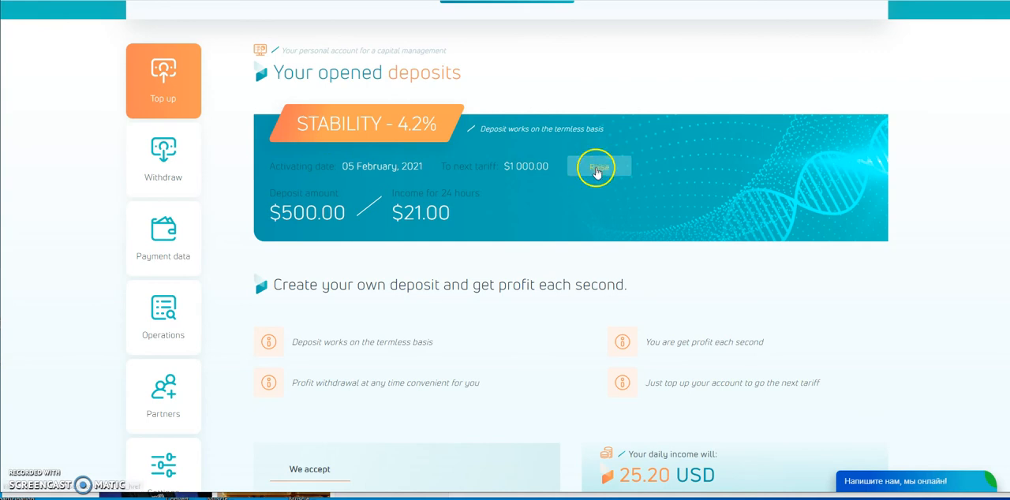
{"action": "scroll", "scroll_direction": "down", "scroll_amount": 3}
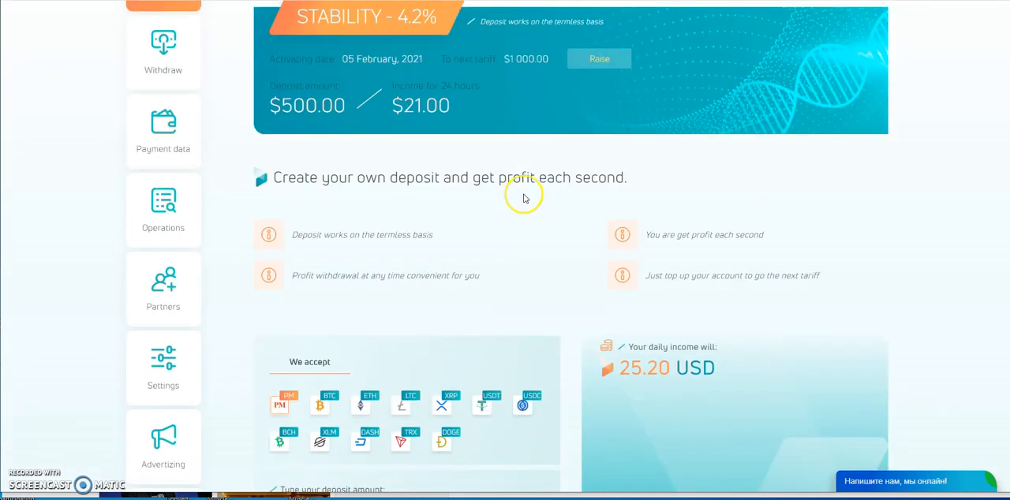
{"action": "scroll", "scroll_direction": "down", "scroll_amount": 3}
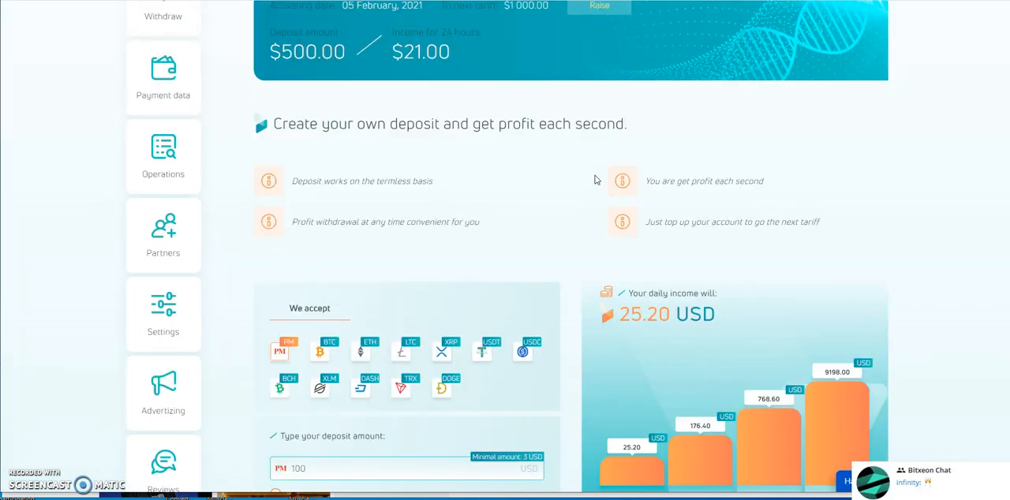
{"action": "scroll", "scroll_direction": "down", "scroll_amount": 3}
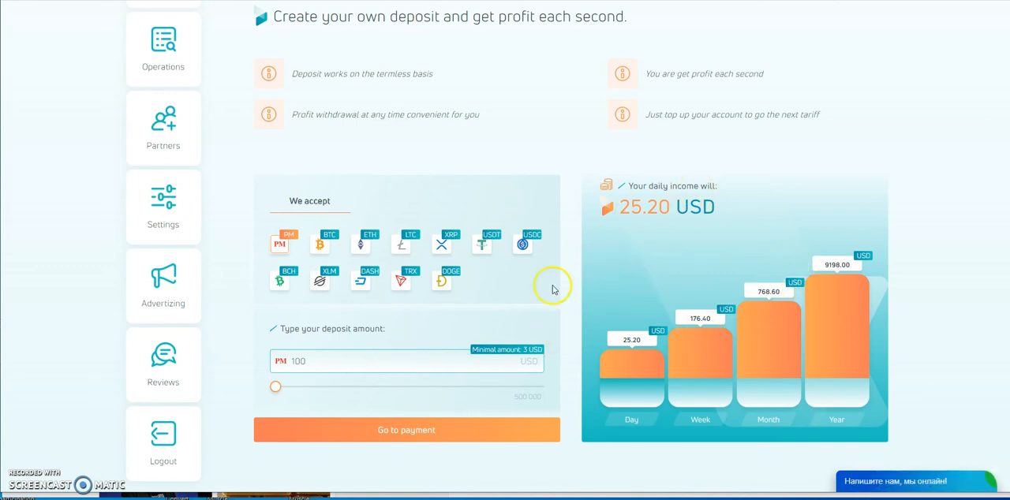
{"action": "scroll", "scroll_direction": "down", "scroll_amount": 3}
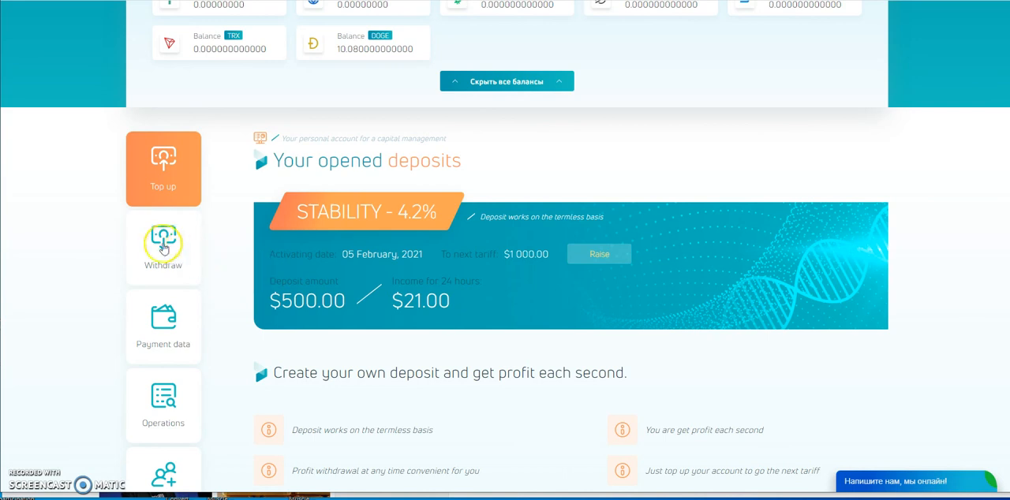
{"action": "mouse_move", "coordinate": [540, 188]}
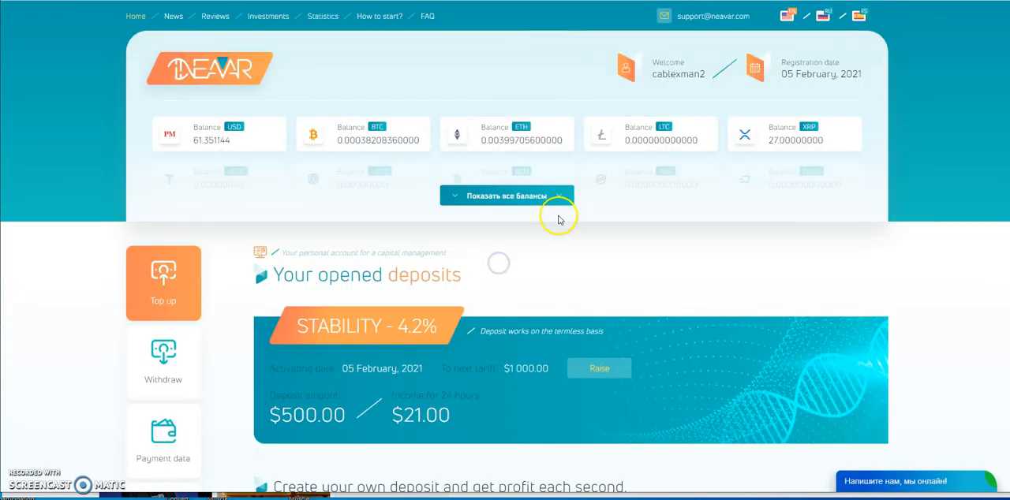
{"action": "left_click", "coordinate": [505, 195]}
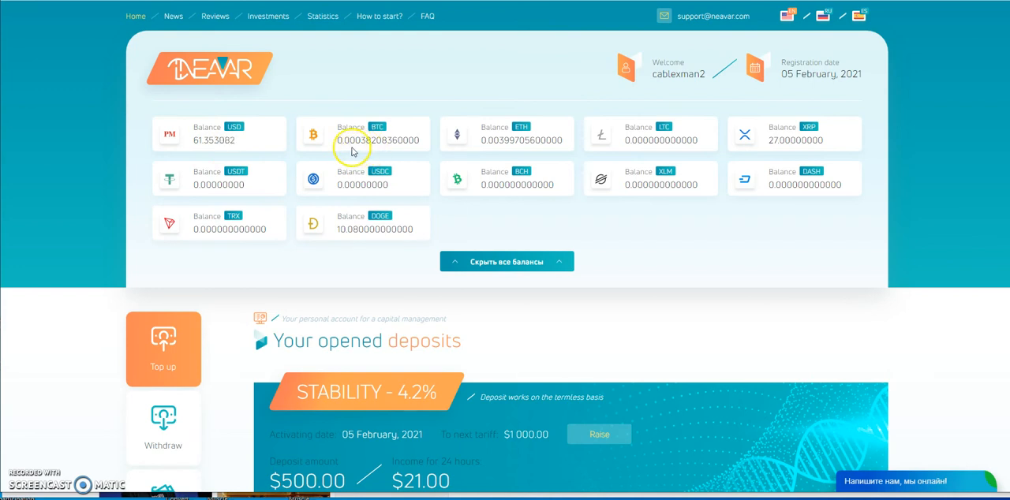
{"action": "mouse_move", "coordinate": [493, 151]}
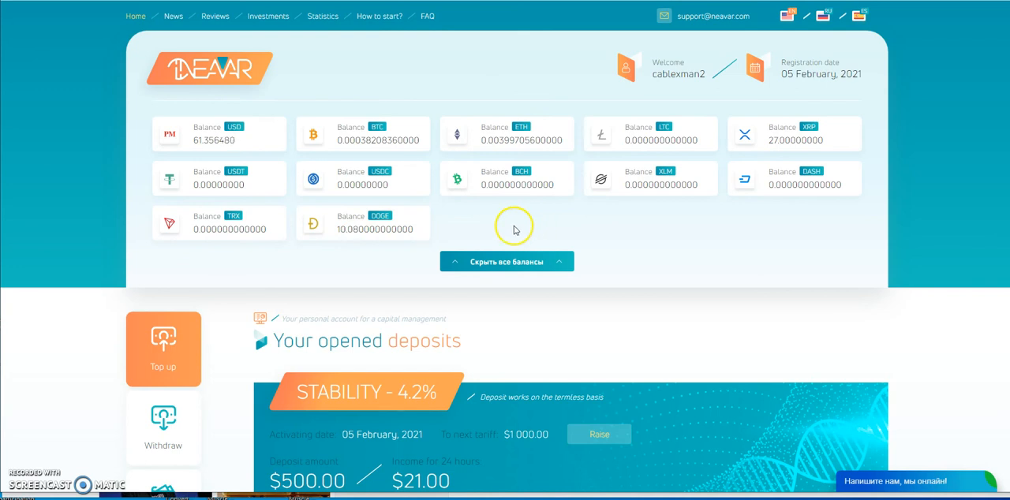
{"action": "scroll", "scroll_direction": "down", "scroll_amount": 3}
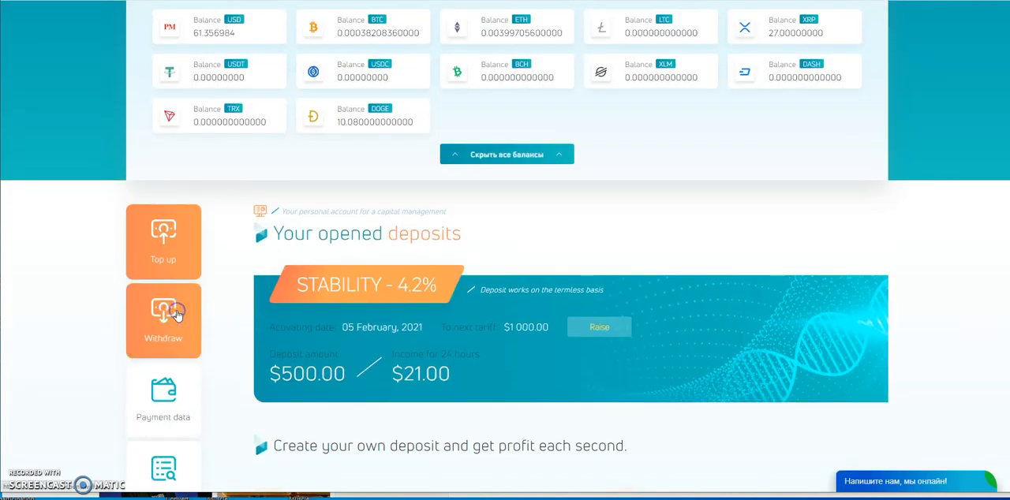
{"action": "left_click", "coordinate": [164, 319]}
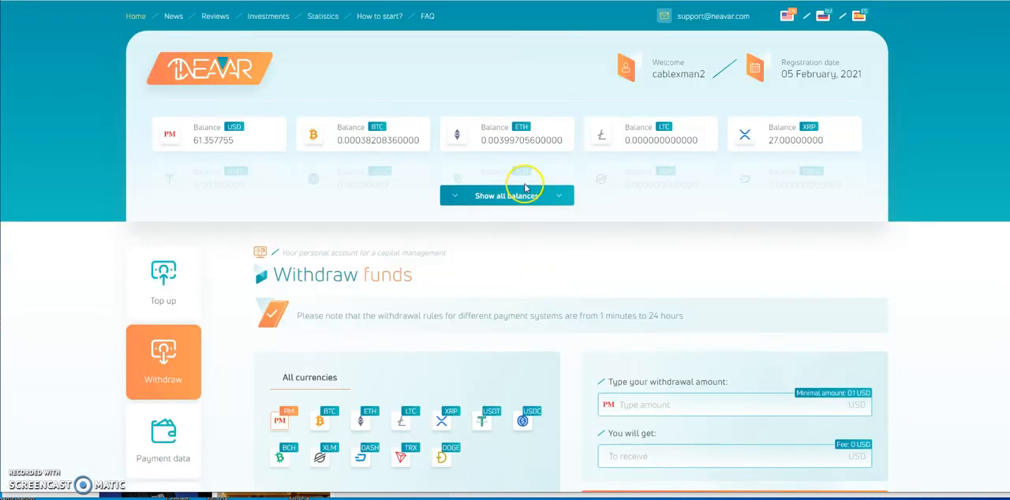
Show all balances and select the XRP balance amount for copying
{"action": "left_click", "coordinate": [505, 196]}
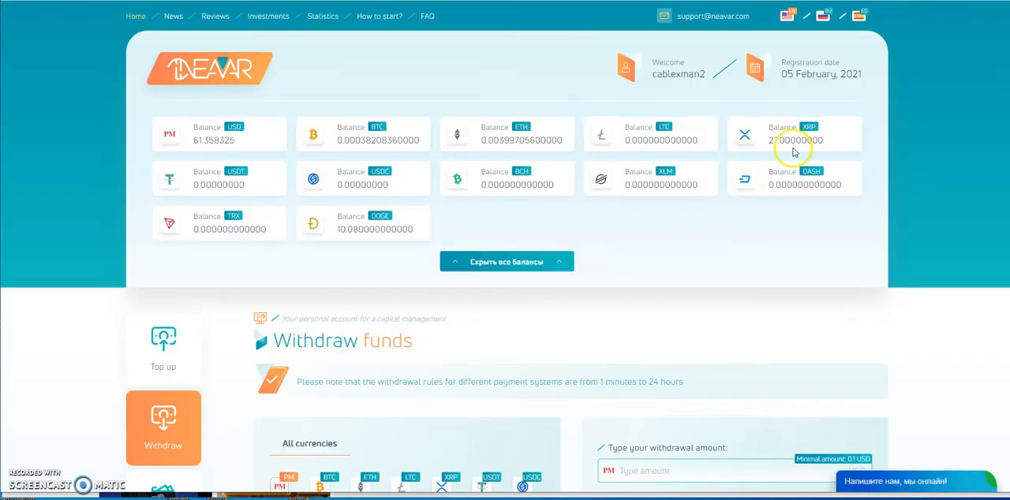
{"action": "double_click", "coordinate": [780, 139]}
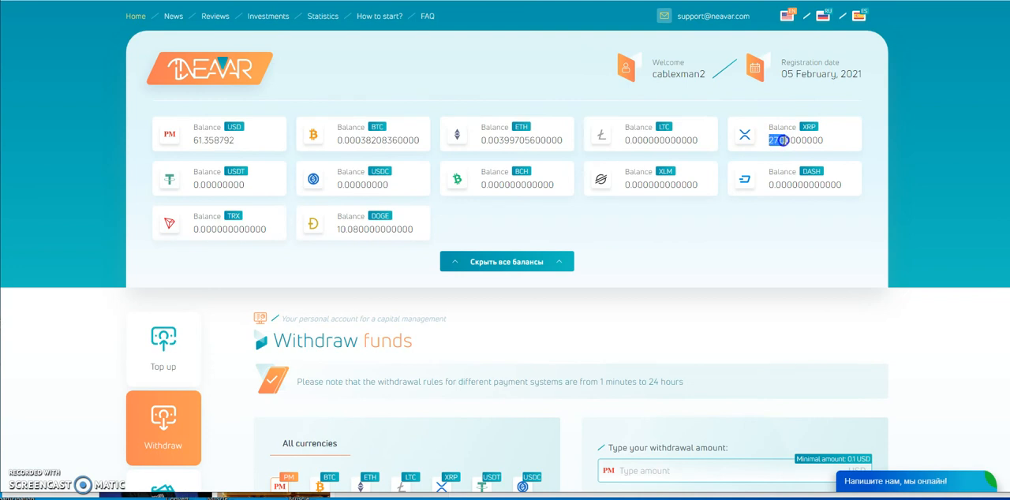
{"action": "right_click", "coordinate": [781, 141]}
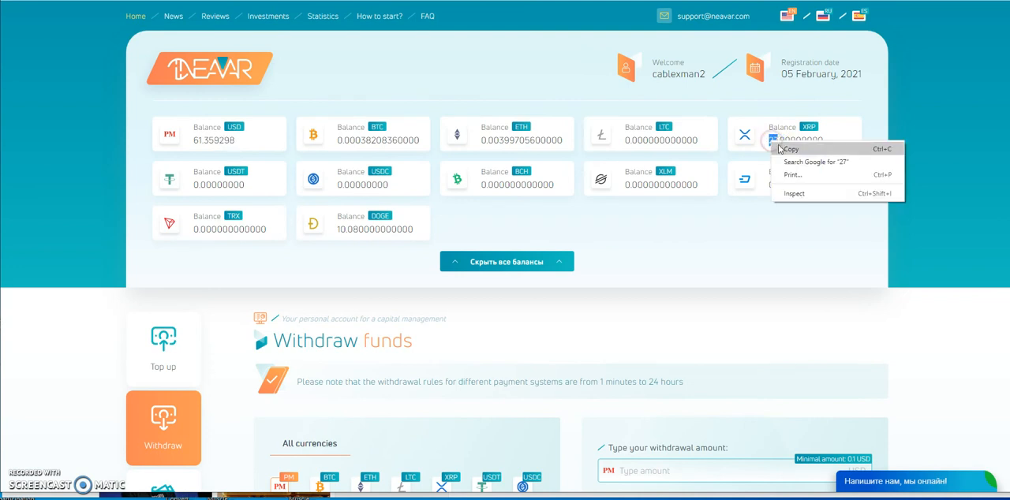
{"action": "scroll", "scroll_direction": "down", "scroll_amount": 3}
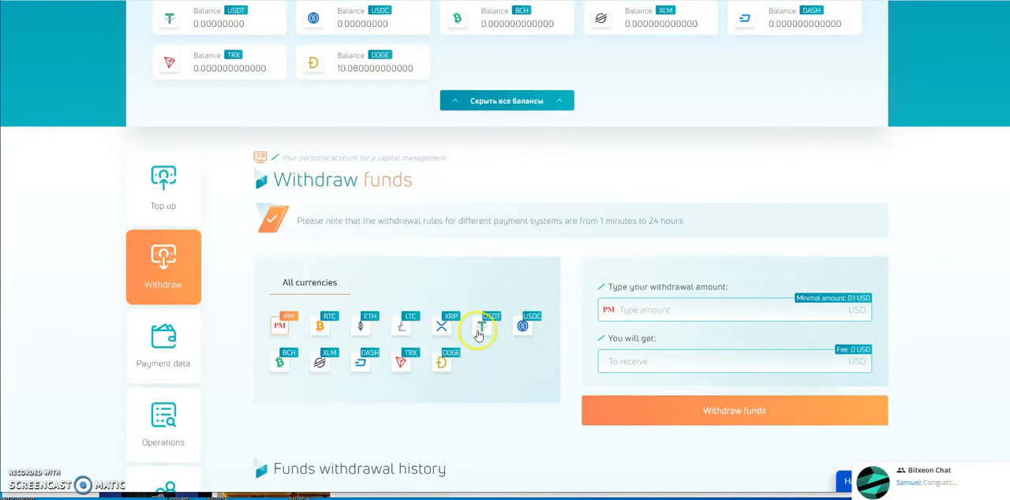
Request a 27 XRP withdrawal, showing 26.75 XRP to receive
{"action": "left_click", "coordinate": [452, 325]}
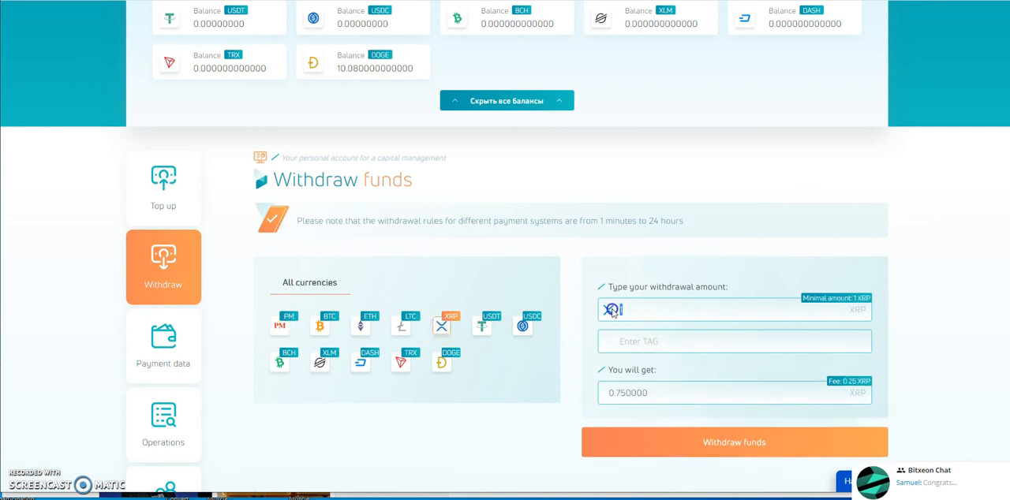
{"action": "type", "text": "27"}
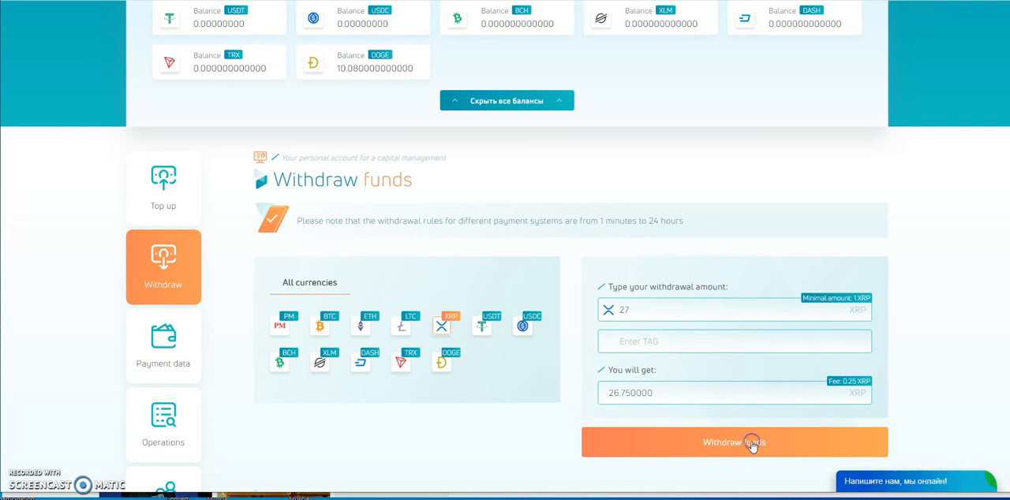
{"action": "left_click", "coordinate": [734, 442]}
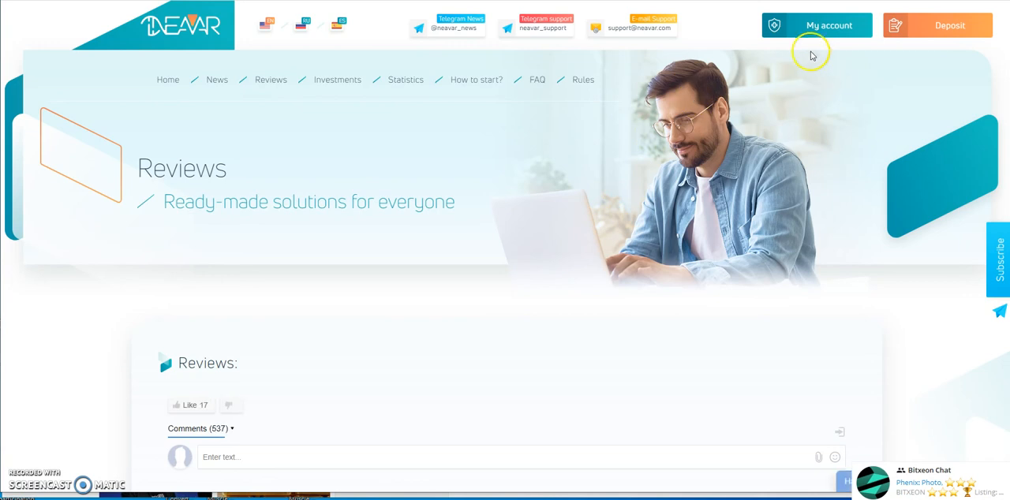
Return to the account dashboard, show all balances and reopen the Withdraw funds form
{"action": "left_click", "coordinate": [818, 25]}
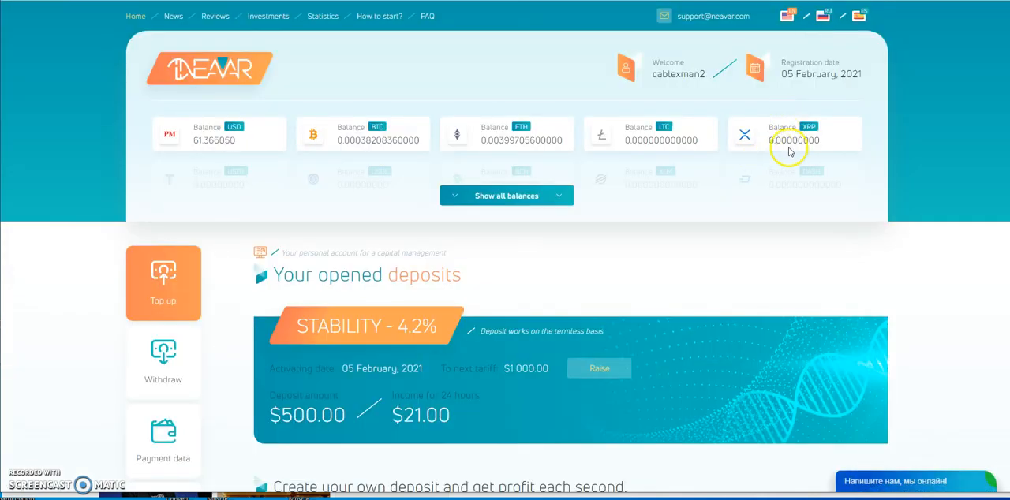
{"action": "left_click", "coordinate": [505, 195]}
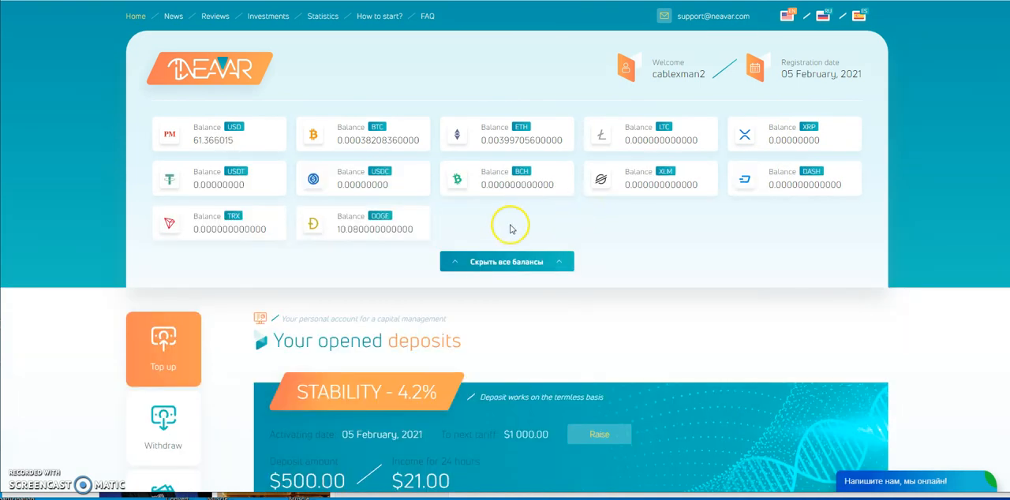
{"action": "scroll", "scroll_direction": "down", "scroll_amount": 3}
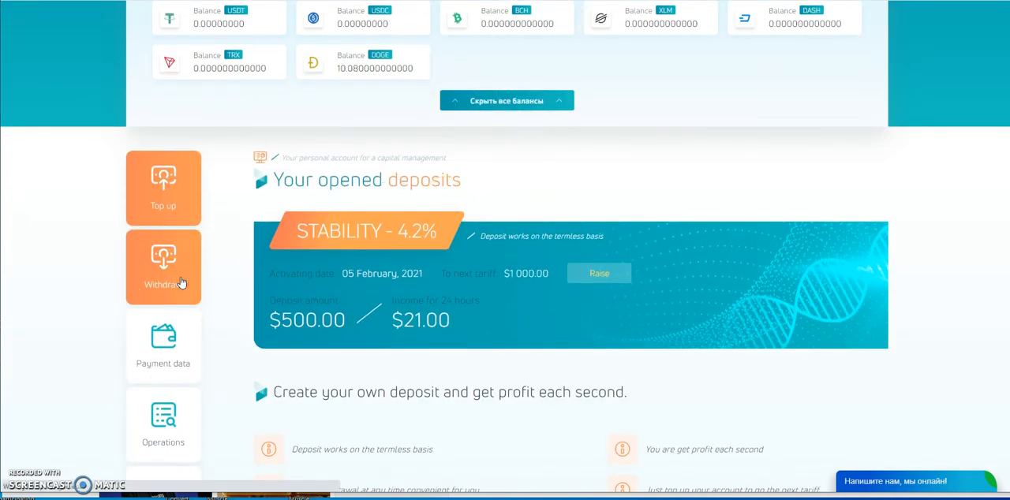
{"action": "left_click", "coordinate": [163, 266]}
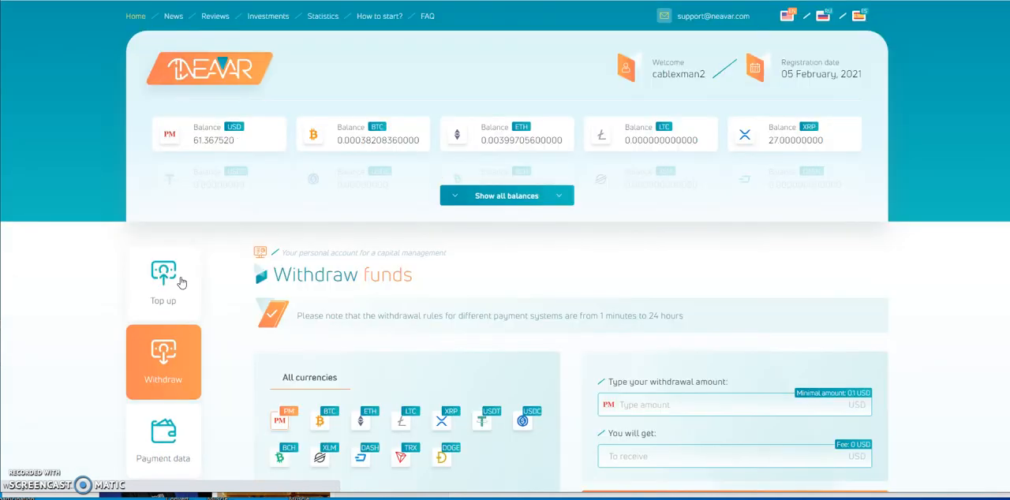
{"action": "scroll", "scroll_direction": "down", "scroll_amount": 3}
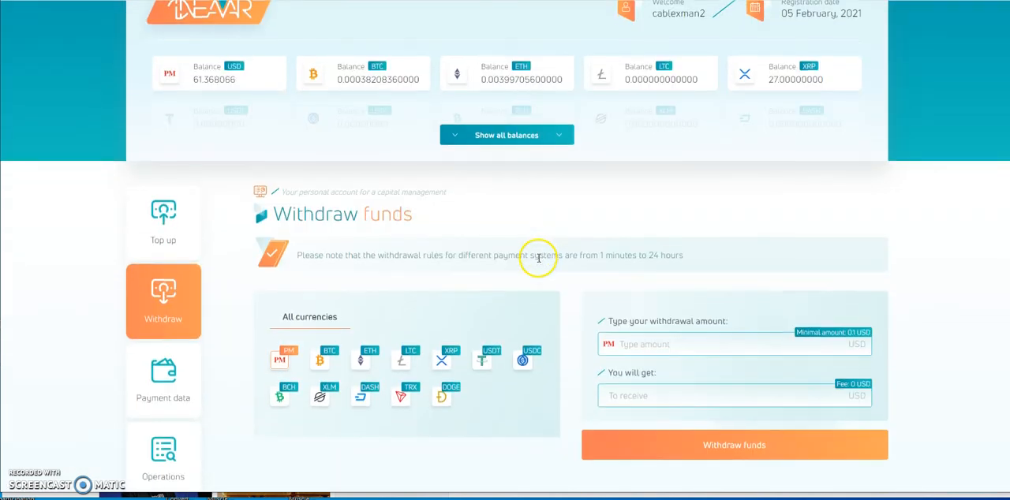
{"action": "scroll", "scroll_direction": "down", "scroll_amount": 3}
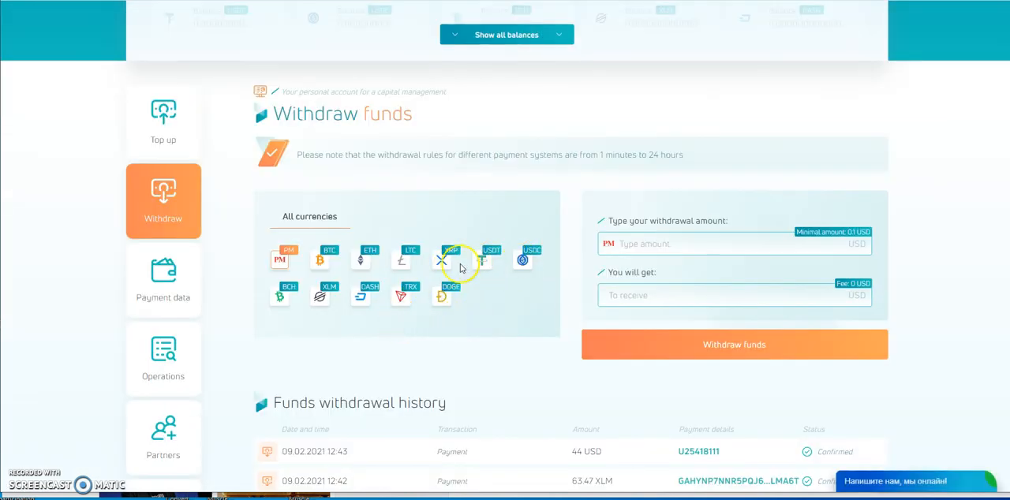
Switch the withdrawal currency through ETH to BTC, showing 0.001 BTC with 0.0005 to receive
{"action": "left_click", "coordinate": [360, 257]}
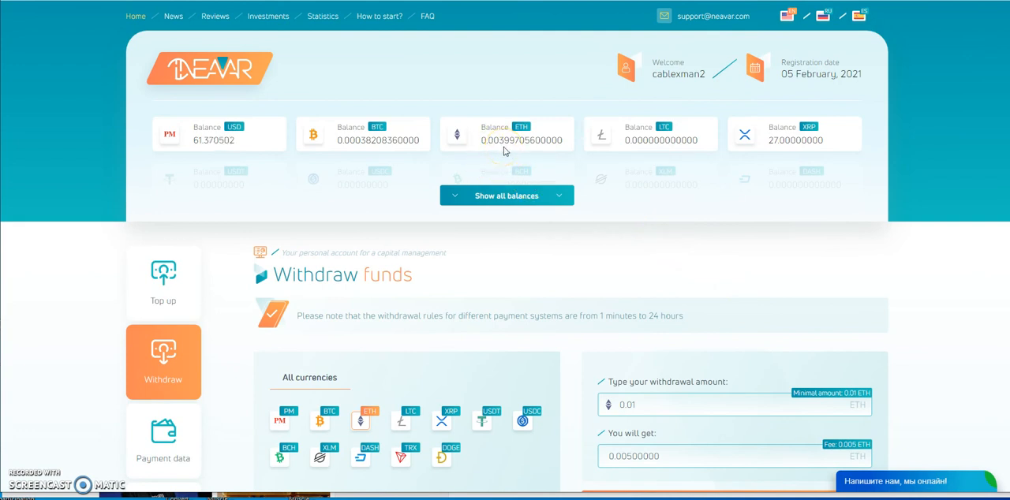
{"action": "left_click", "coordinate": [505, 195]}
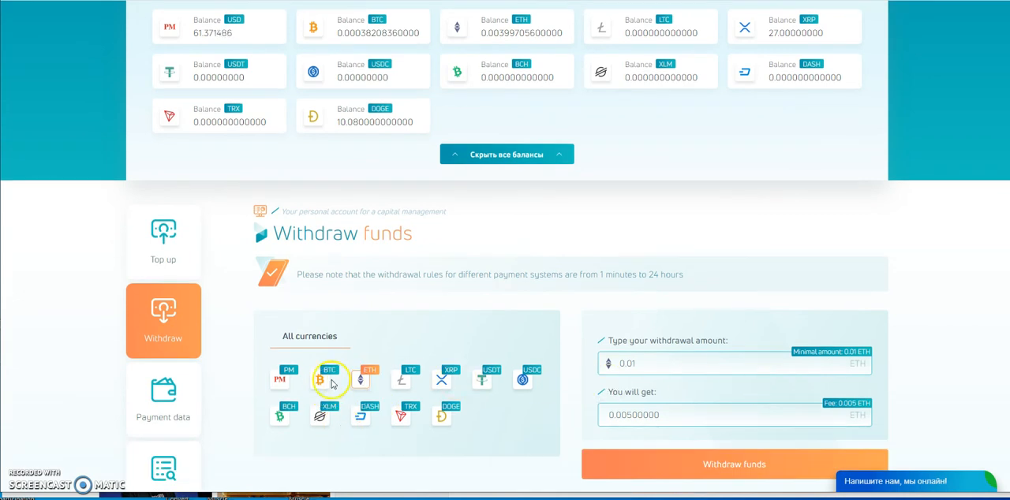
{"action": "left_click", "coordinate": [328, 375]}
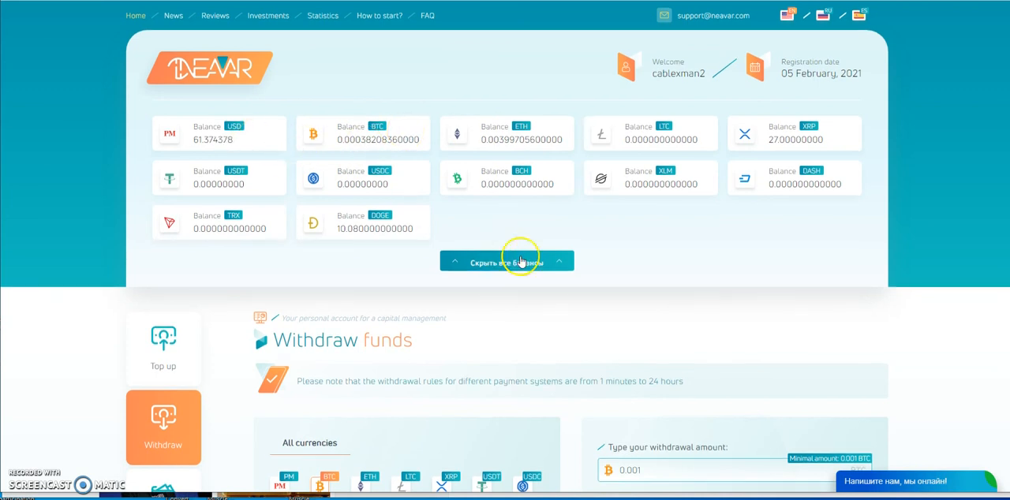
{"action": "scroll", "scroll_direction": "down", "scroll_amount": 3}
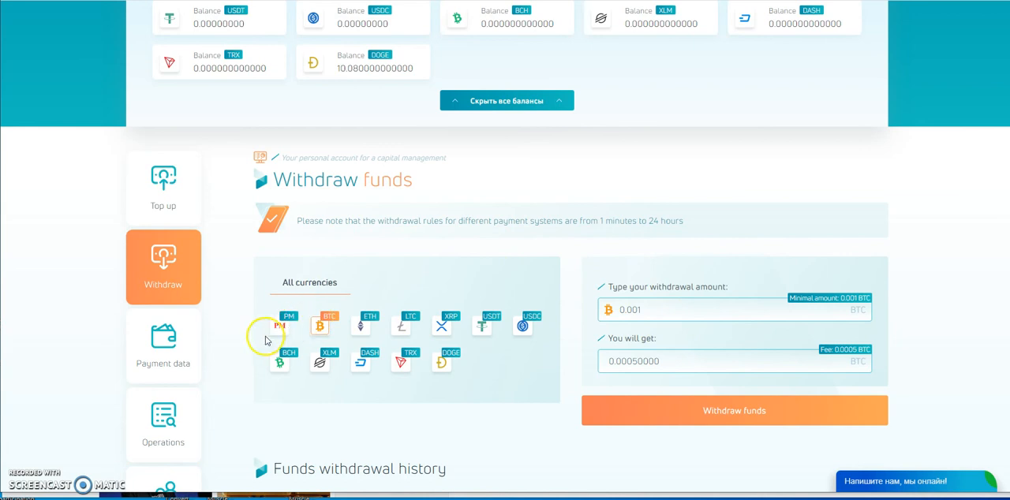
Withdraw 61 USD through Perfect Money, dropping the USD balance to about 0.38
{"action": "left_click", "coordinate": [279, 325]}
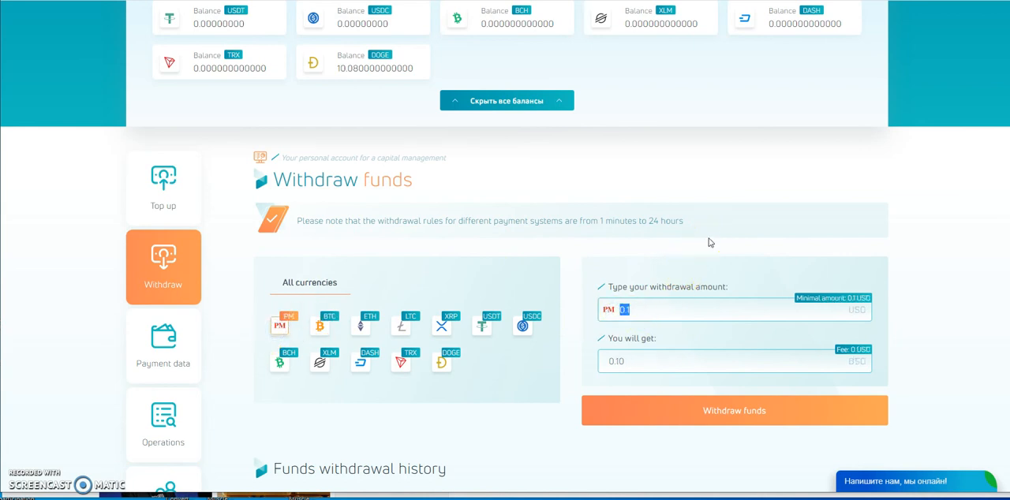
{"action": "type", "text": "61"}
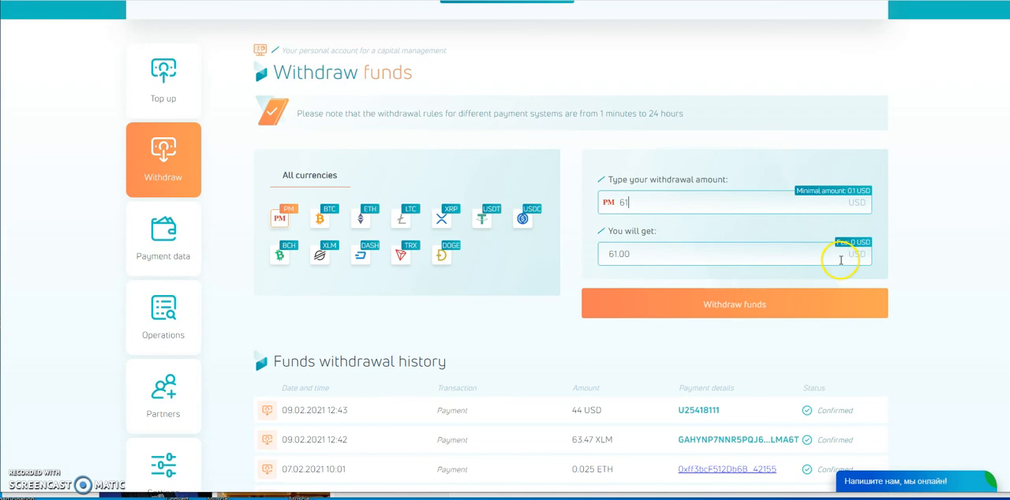
{"action": "left_click", "coordinate": [732, 303]}
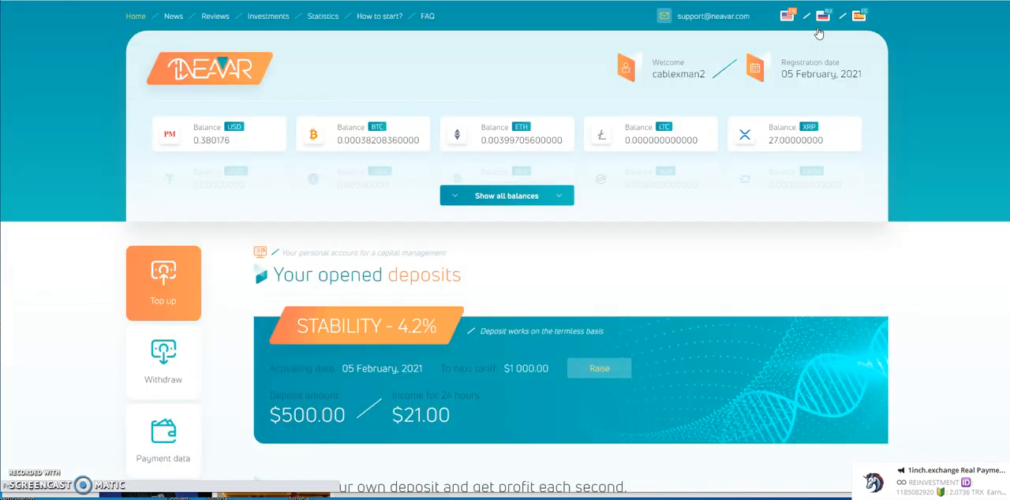
{"action": "scroll", "scroll_direction": "down", "scroll_amount": 3}
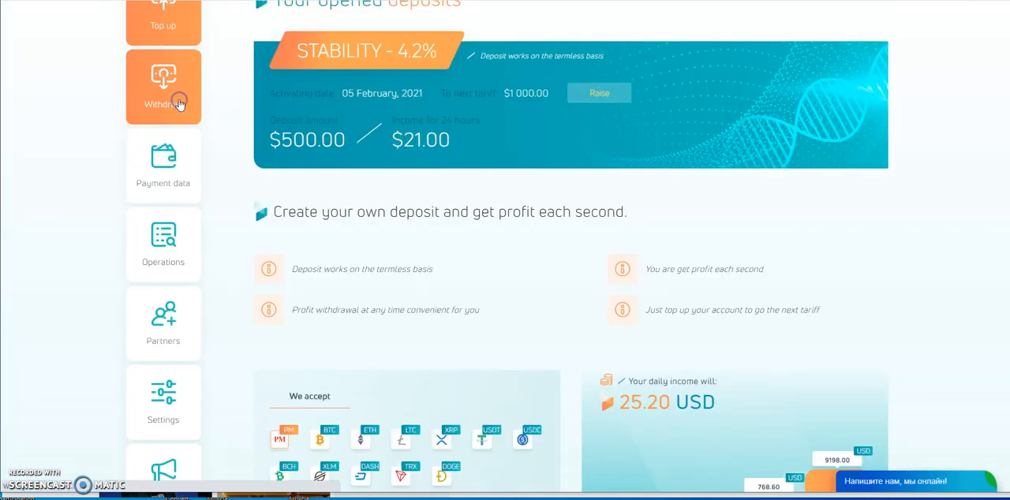
View the Funds withdrawal history showing the 61 USD payment of 12.02.2021 as Confirmed
{"action": "left_click", "coordinate": [164, 87]}
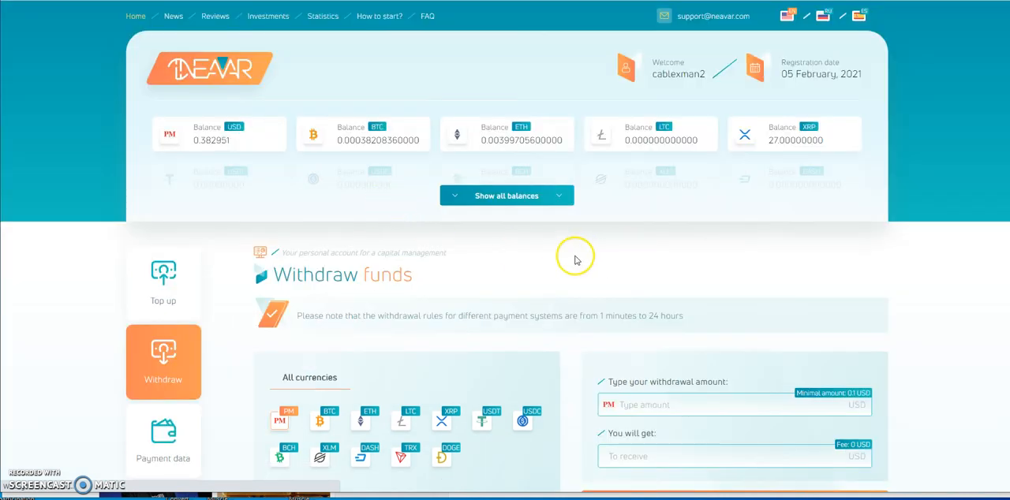
{"action": "scroll", "scroll_direction": "down", "scroll_amount": 3}
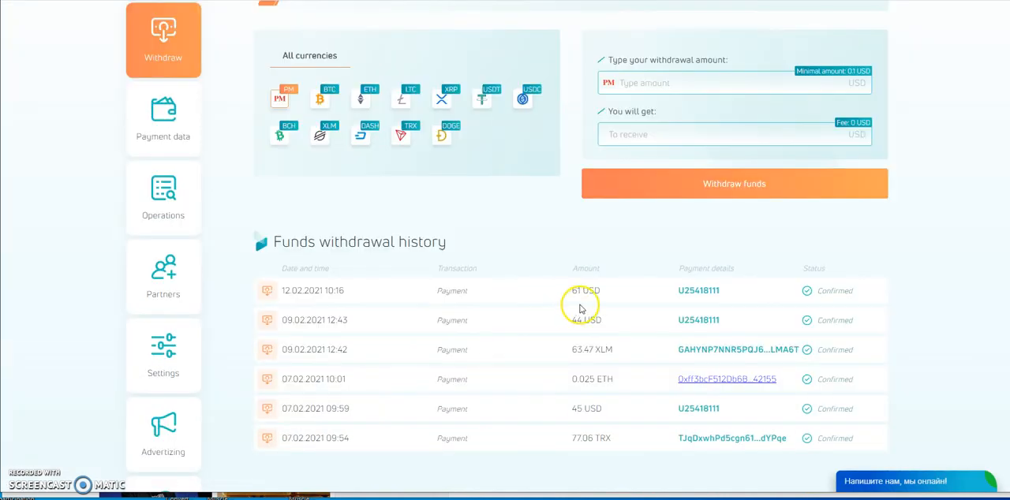
{"action": "mouse_move", "coordinate": [695, 303]}
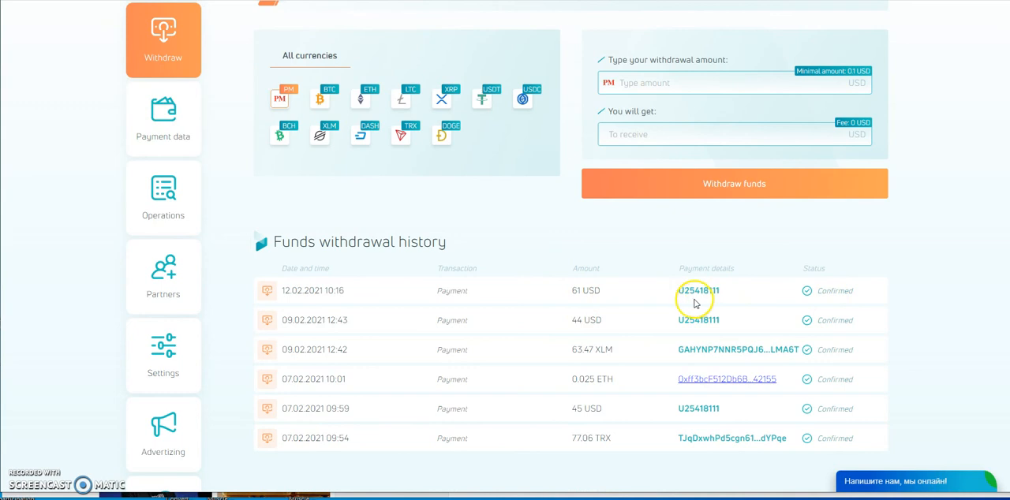
{"action": "mouse_move", "coordinate": [647, 306]}
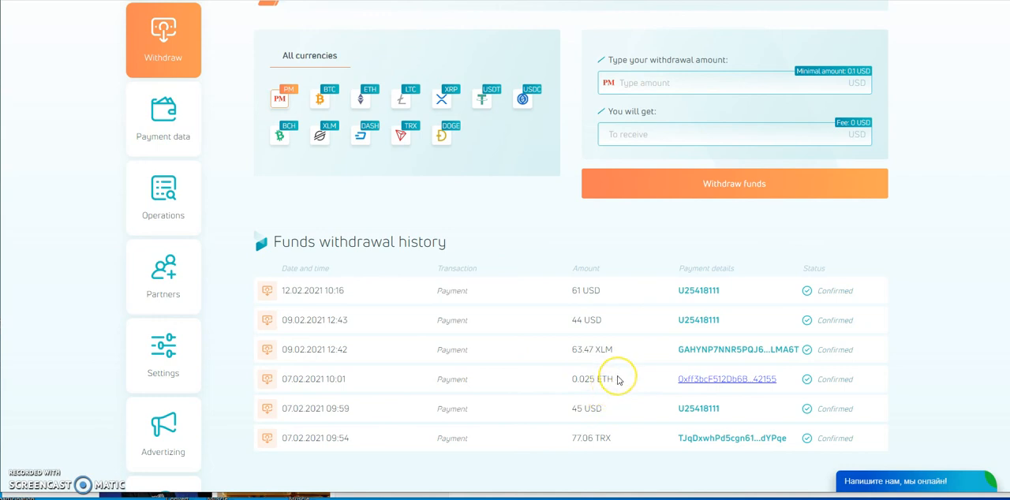
{"action": "mouse_move", "coordinate": [622, 385]}
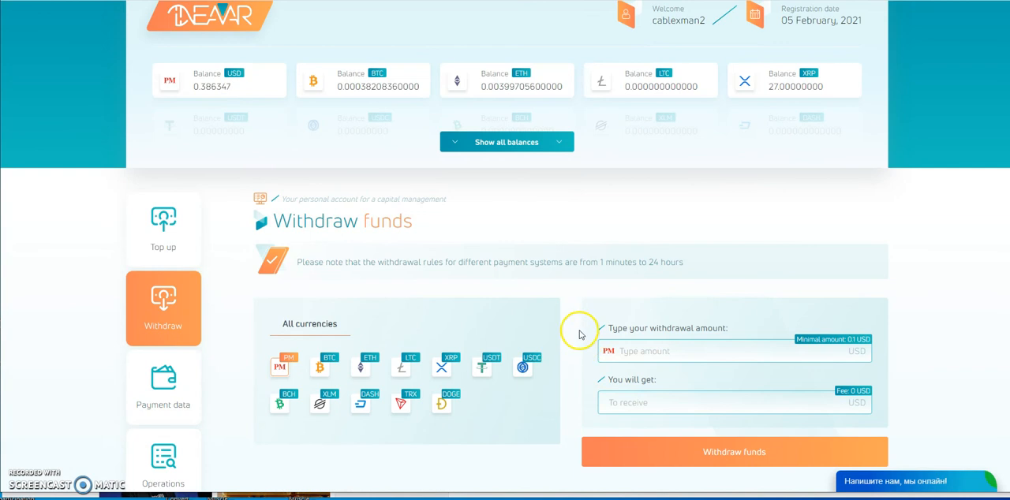
{"action": "left_click", "coordinate": [505, 142]}
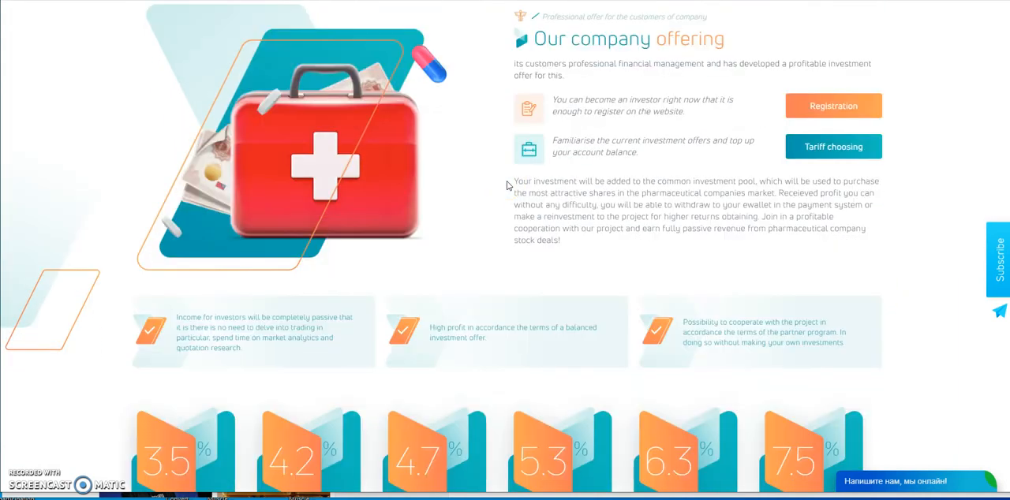
{"action": "scroll", "scroll_direction": "down", "scroll_amount": 3}
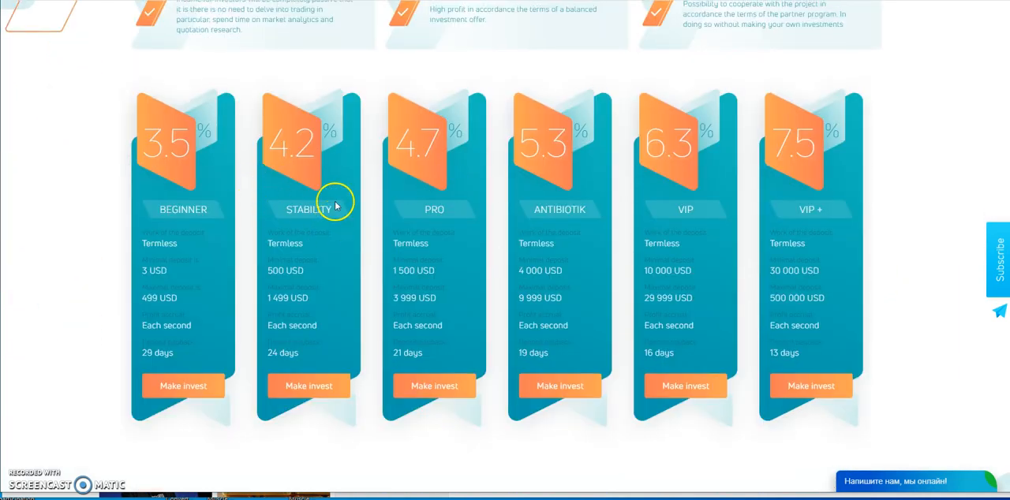
{"action": "mouse_move", "coordinate": [836, 12]}
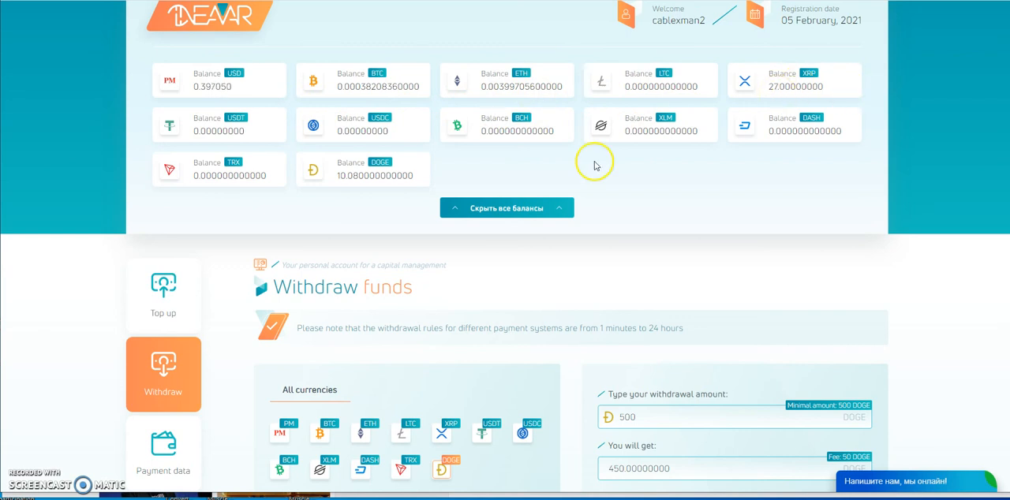
Scroll the Transactions history to the confirmed 61 USD withdrawal of 12.02.2021
{"action": "scroll", "scroll_direction": "down", "scroll_amount": 3}
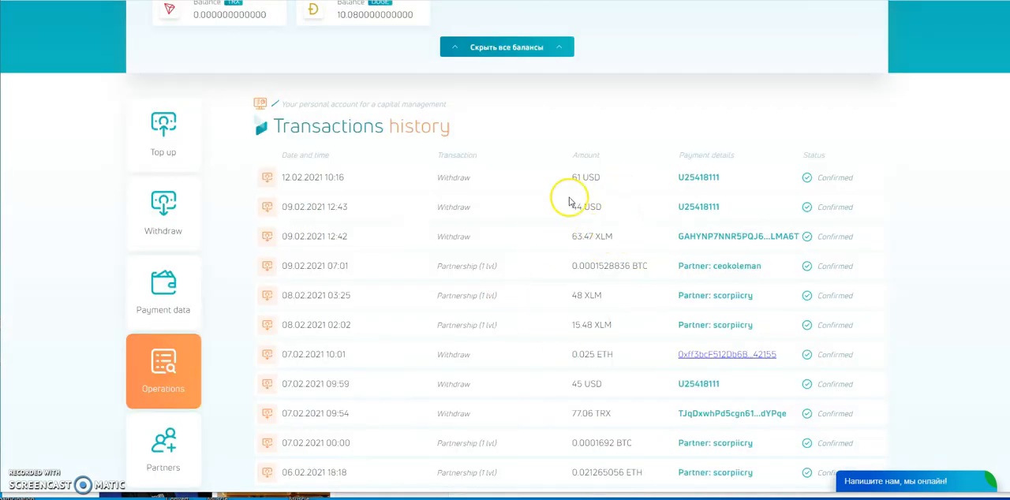
{"action": "mouse_move", "coordinate": [546, 328]}
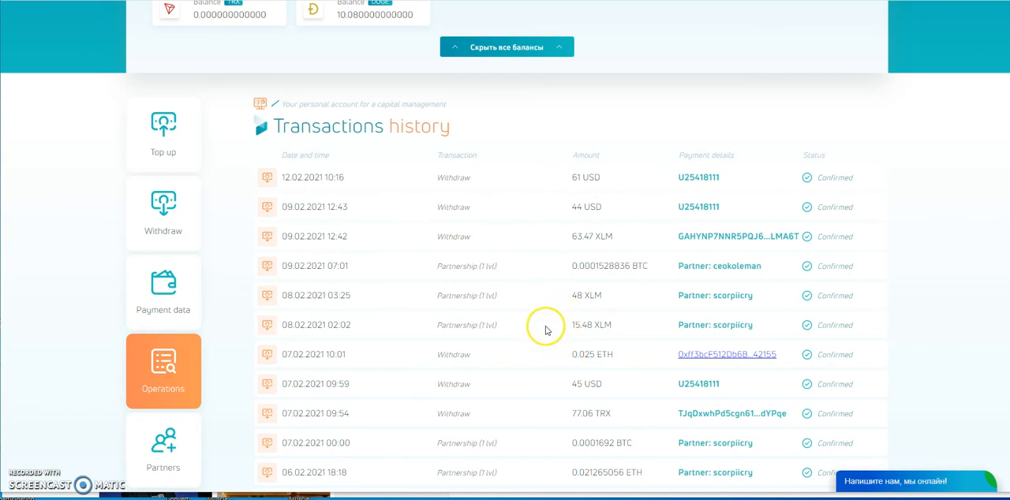